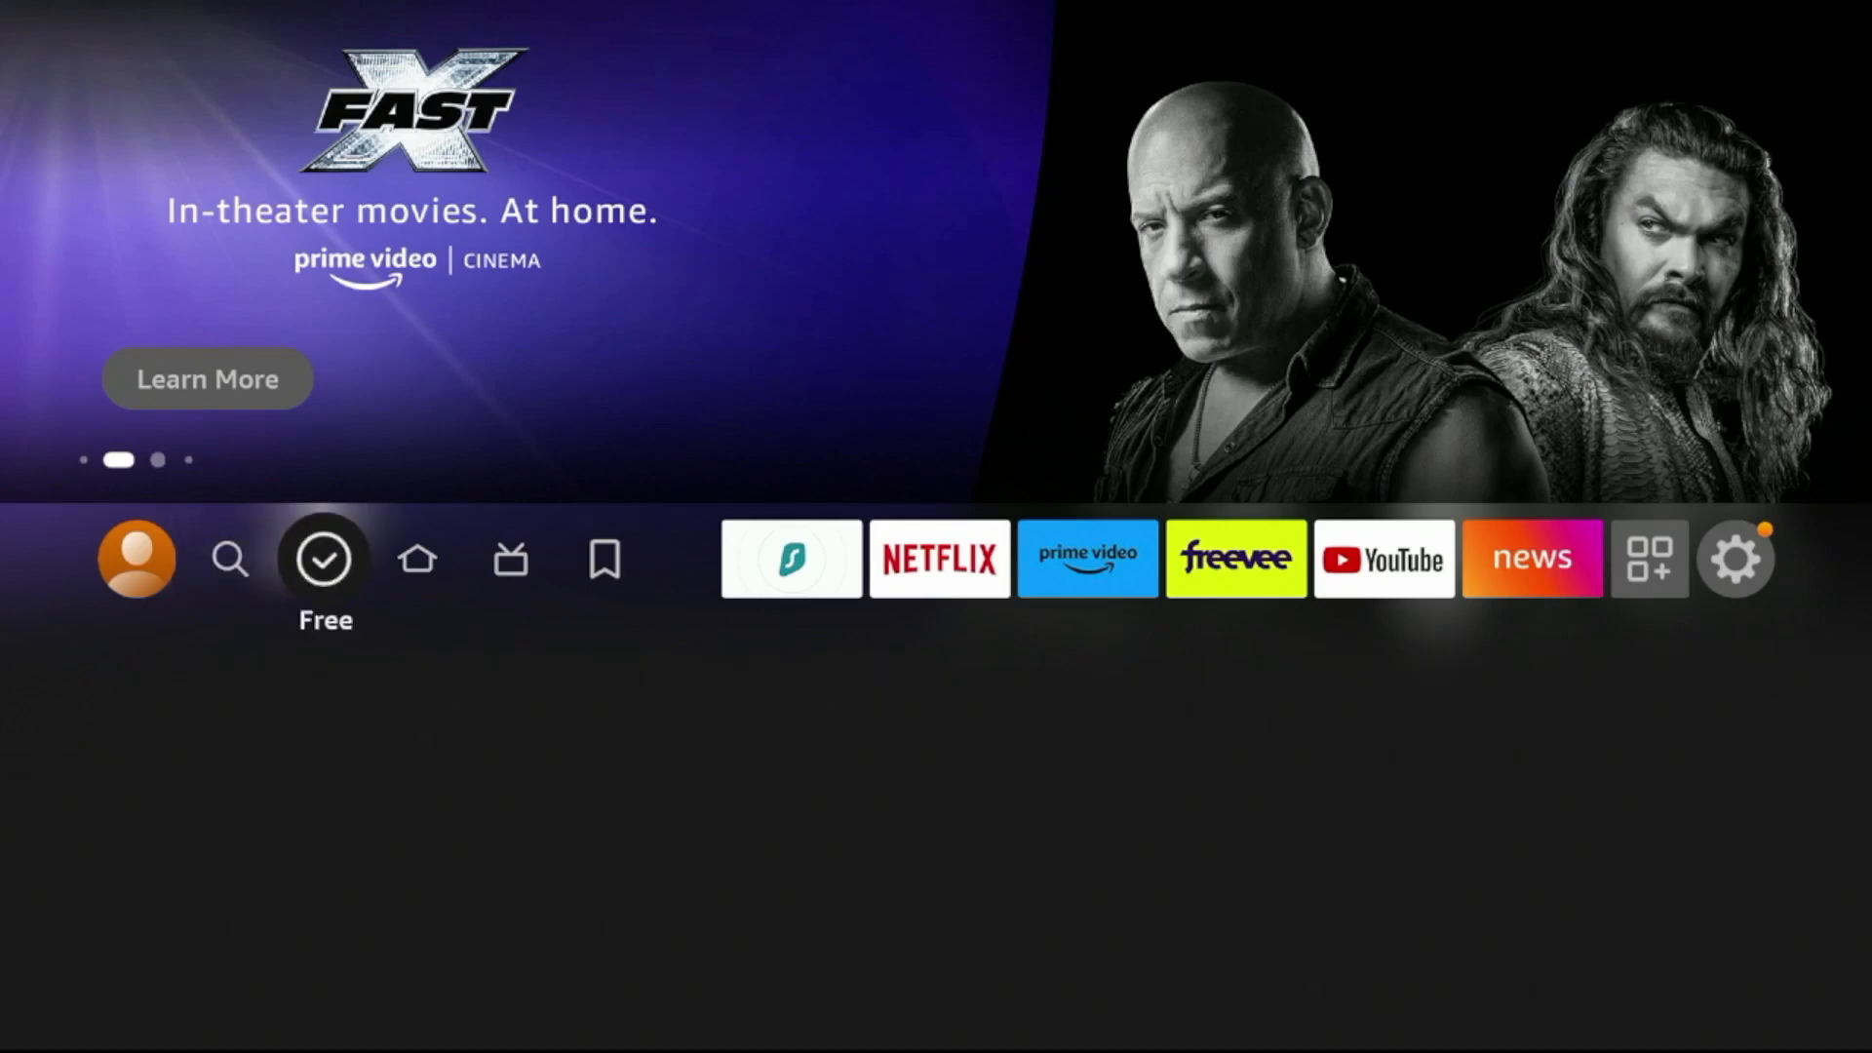
- Search for 'Down' and choose the Downloader suggestion to list the Downloader app
left_click(229, 559)
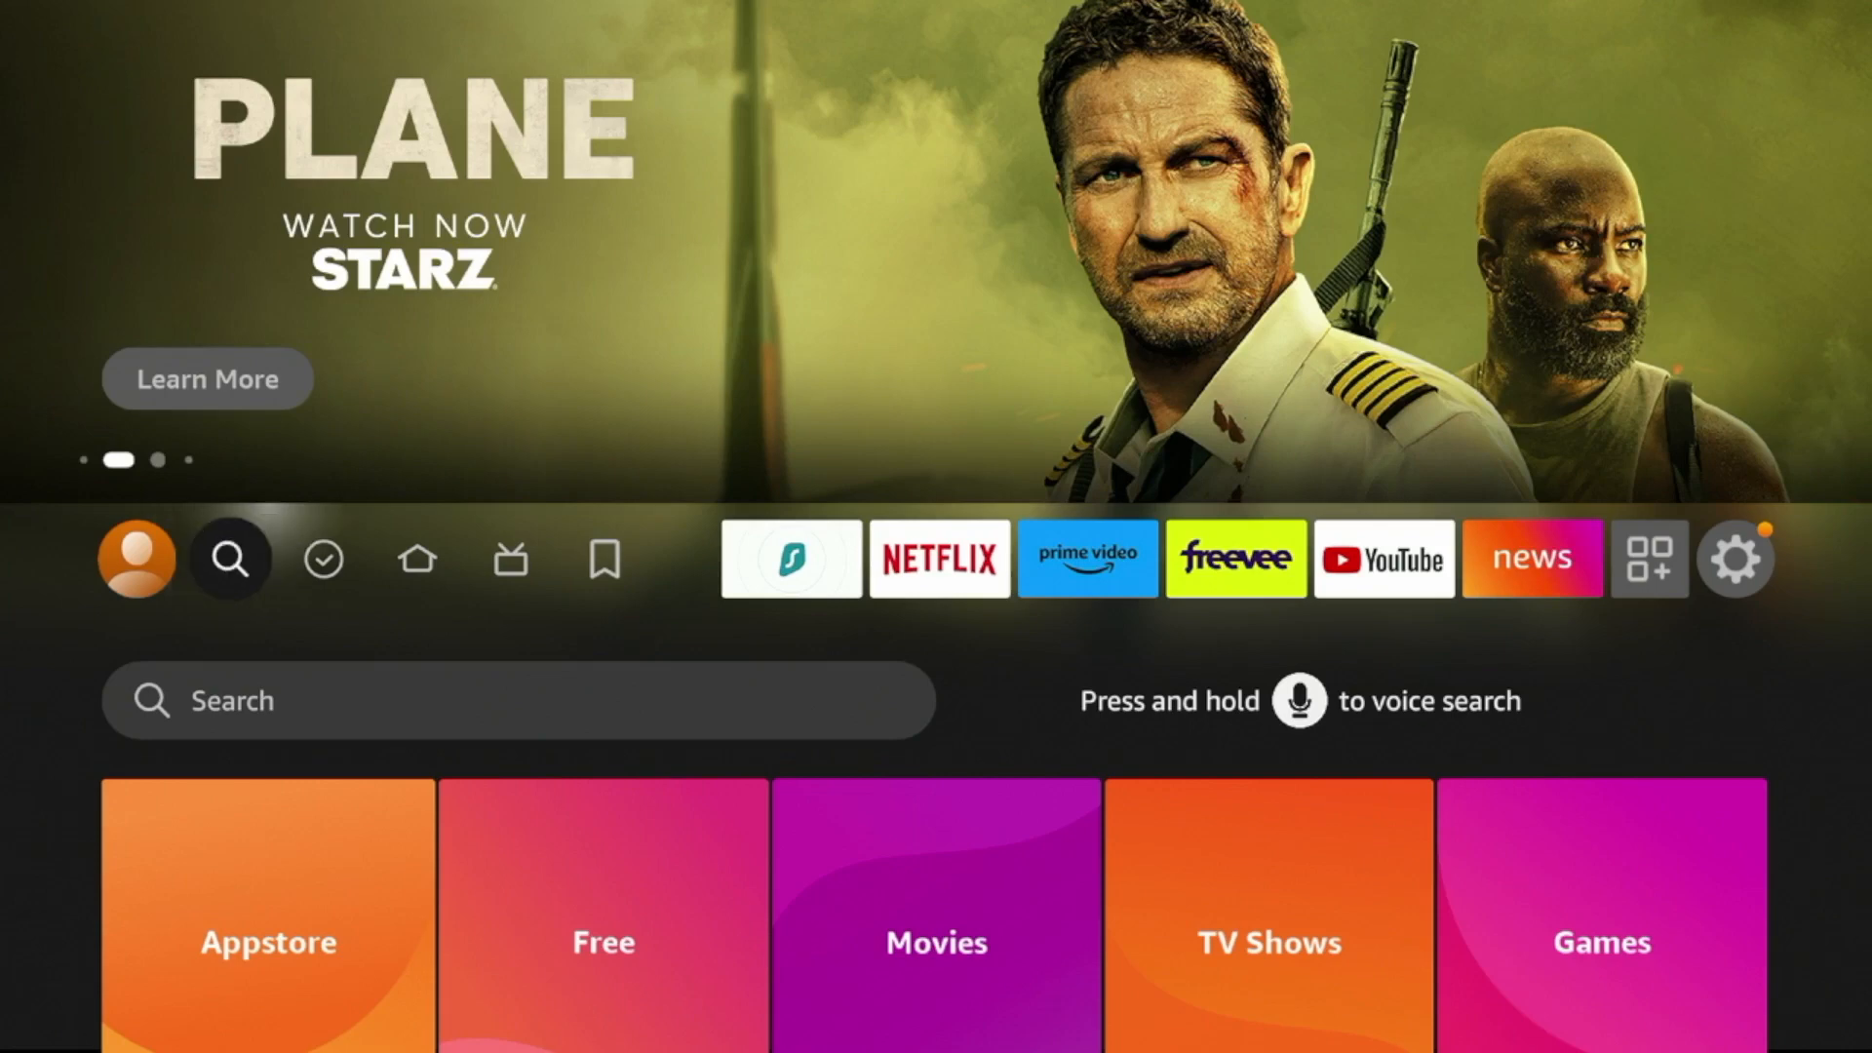
scroll("down", 3)
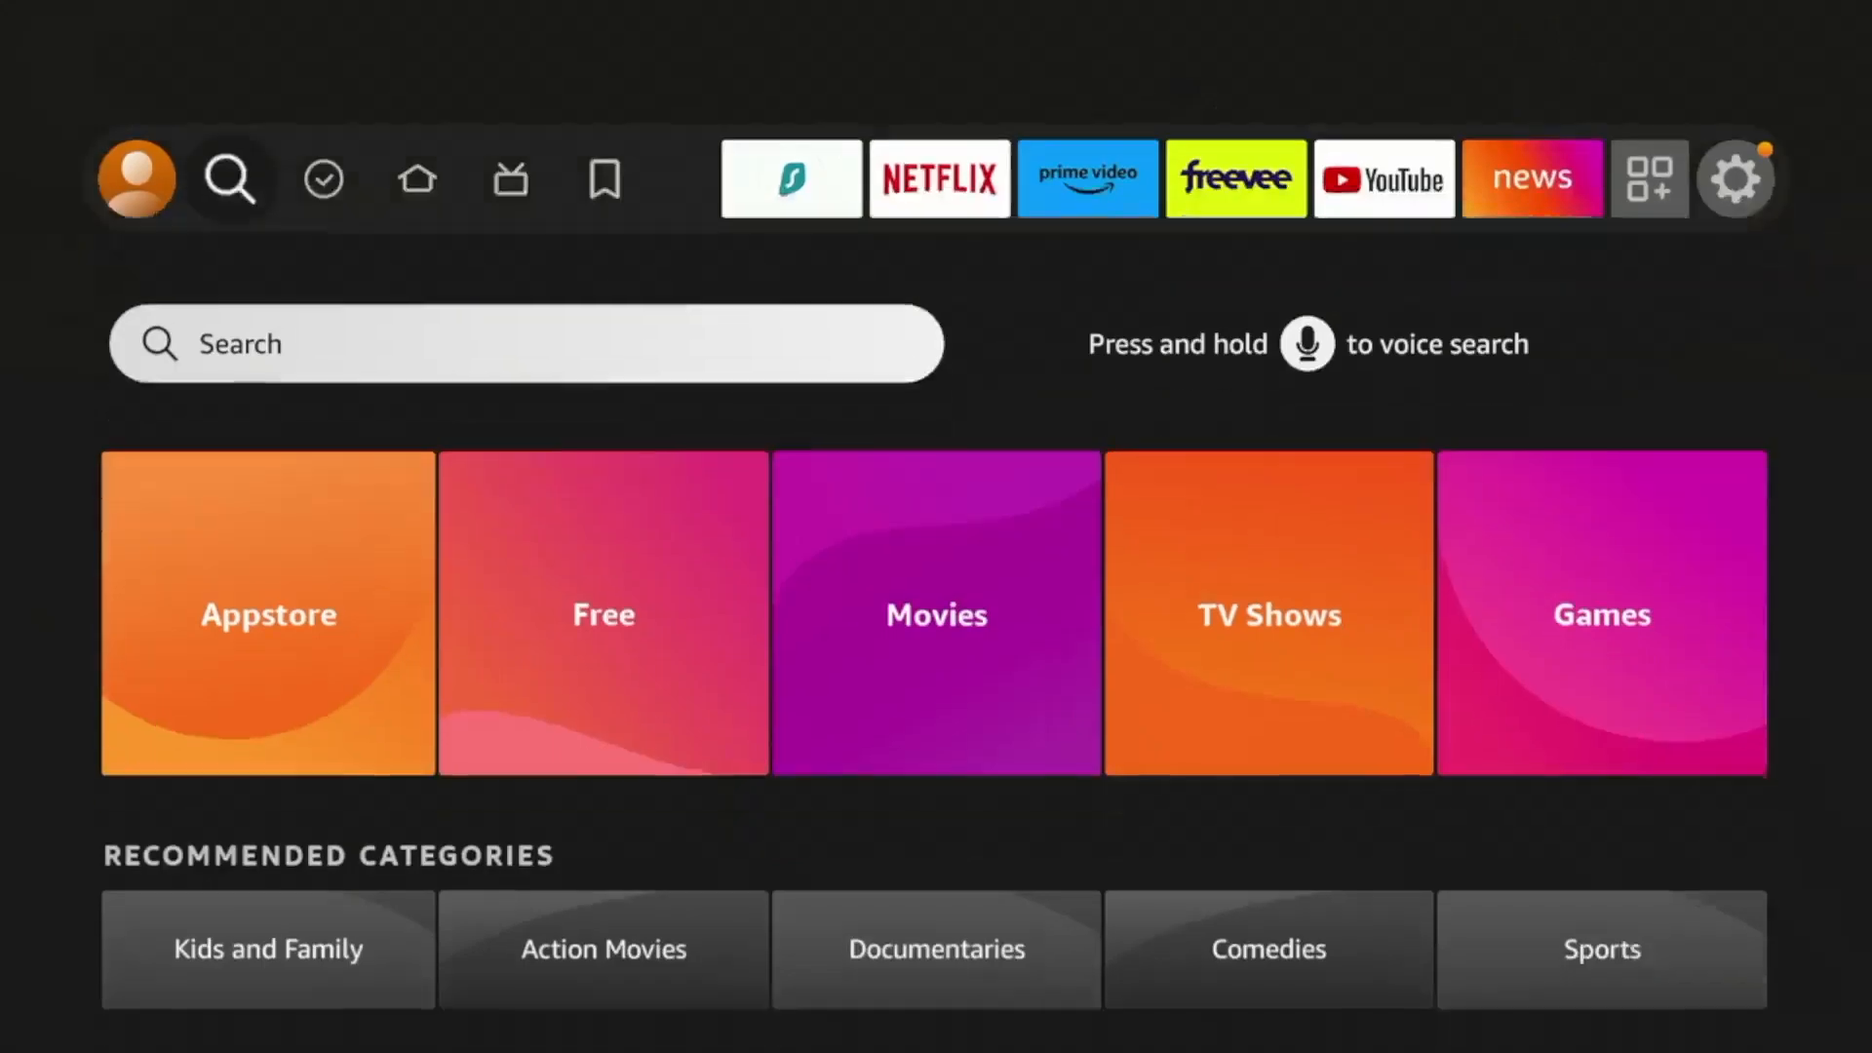
left_click(229, 179)
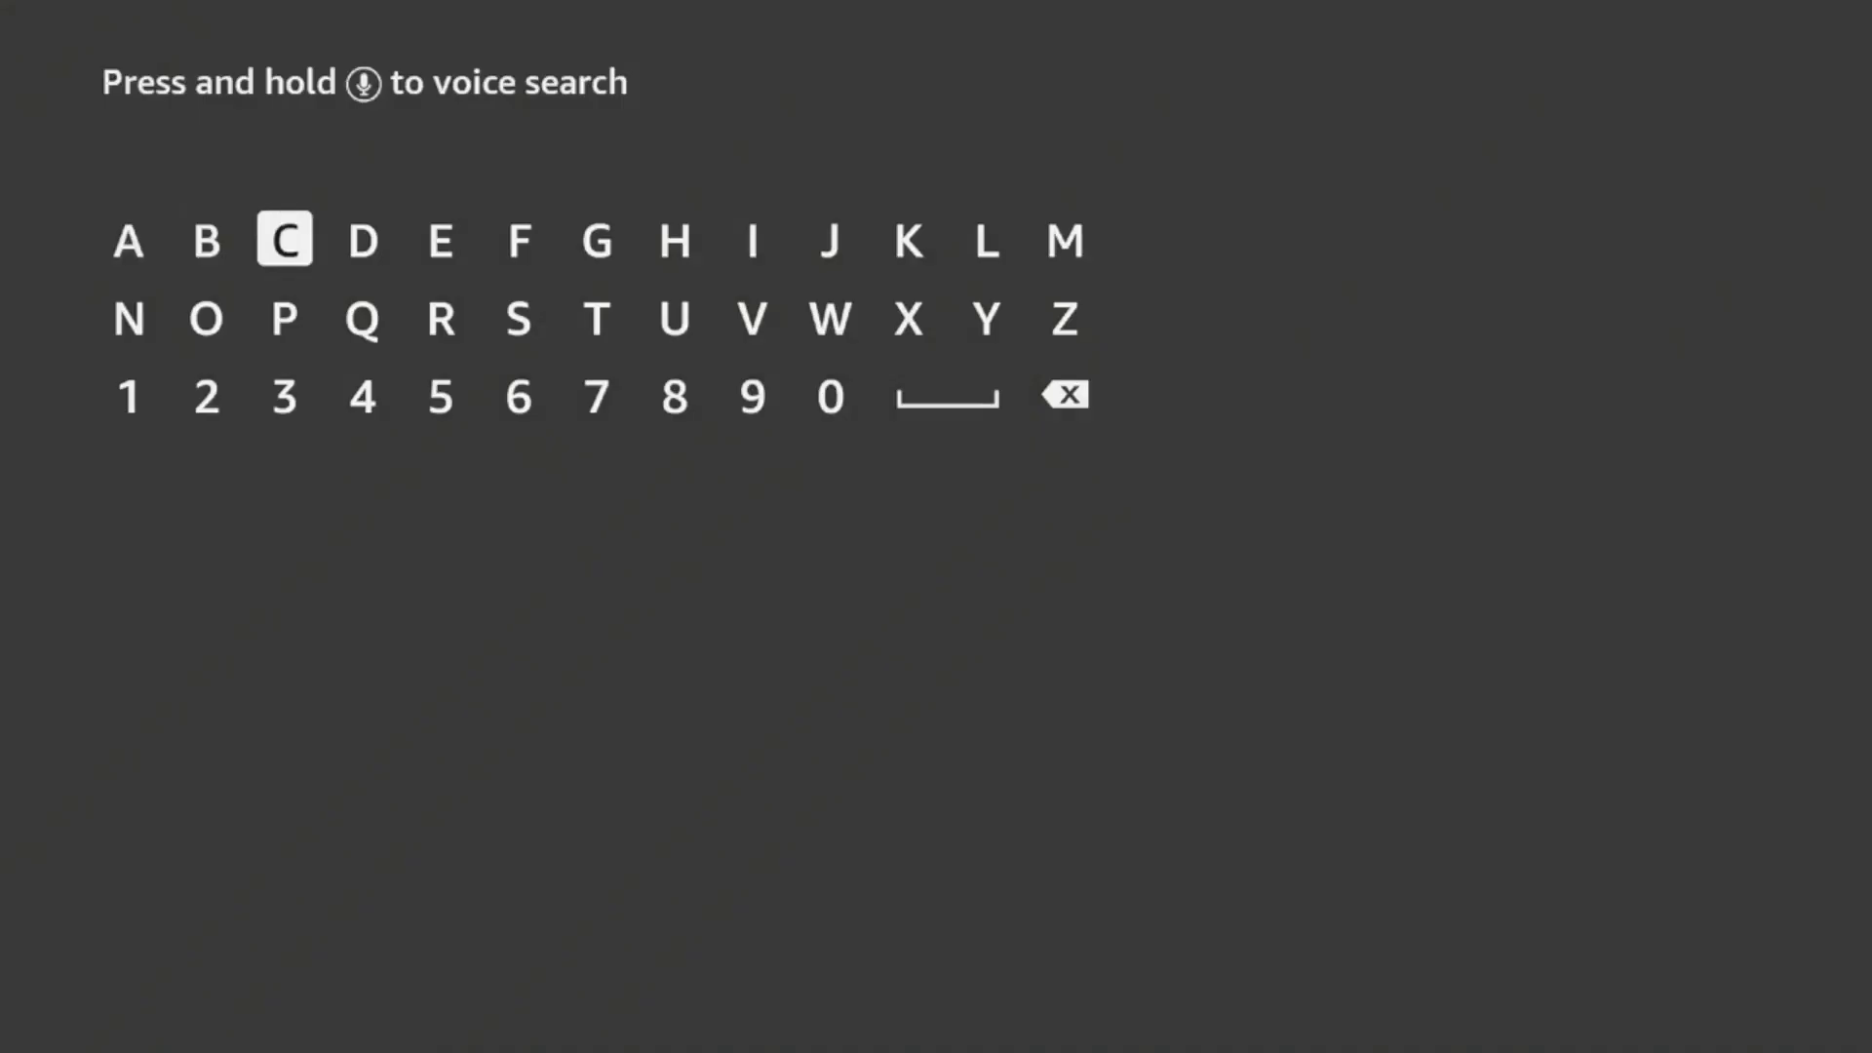
left_click(597, 318)
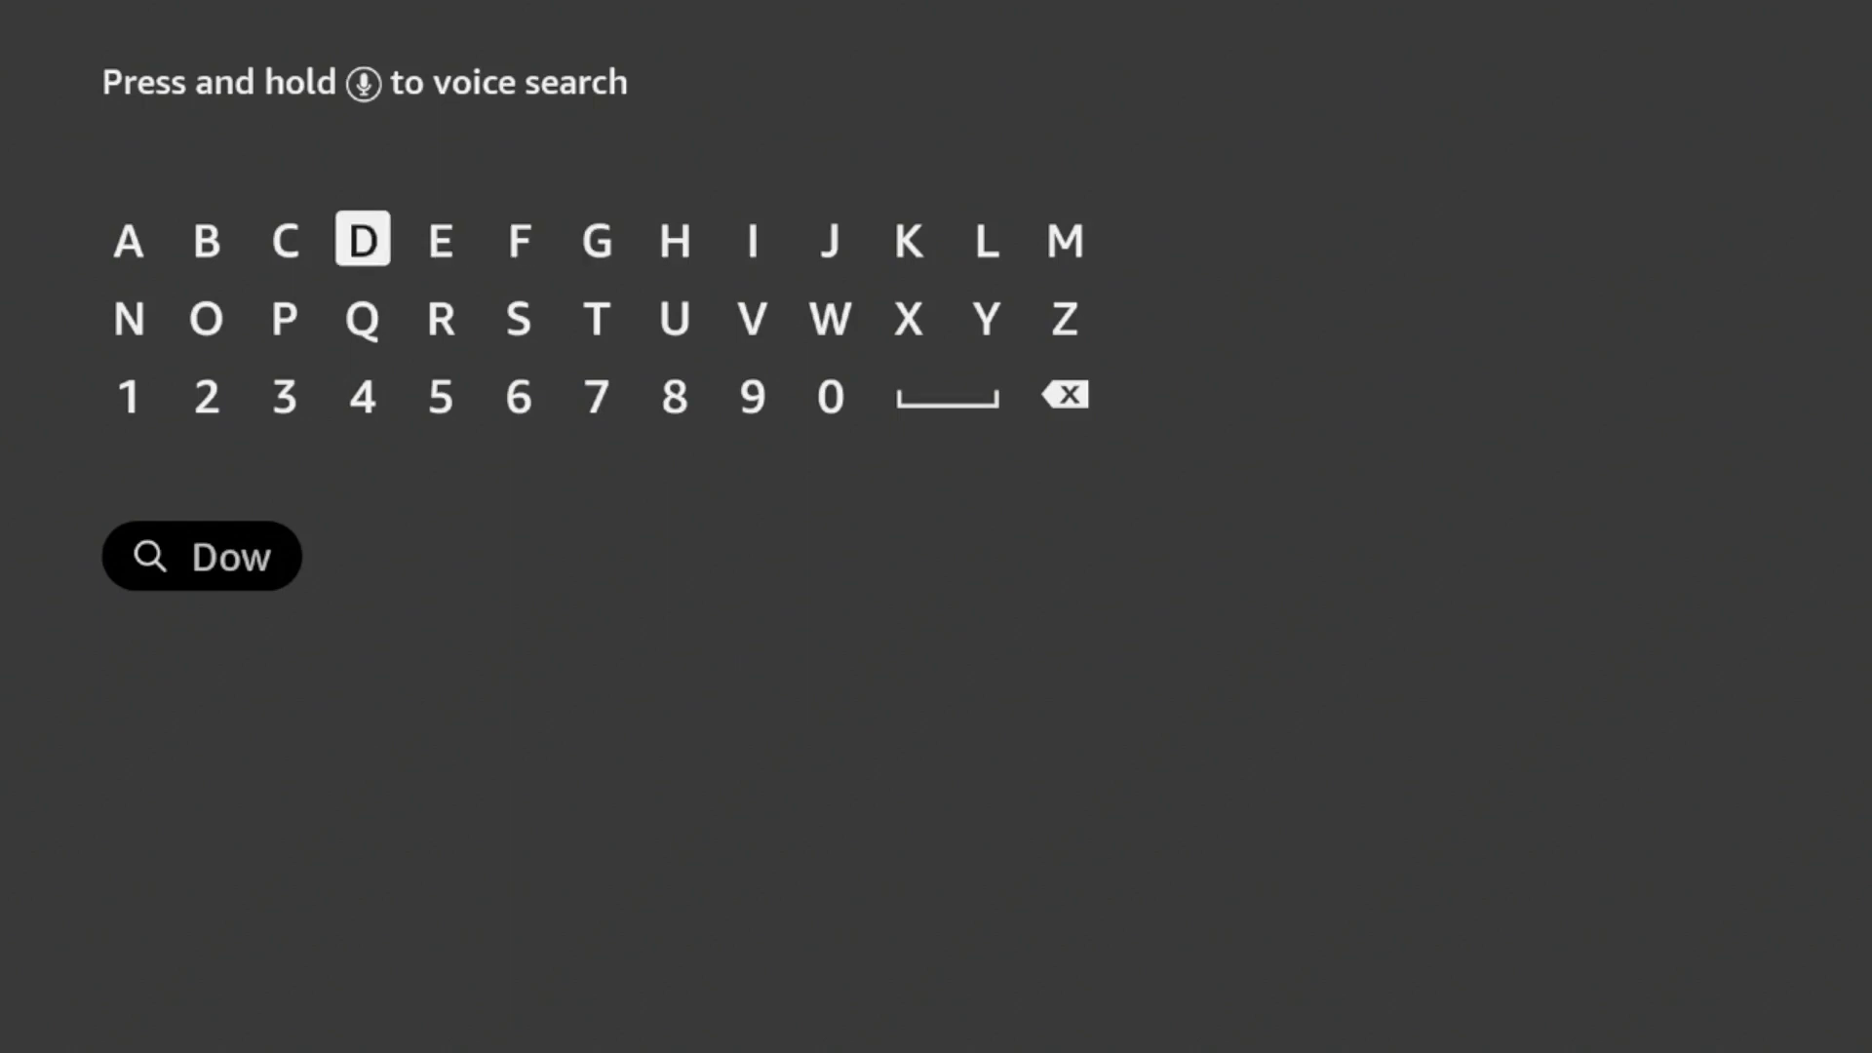
left_click(129, 319)
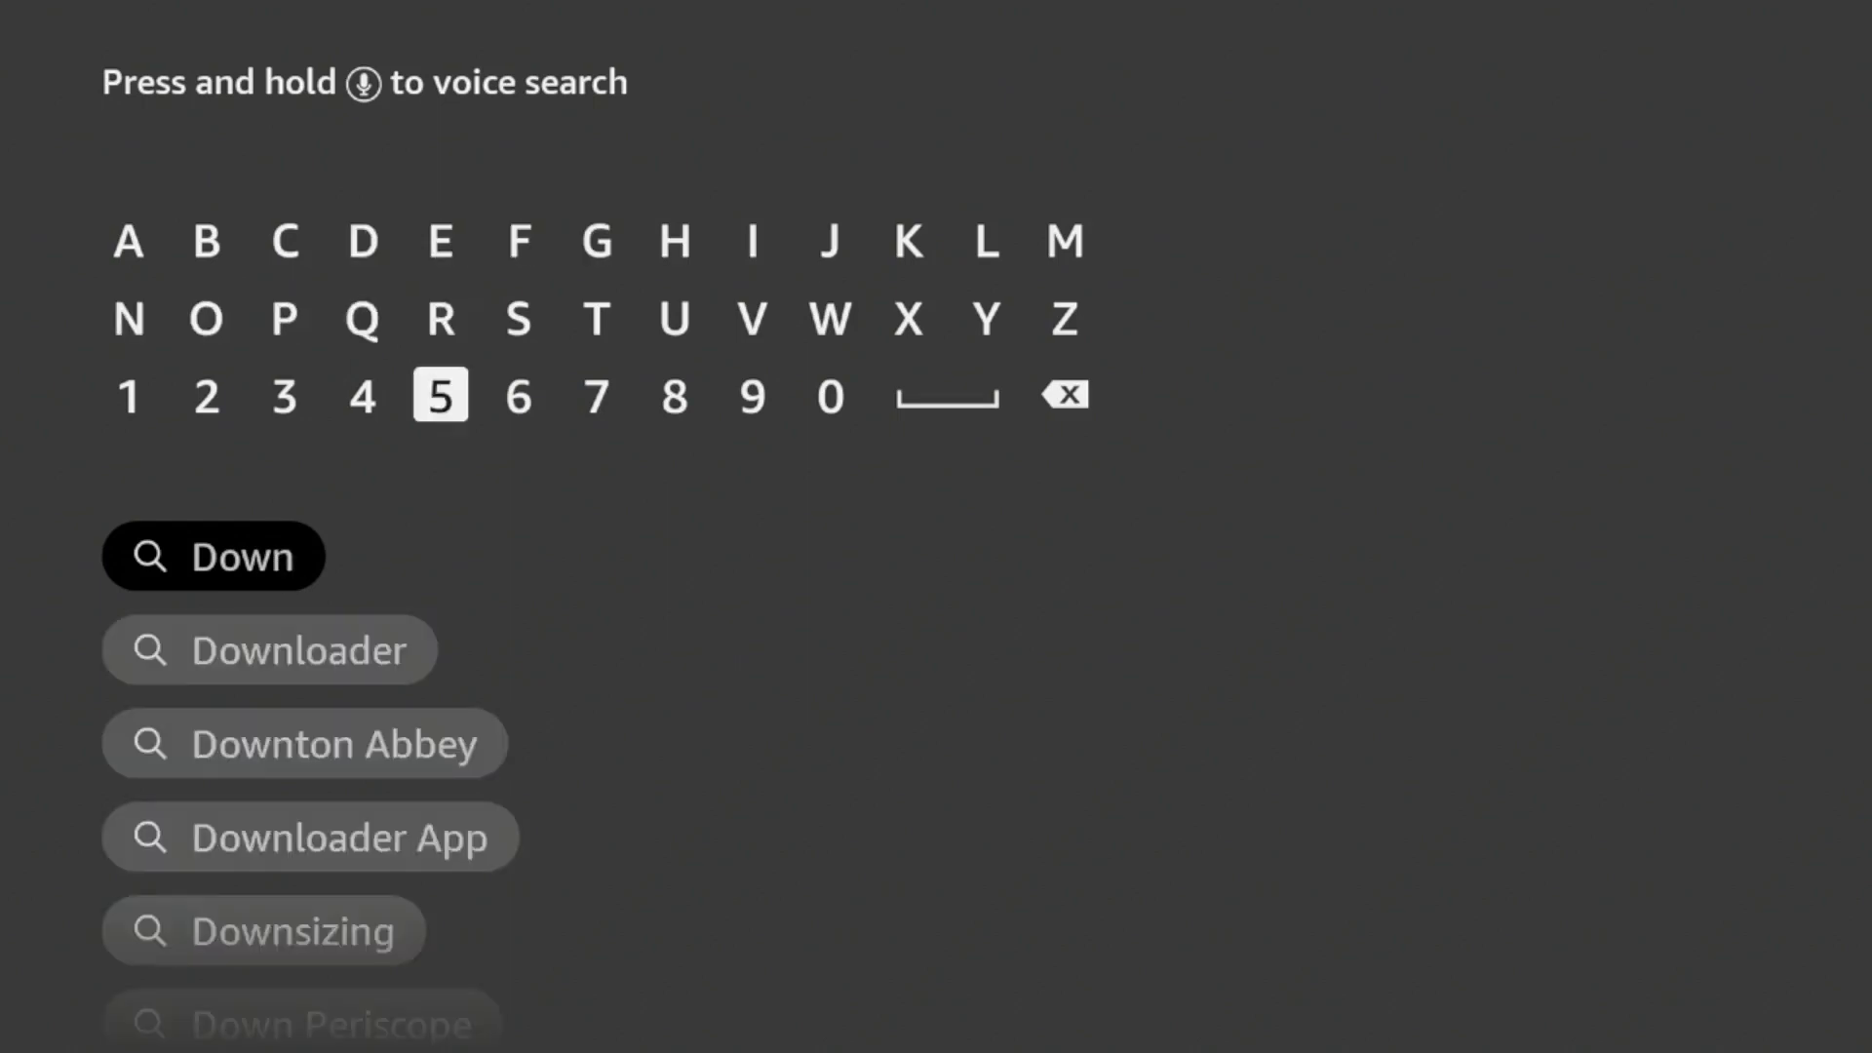
left_click(304, 649)
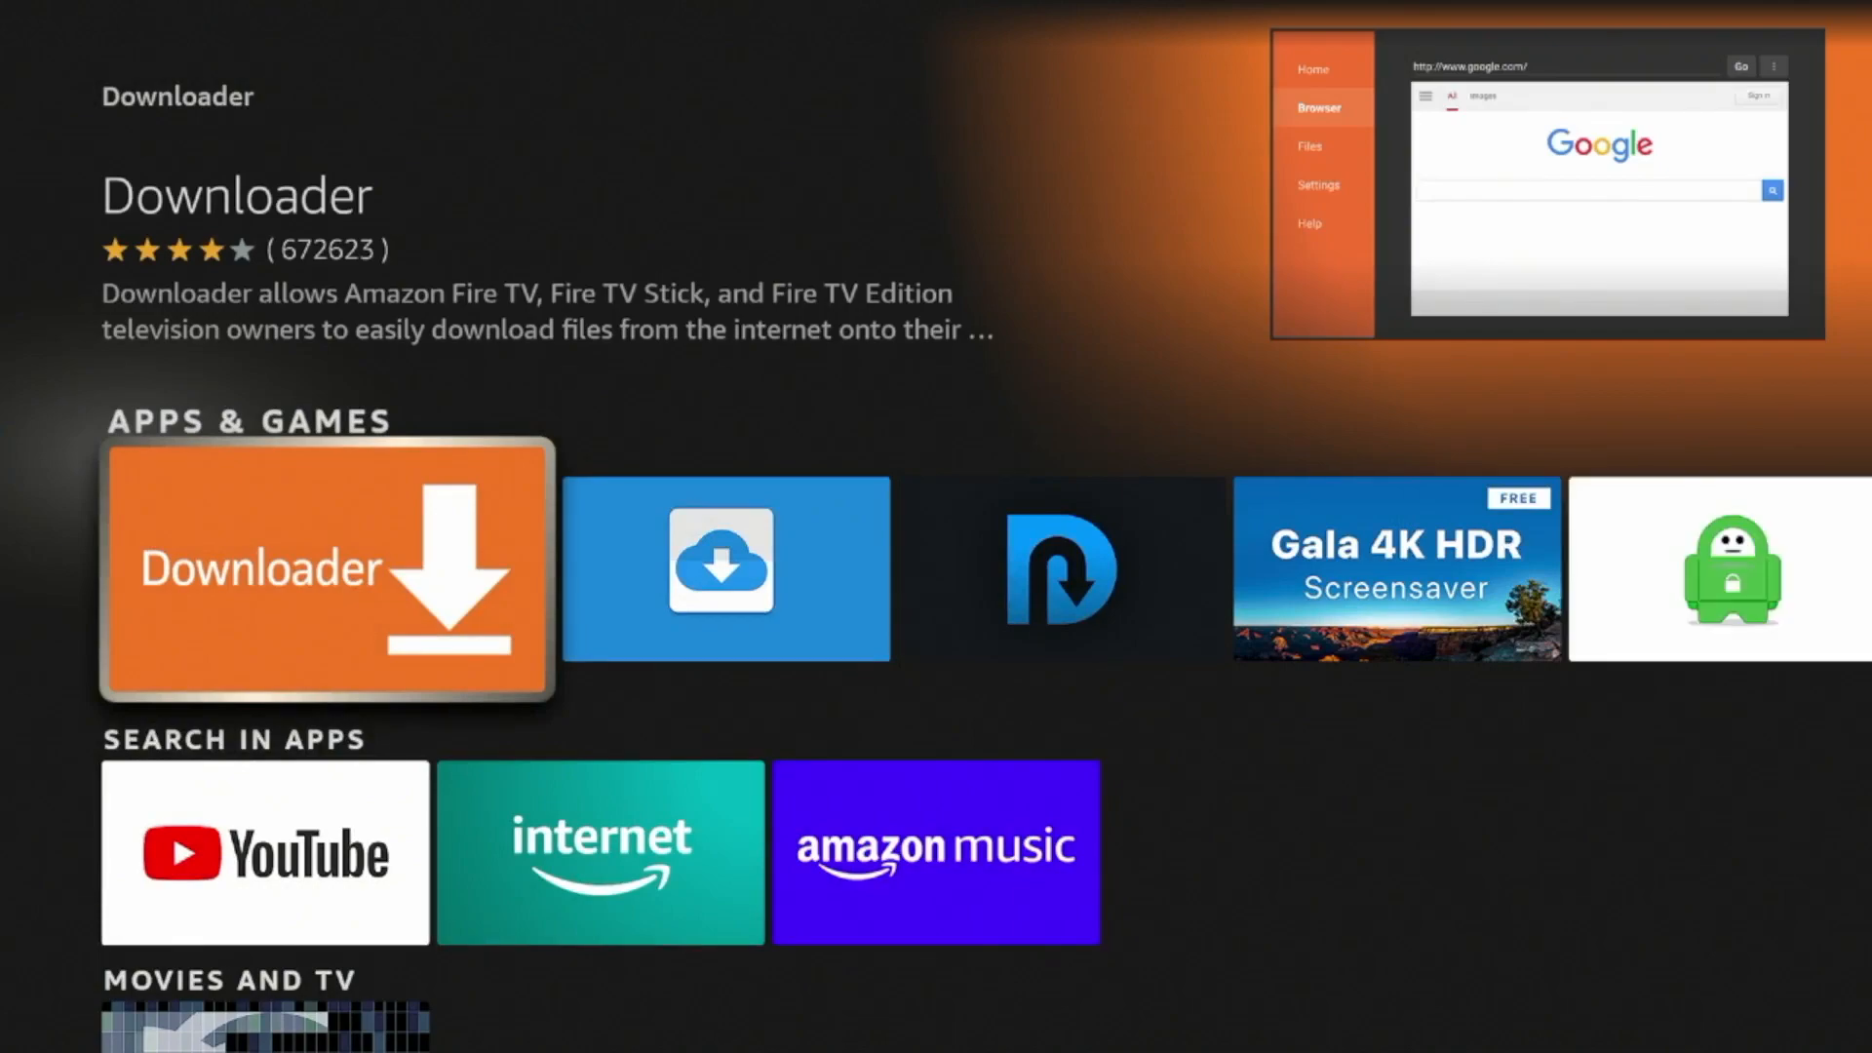
- Open the Downloader app page and download it
left_click(324, 569)
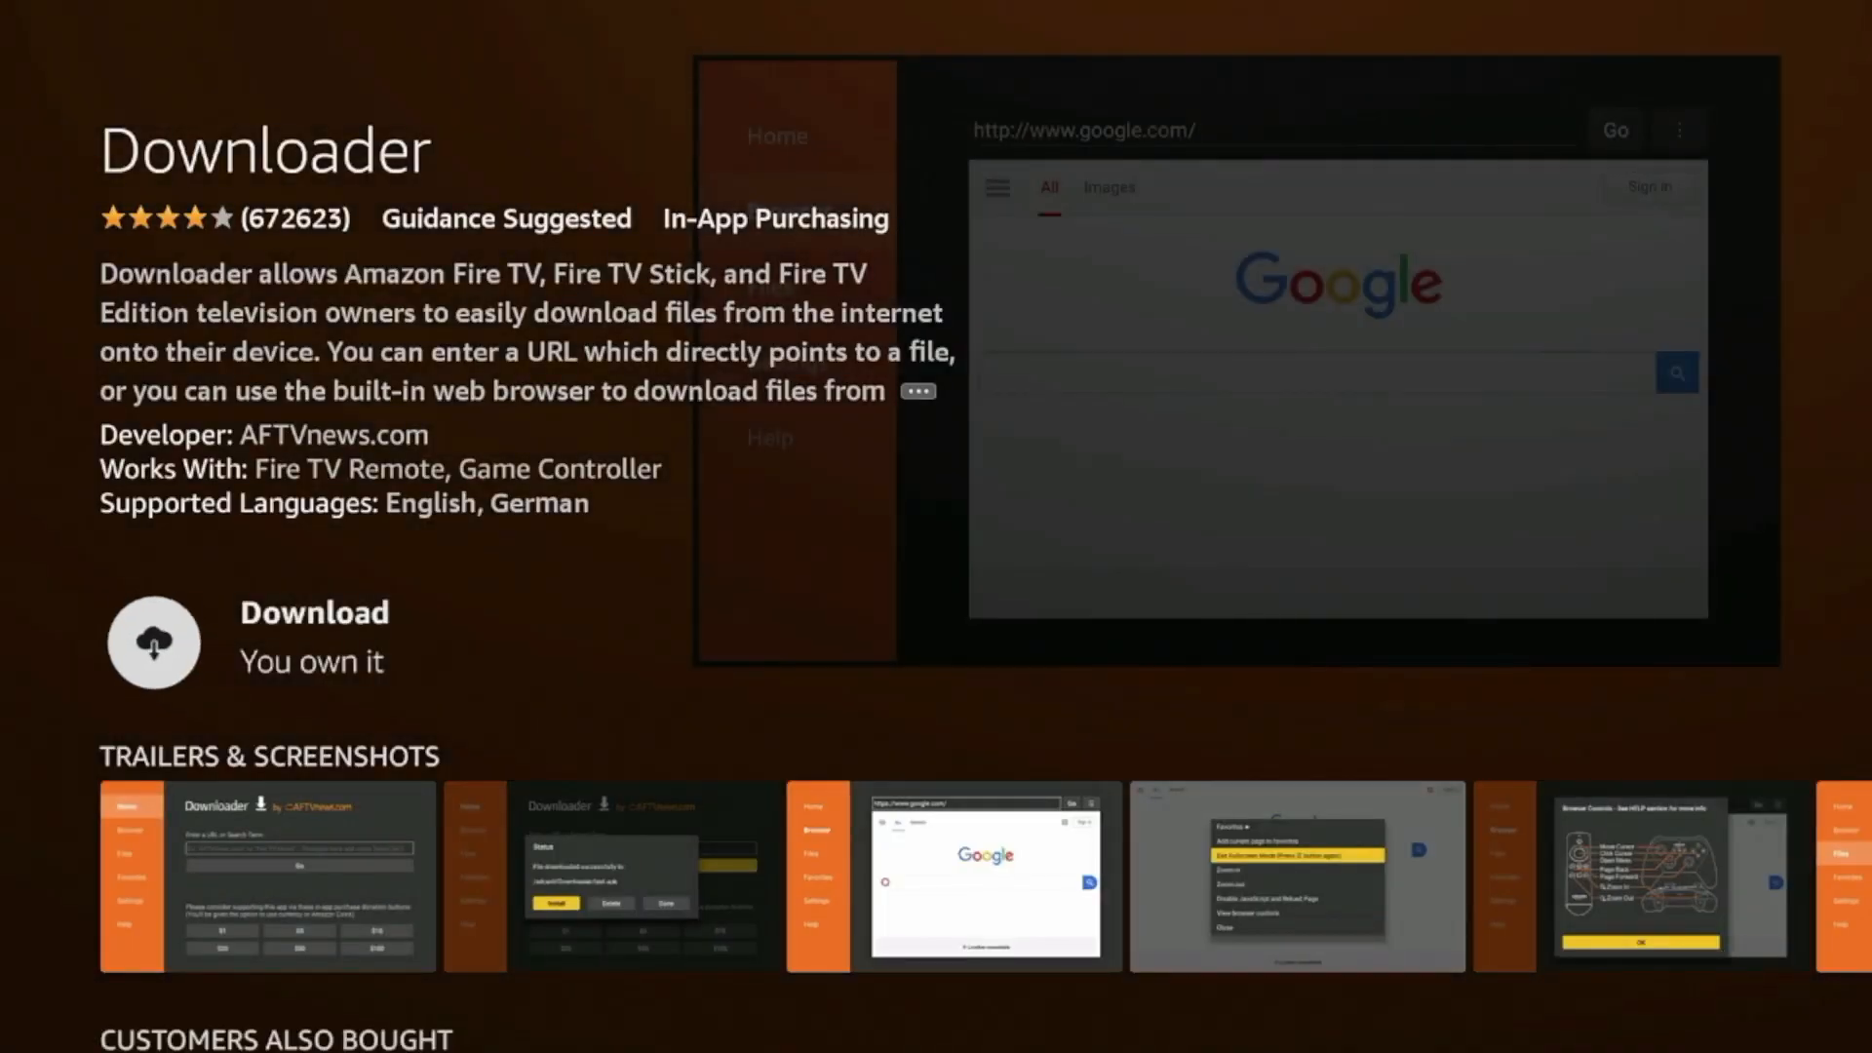
left_click(153, 642)
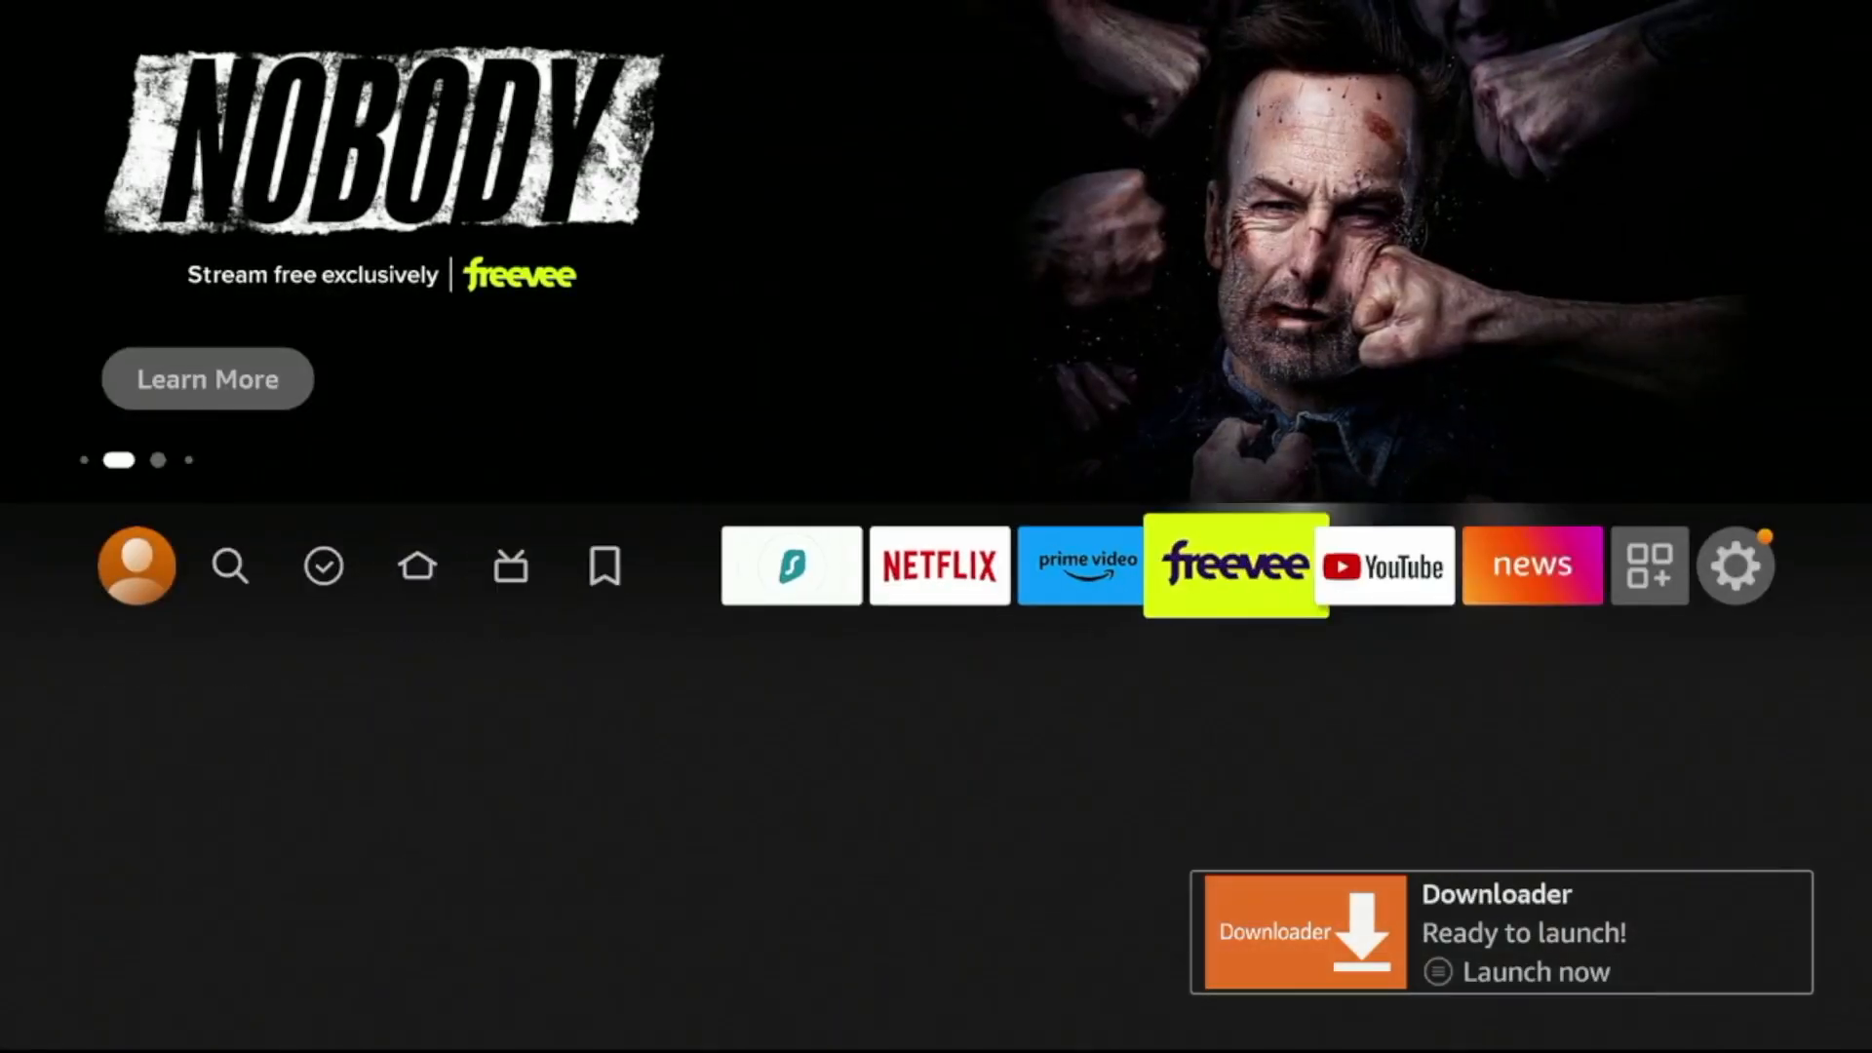
- Go to Settings > My Fire TV and view the device information
left_click(1735, 564)
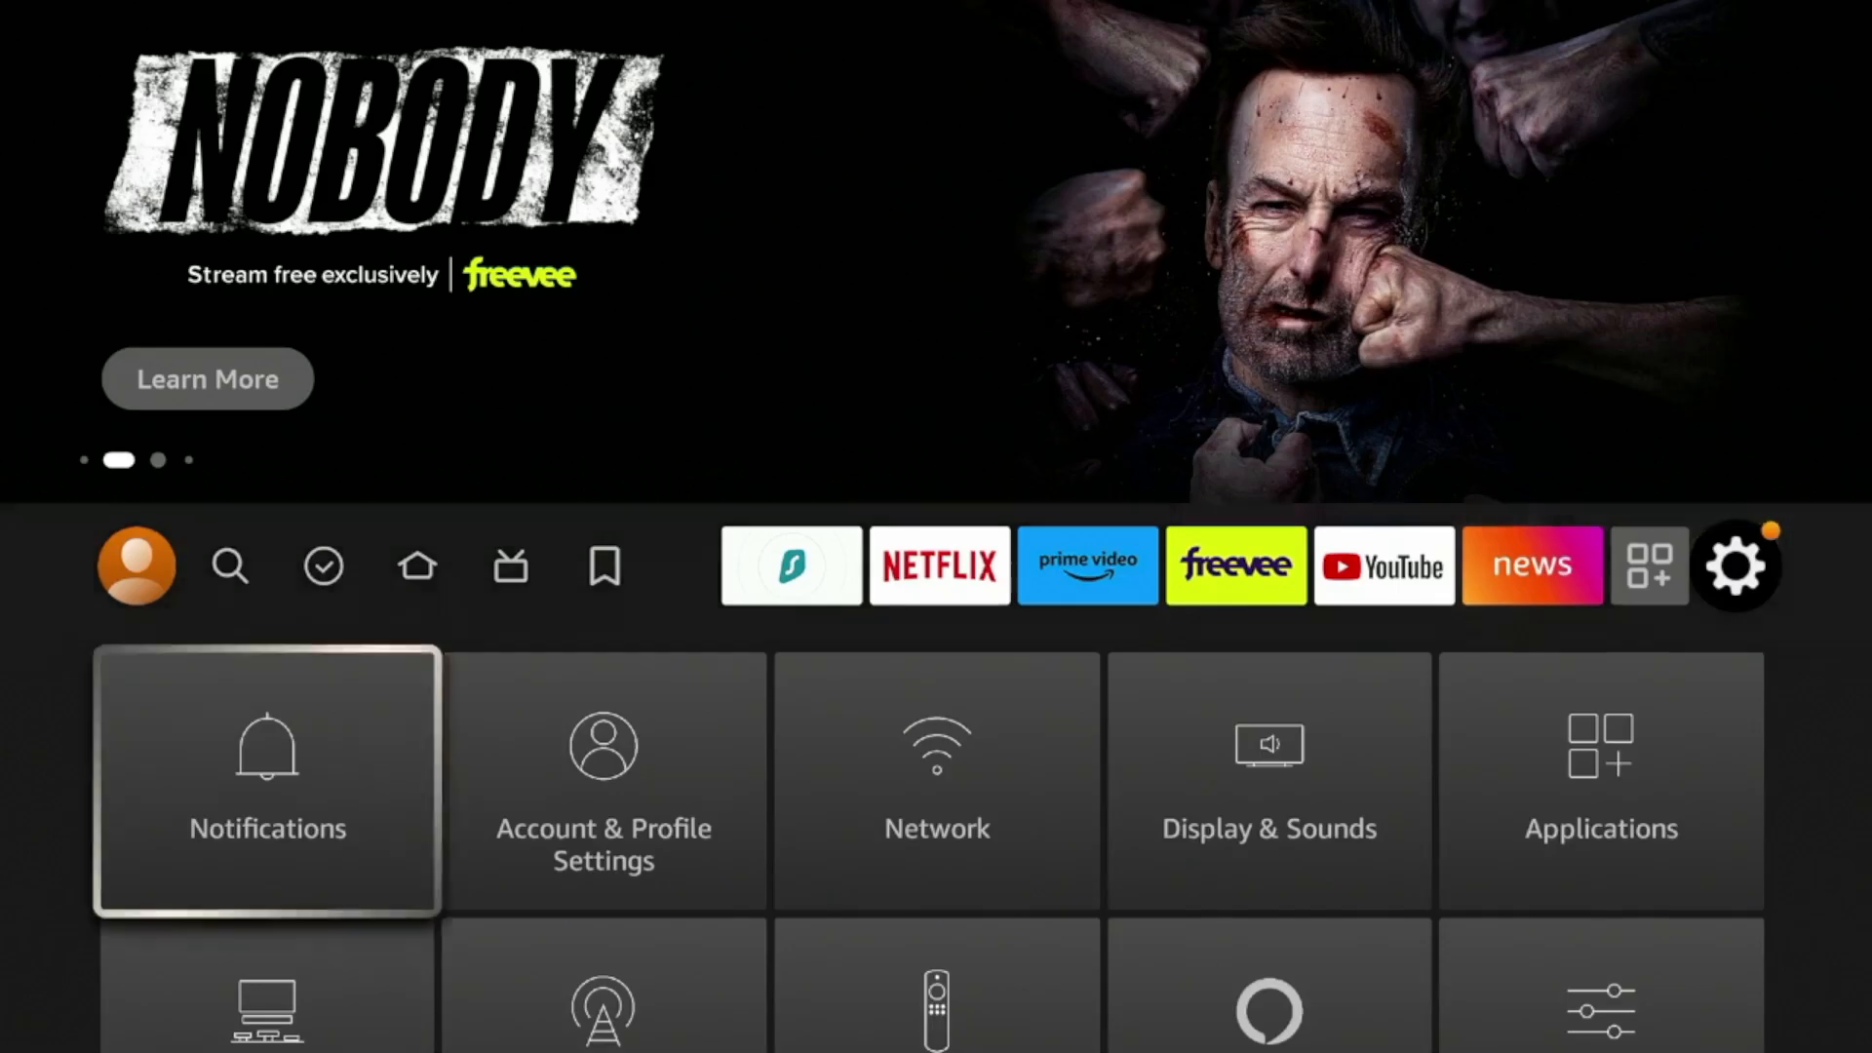
scroll("down", 3)
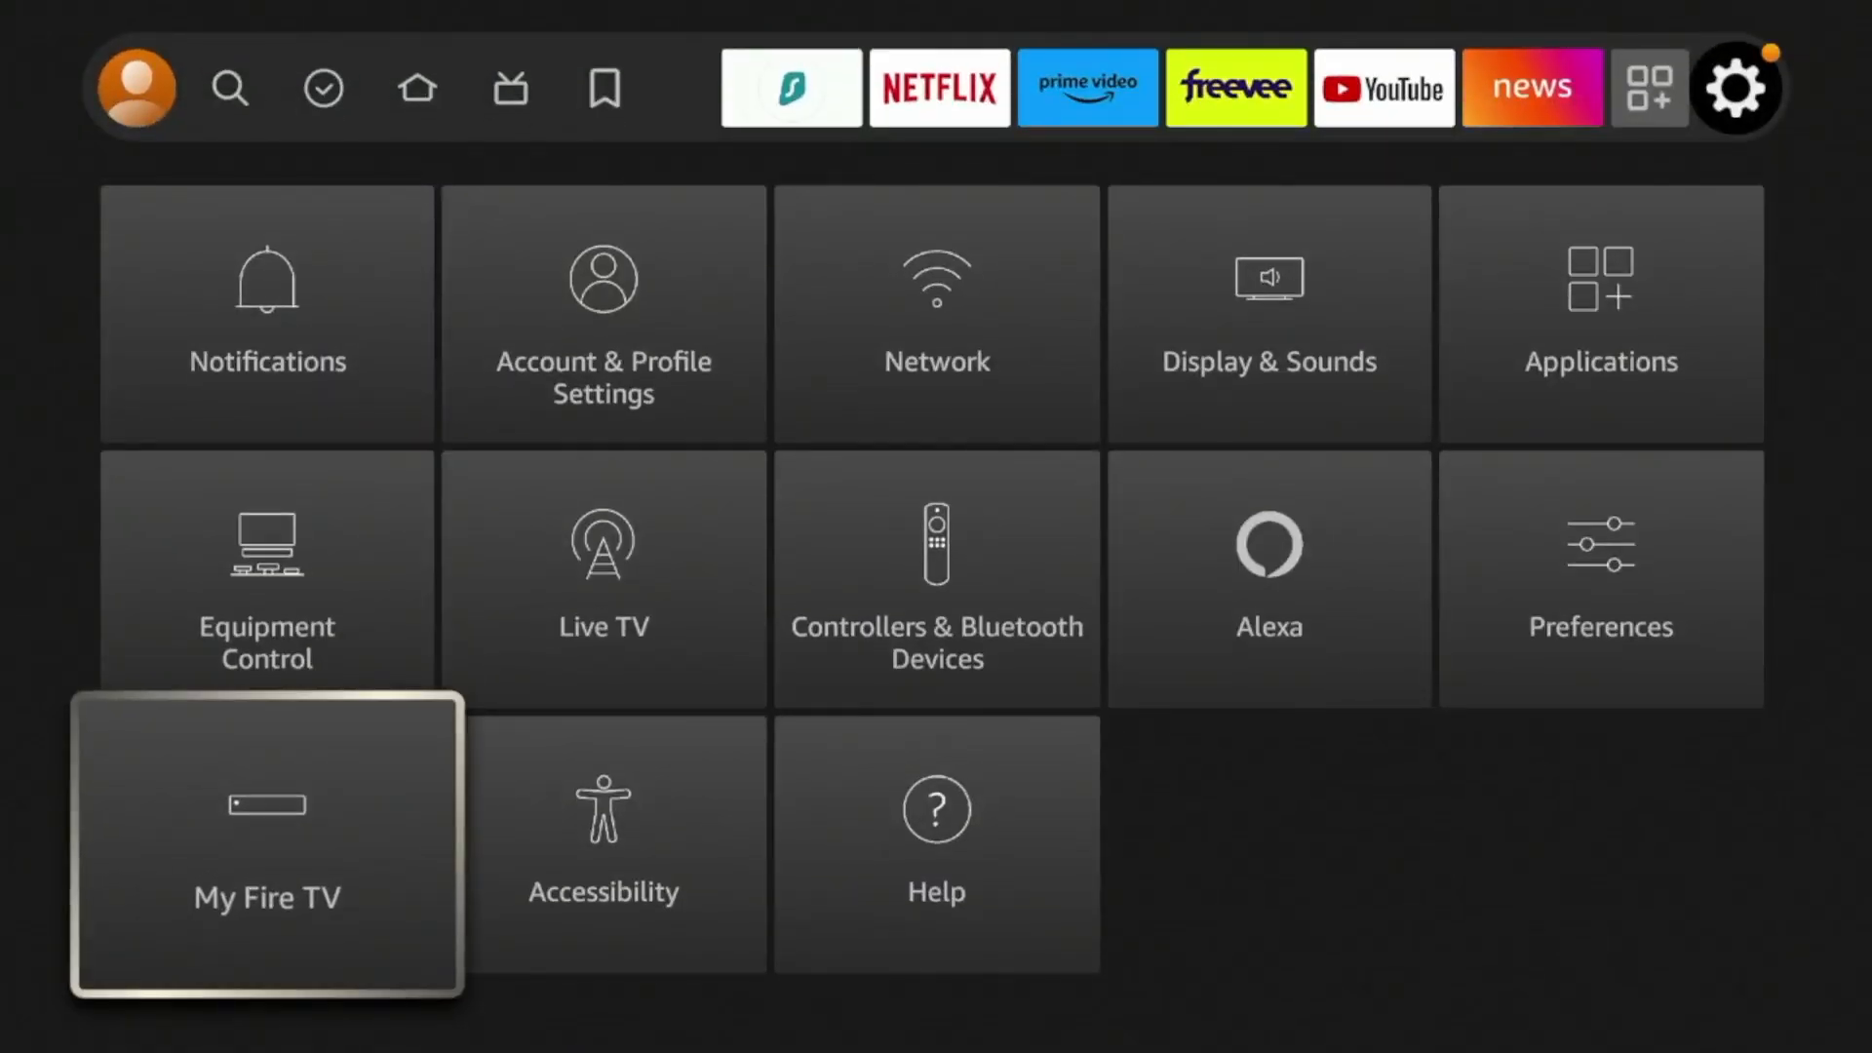
left_click(267, 842)
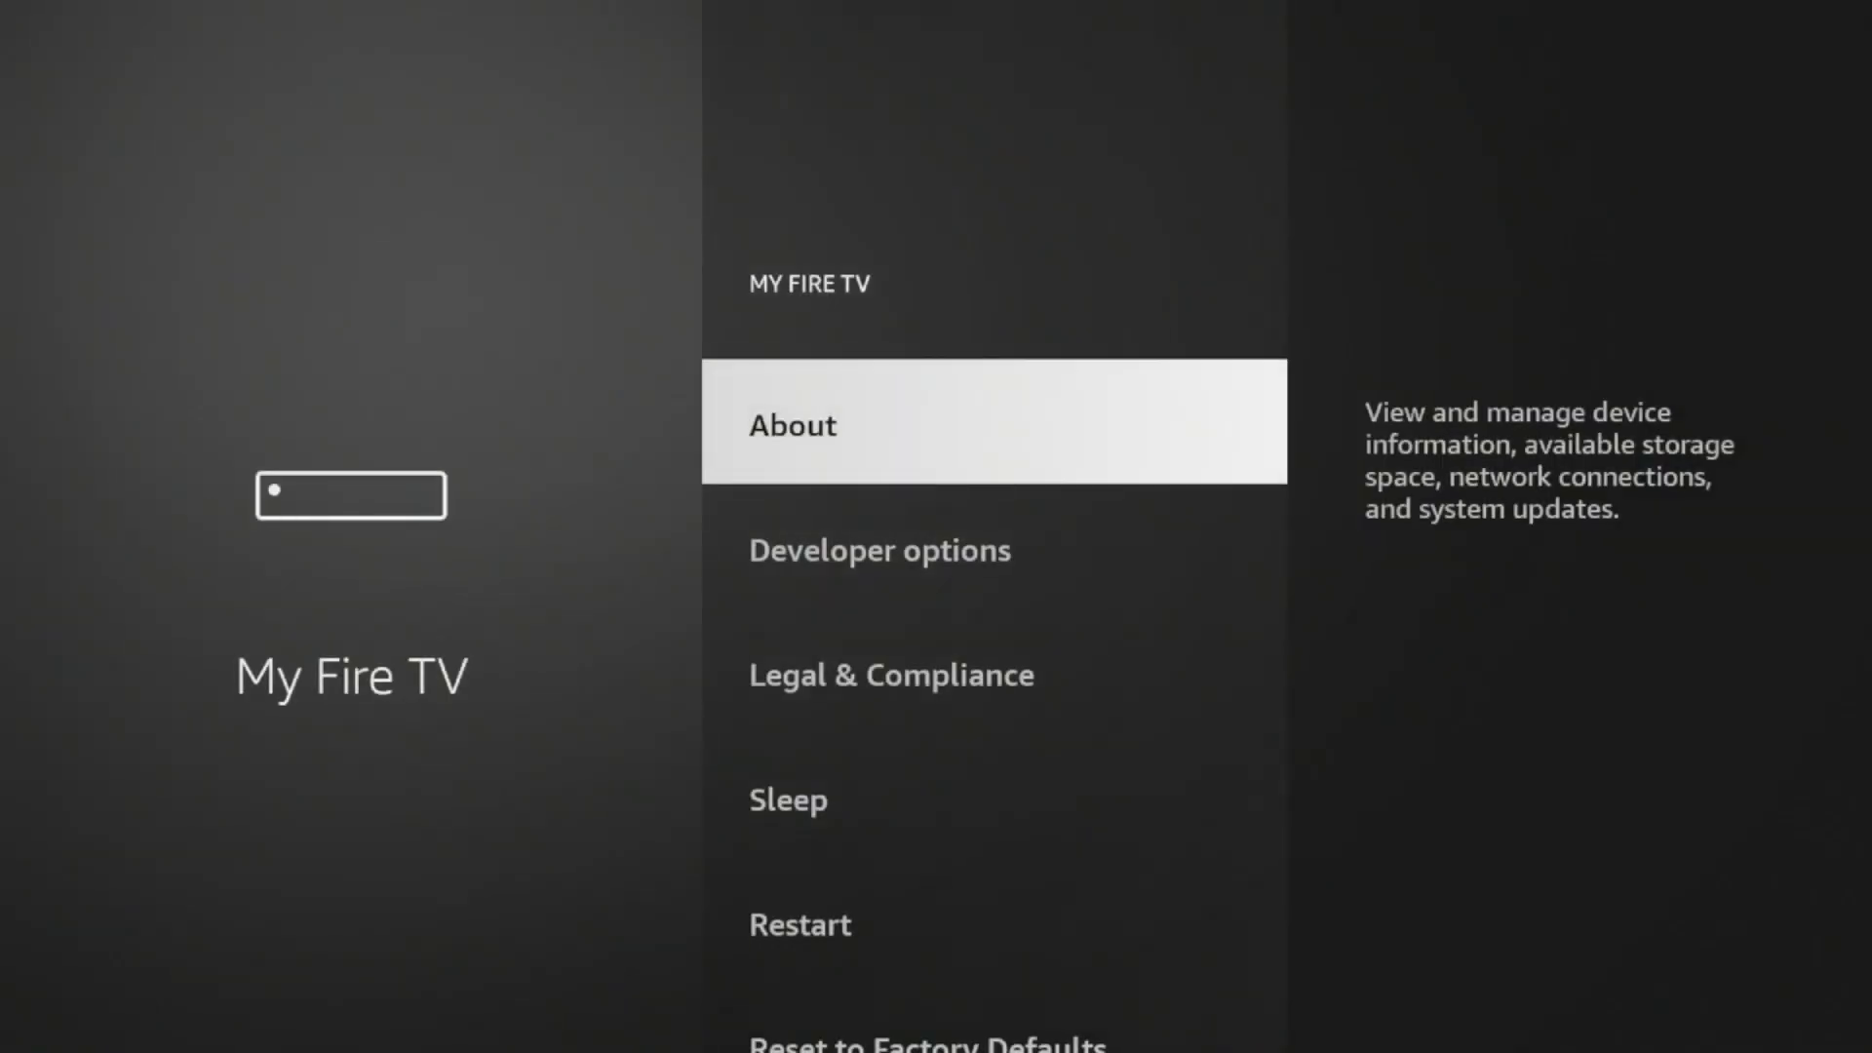
left_click(790, 424)
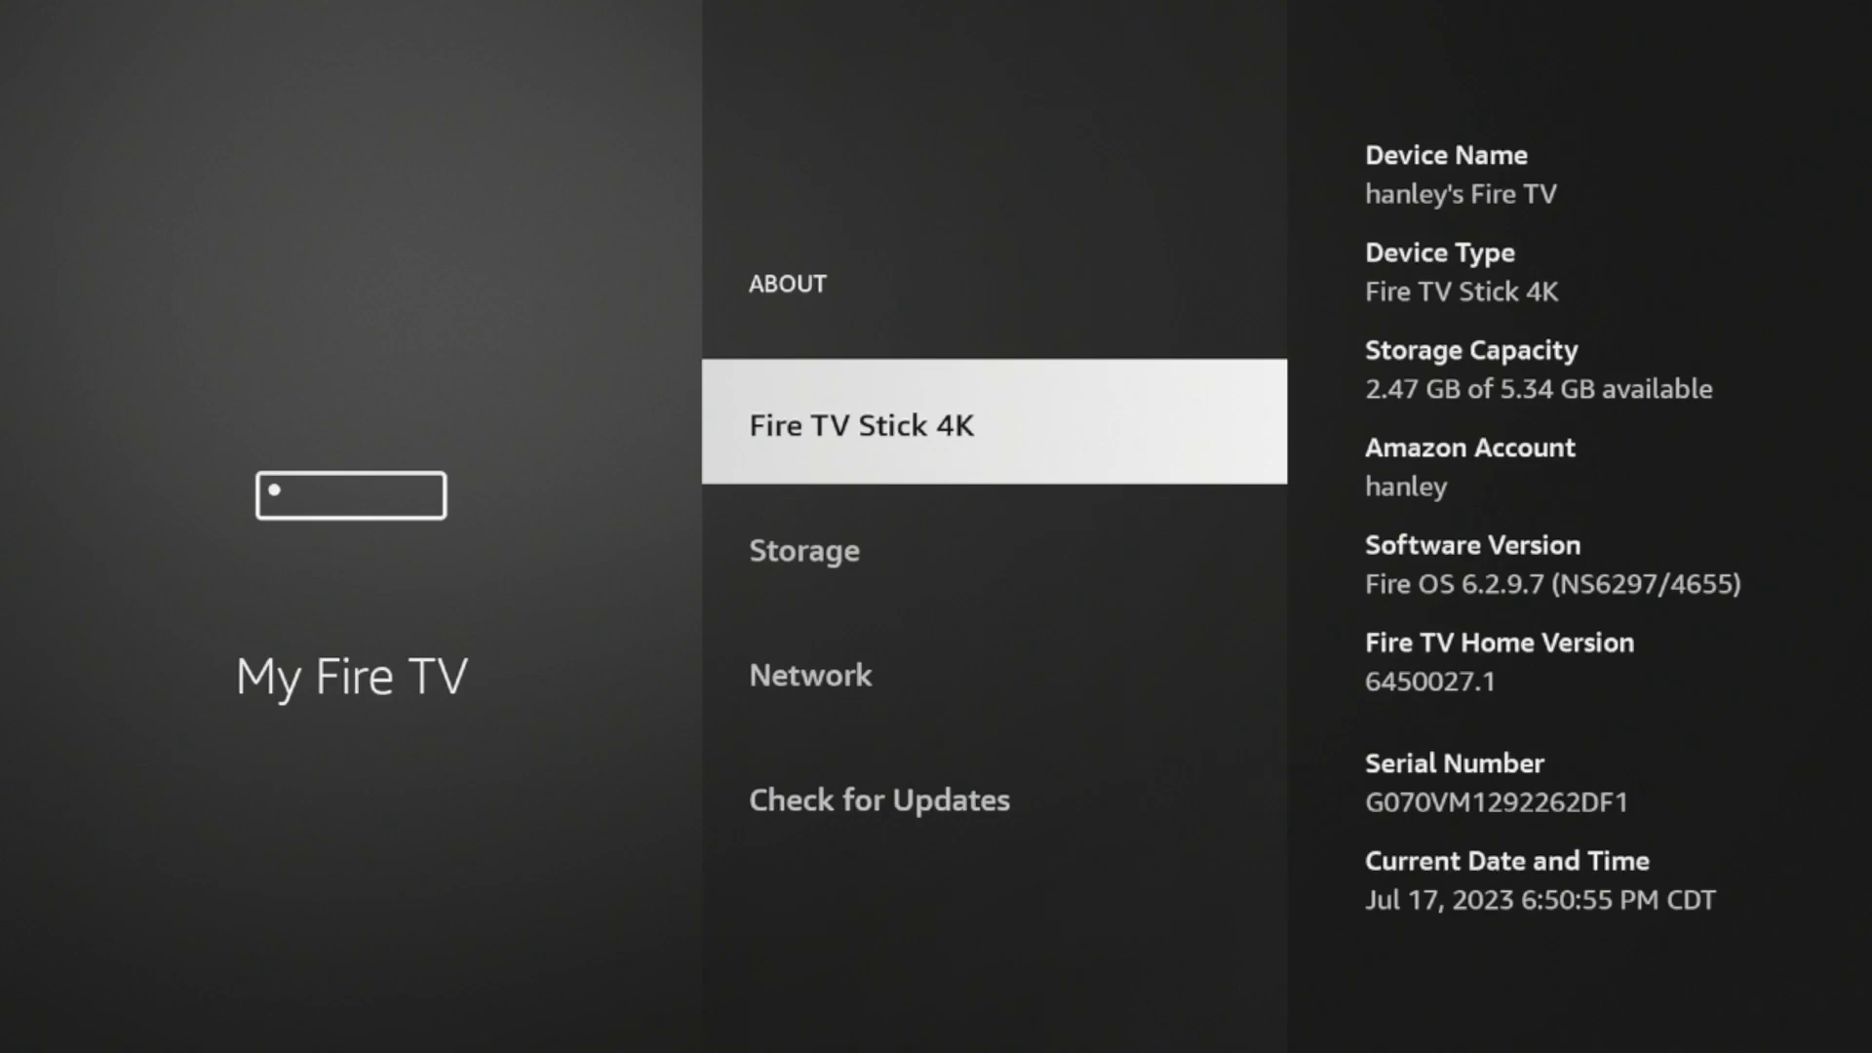
key("Back")
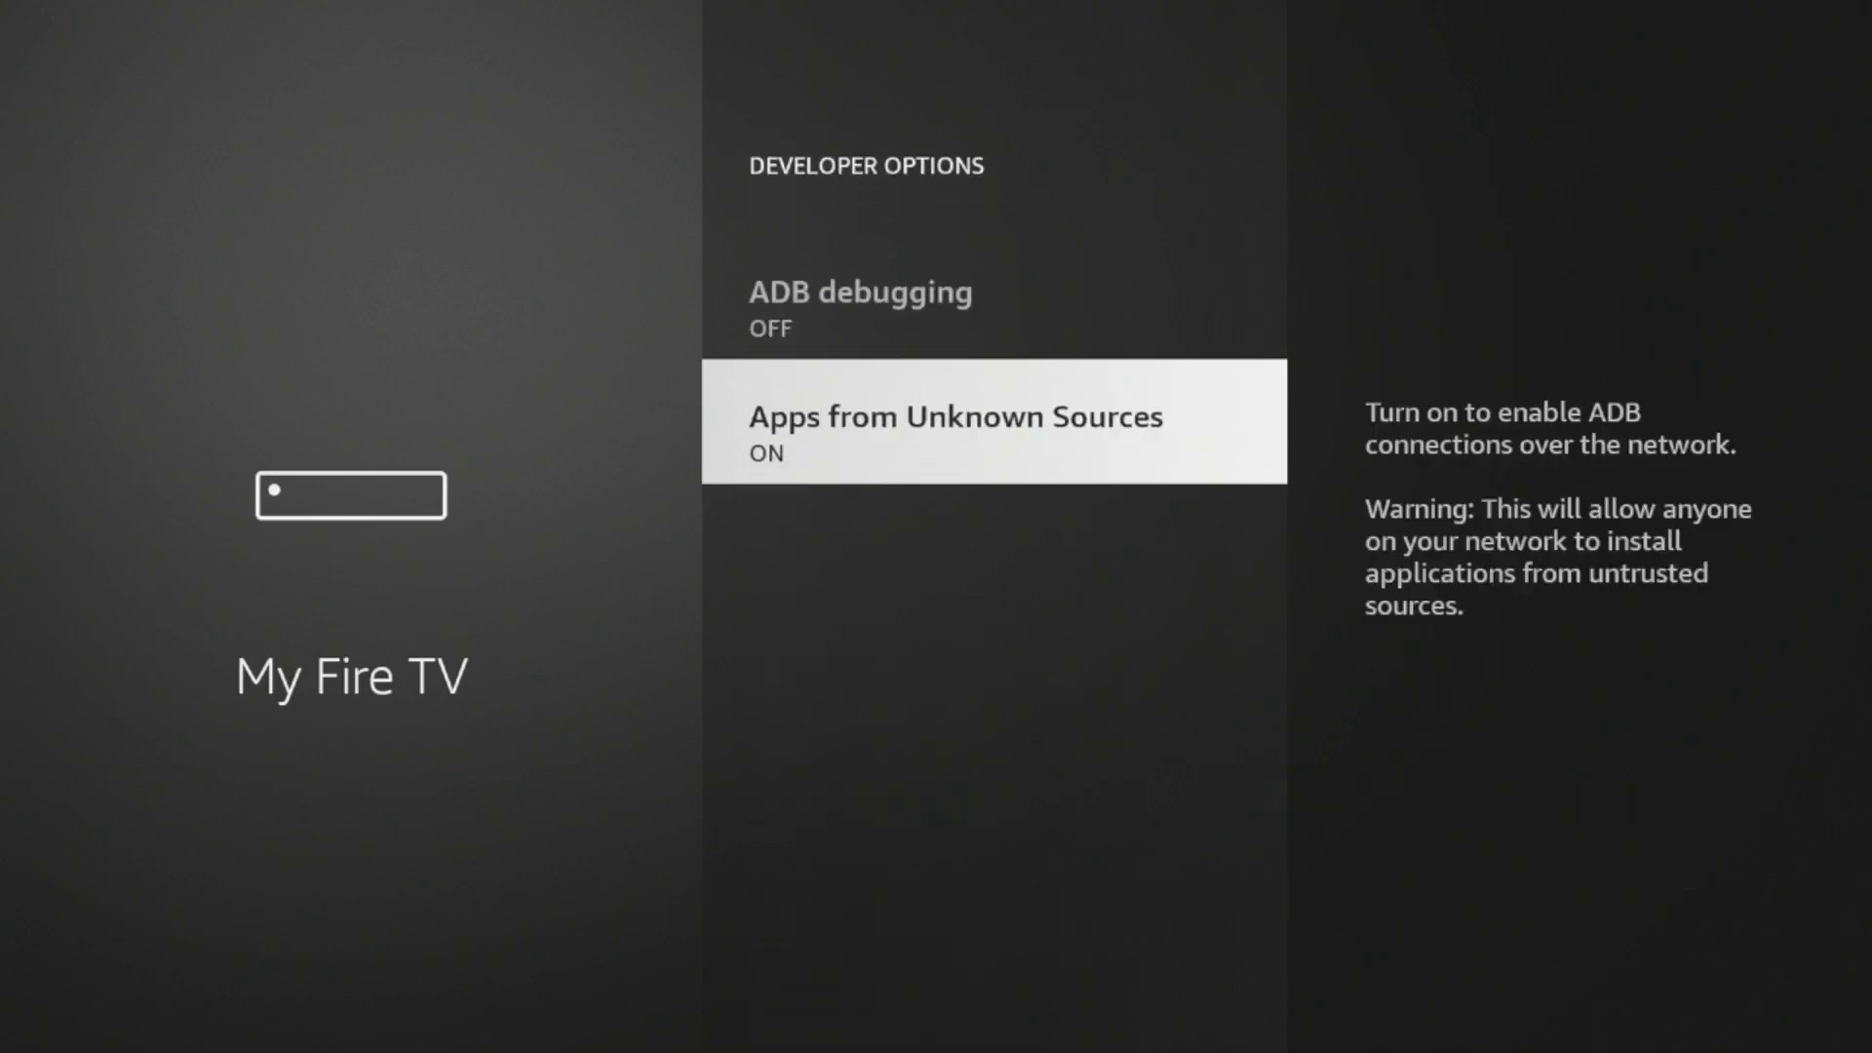
- Toggle Apps from Unknown Sources on and confirm Turn On
left_click(993, 421)
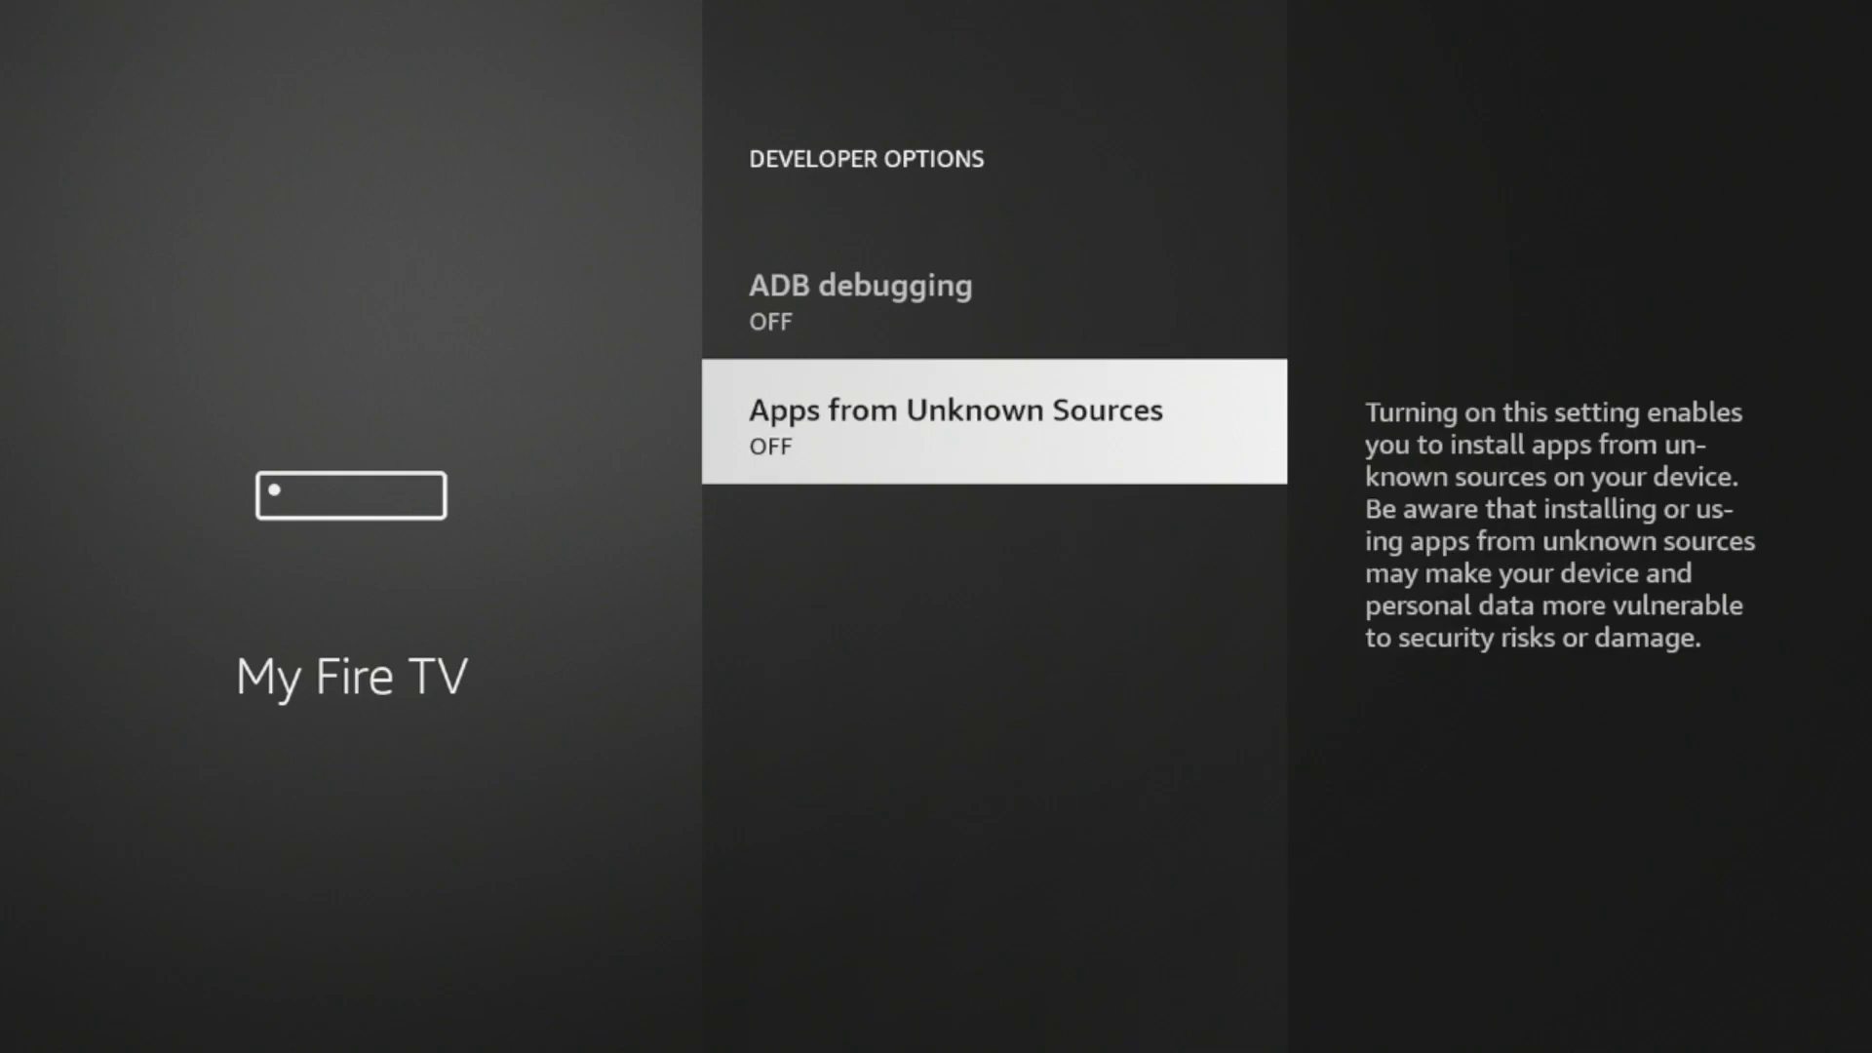
left_click(993, 420)
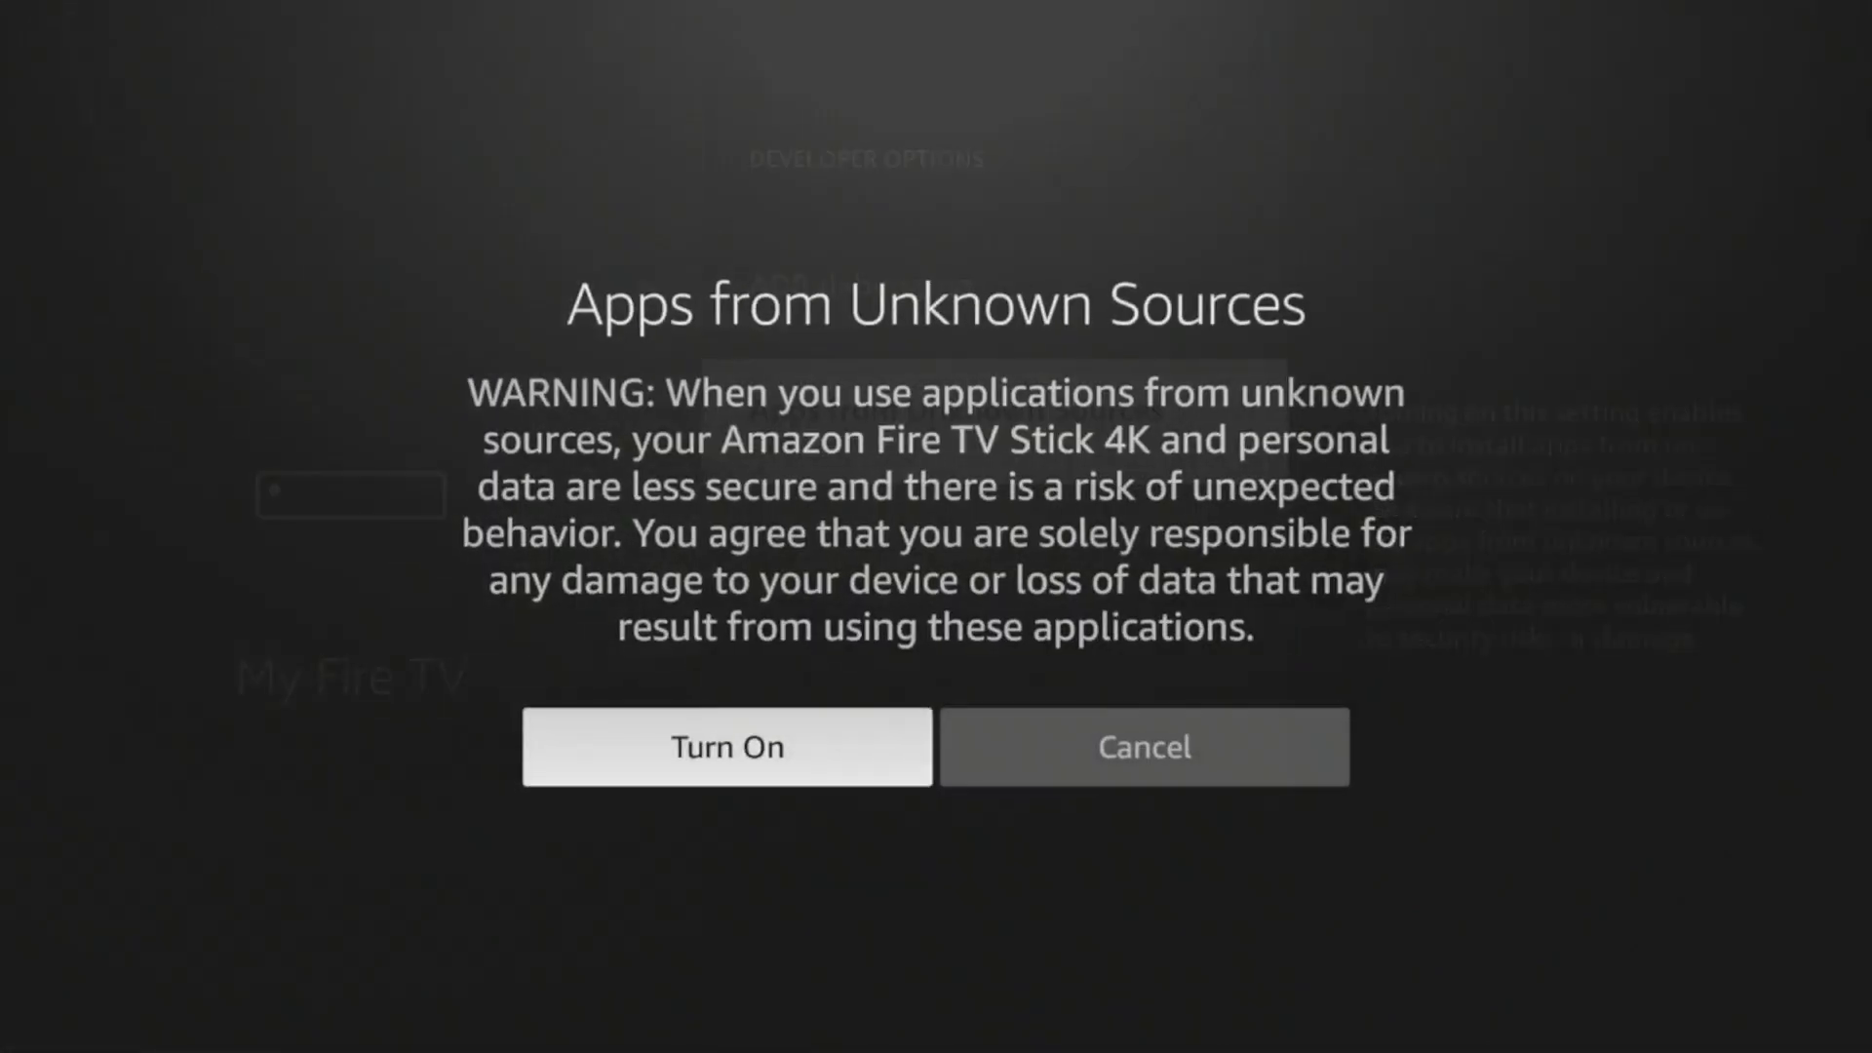
left_click(725, 746)
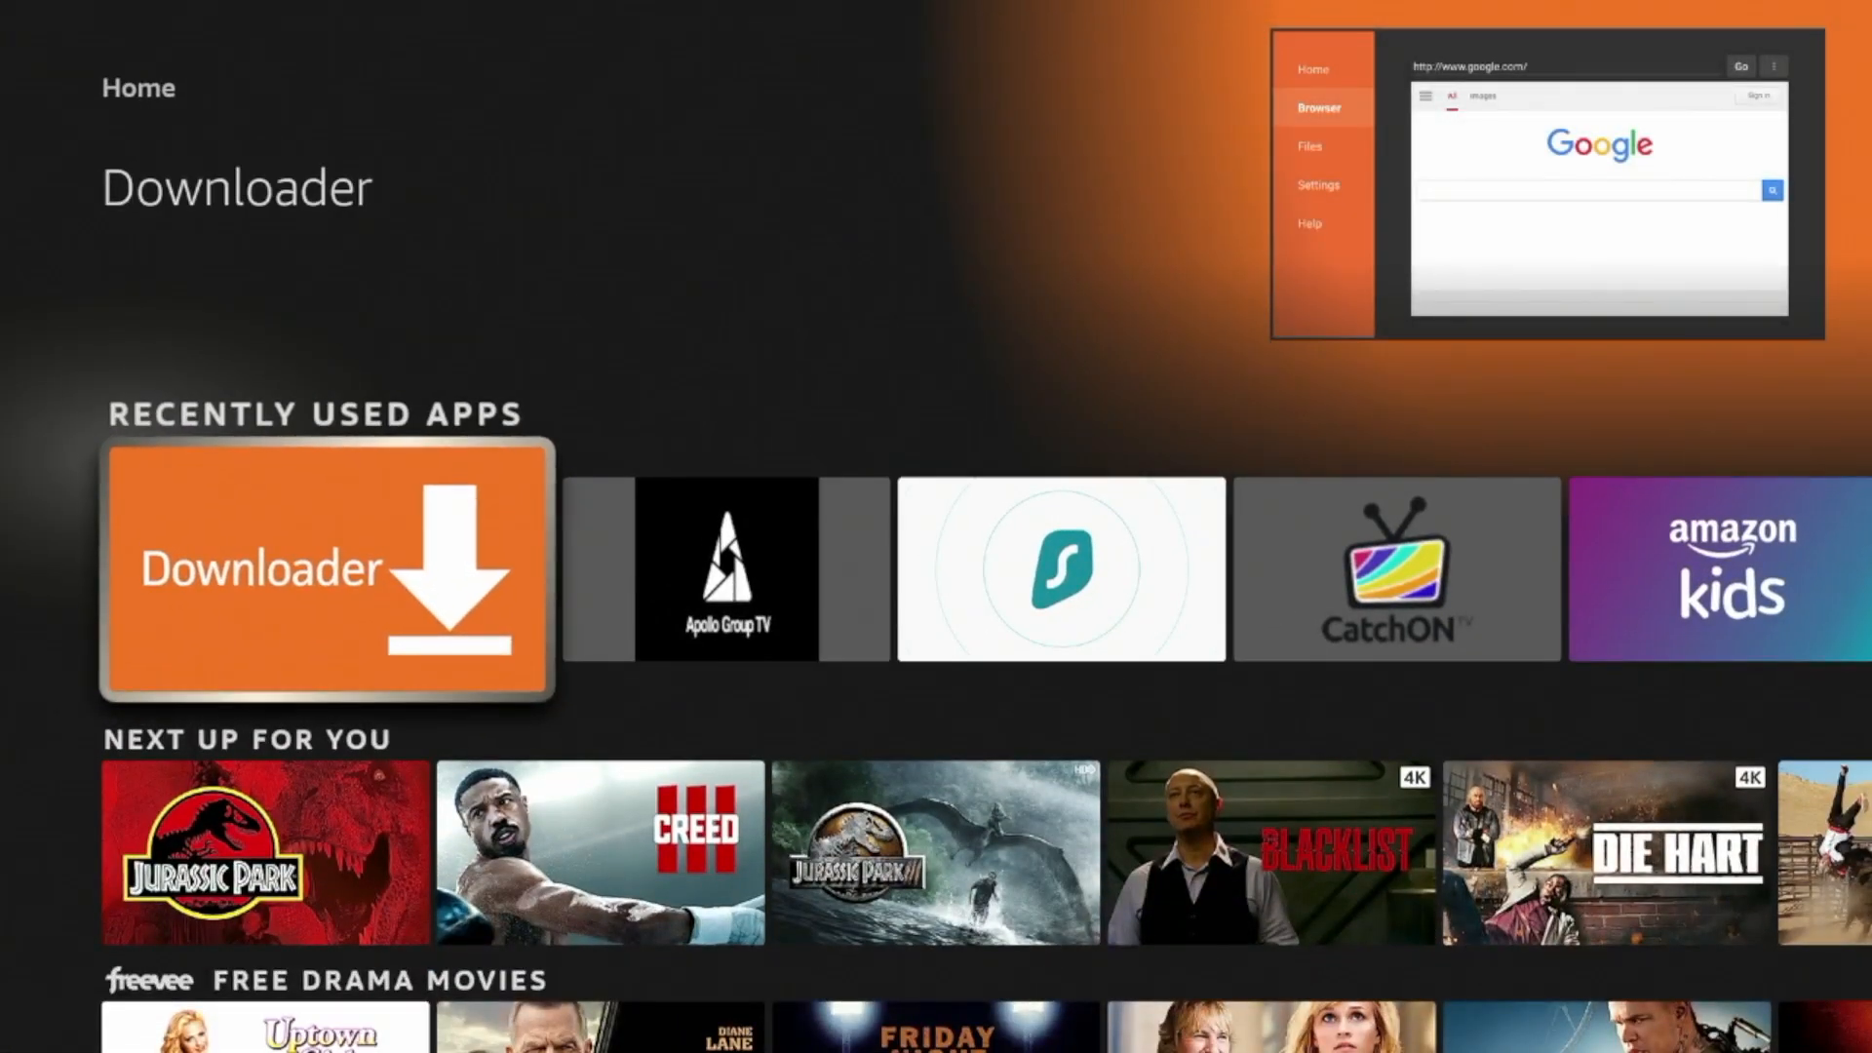
- Launch Downloader, allow file access, and dismiss the Quick Start Guide
left_click(325, 571)
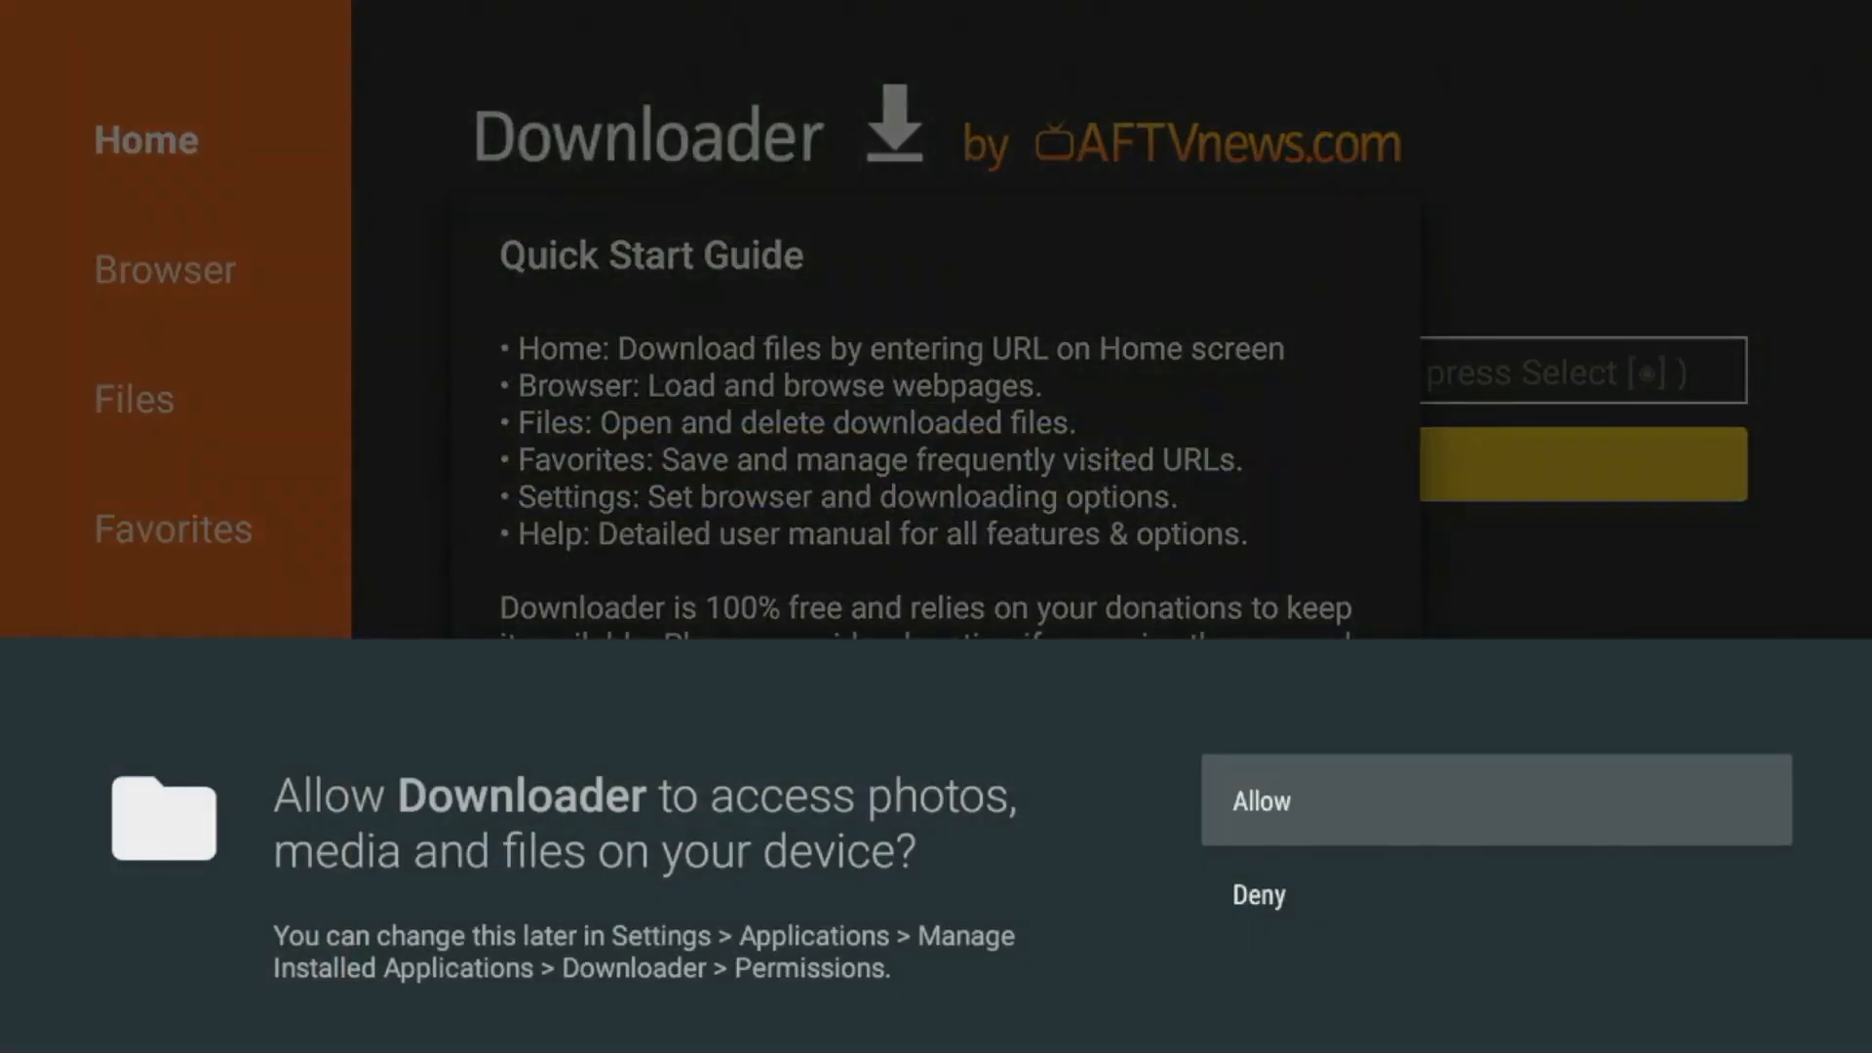
left_click(1495, 800)
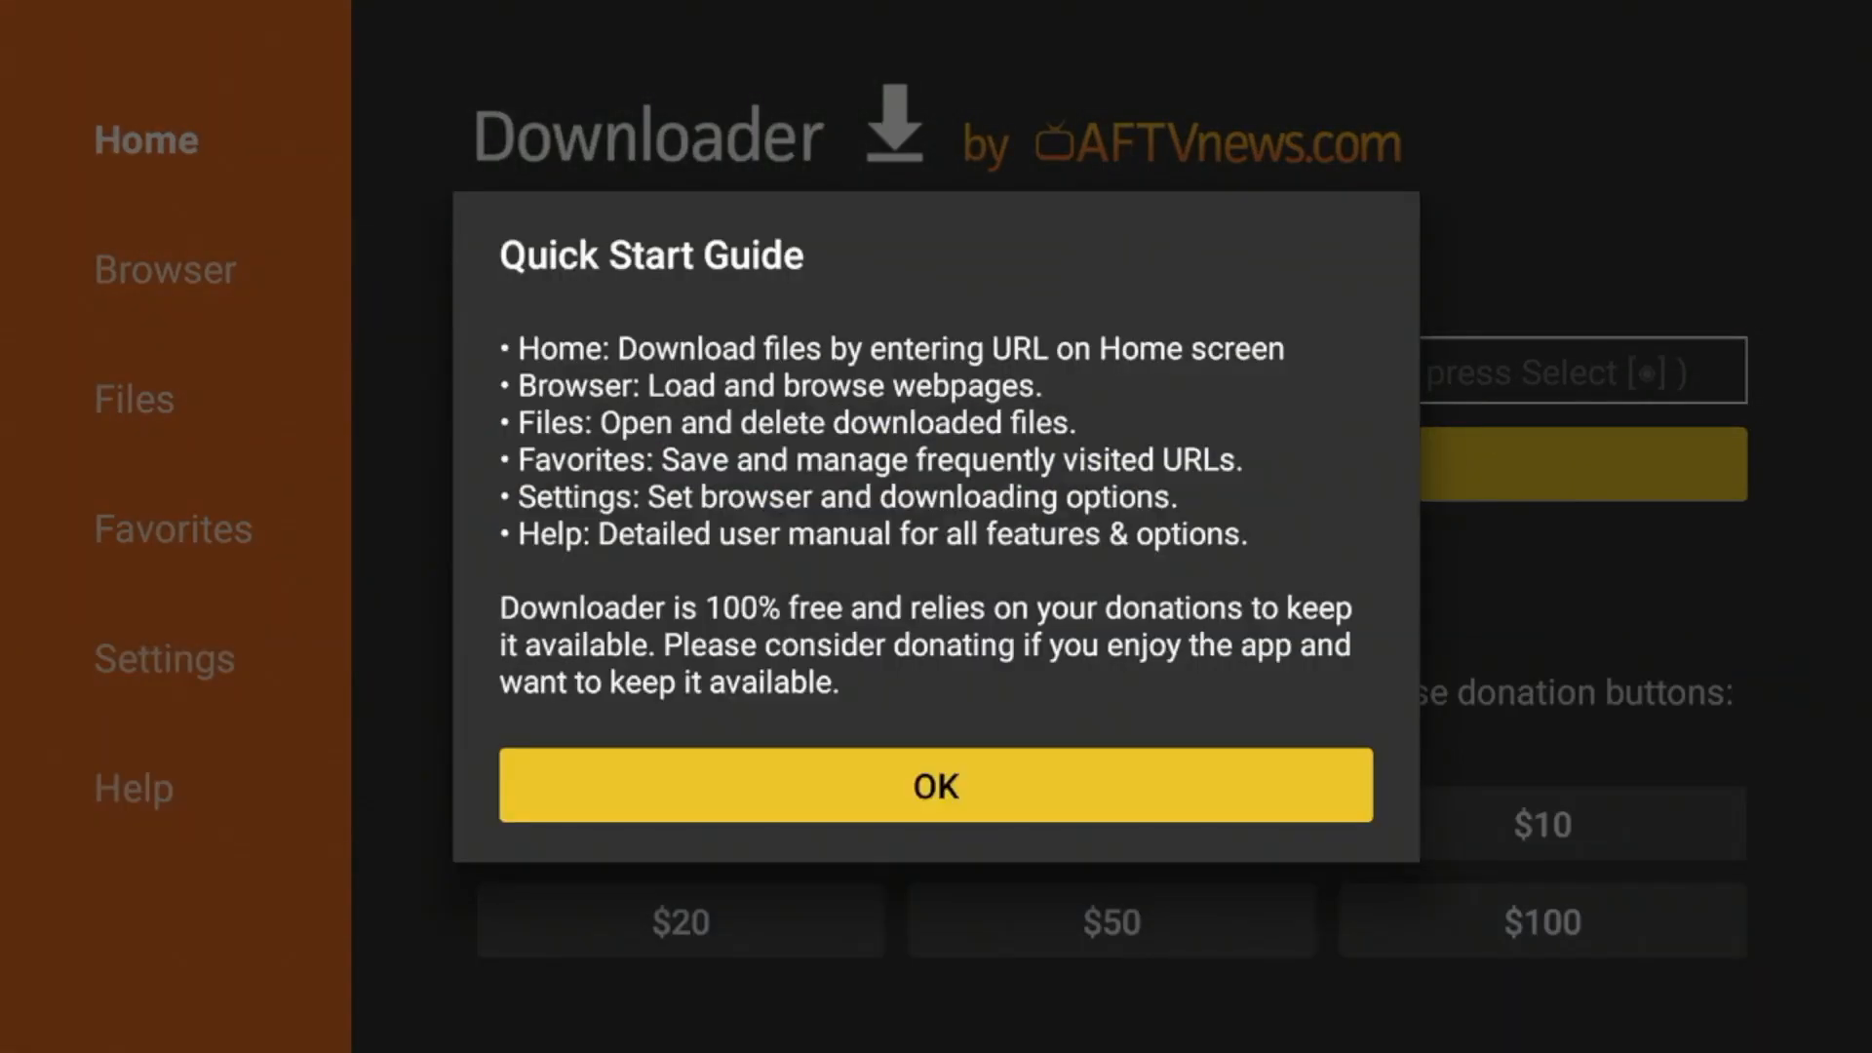
left_click(935, 786)
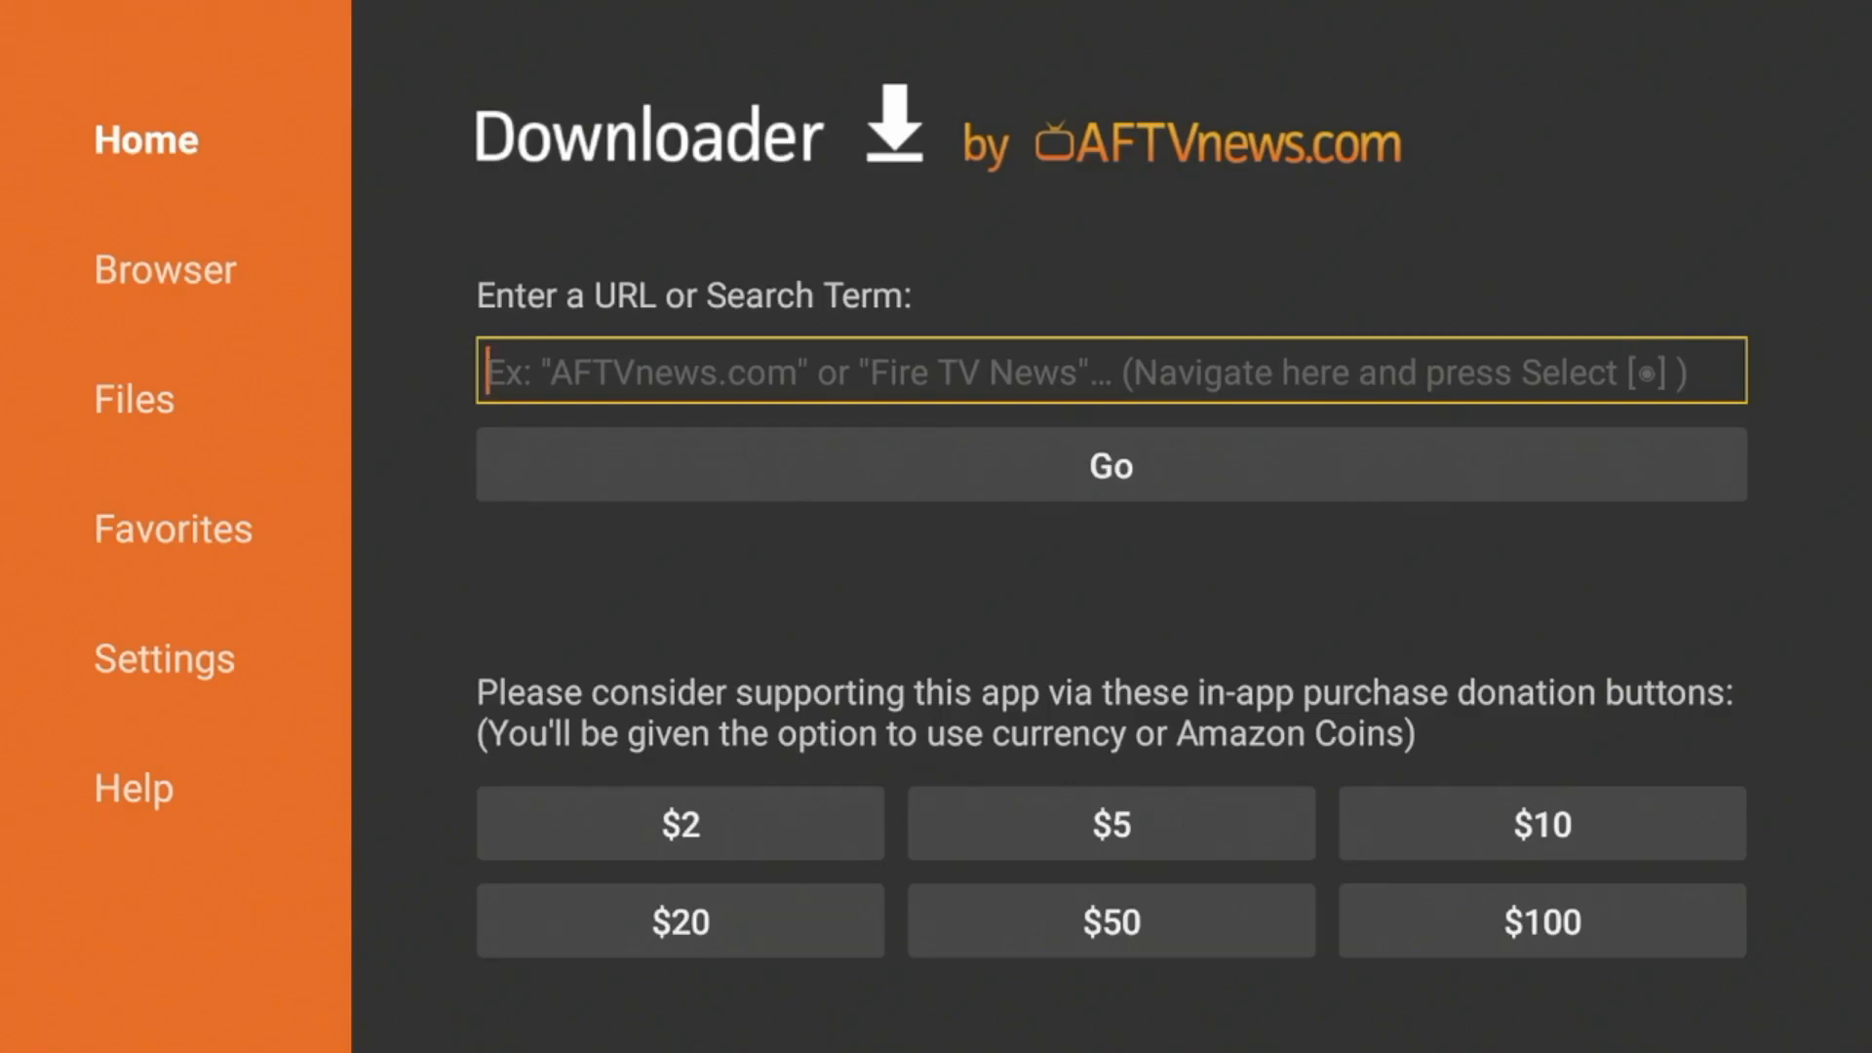
- Enter code 298344 in Downloader to load the IPTV Wire quick links page
left_click(1110, 372)
type("2983")
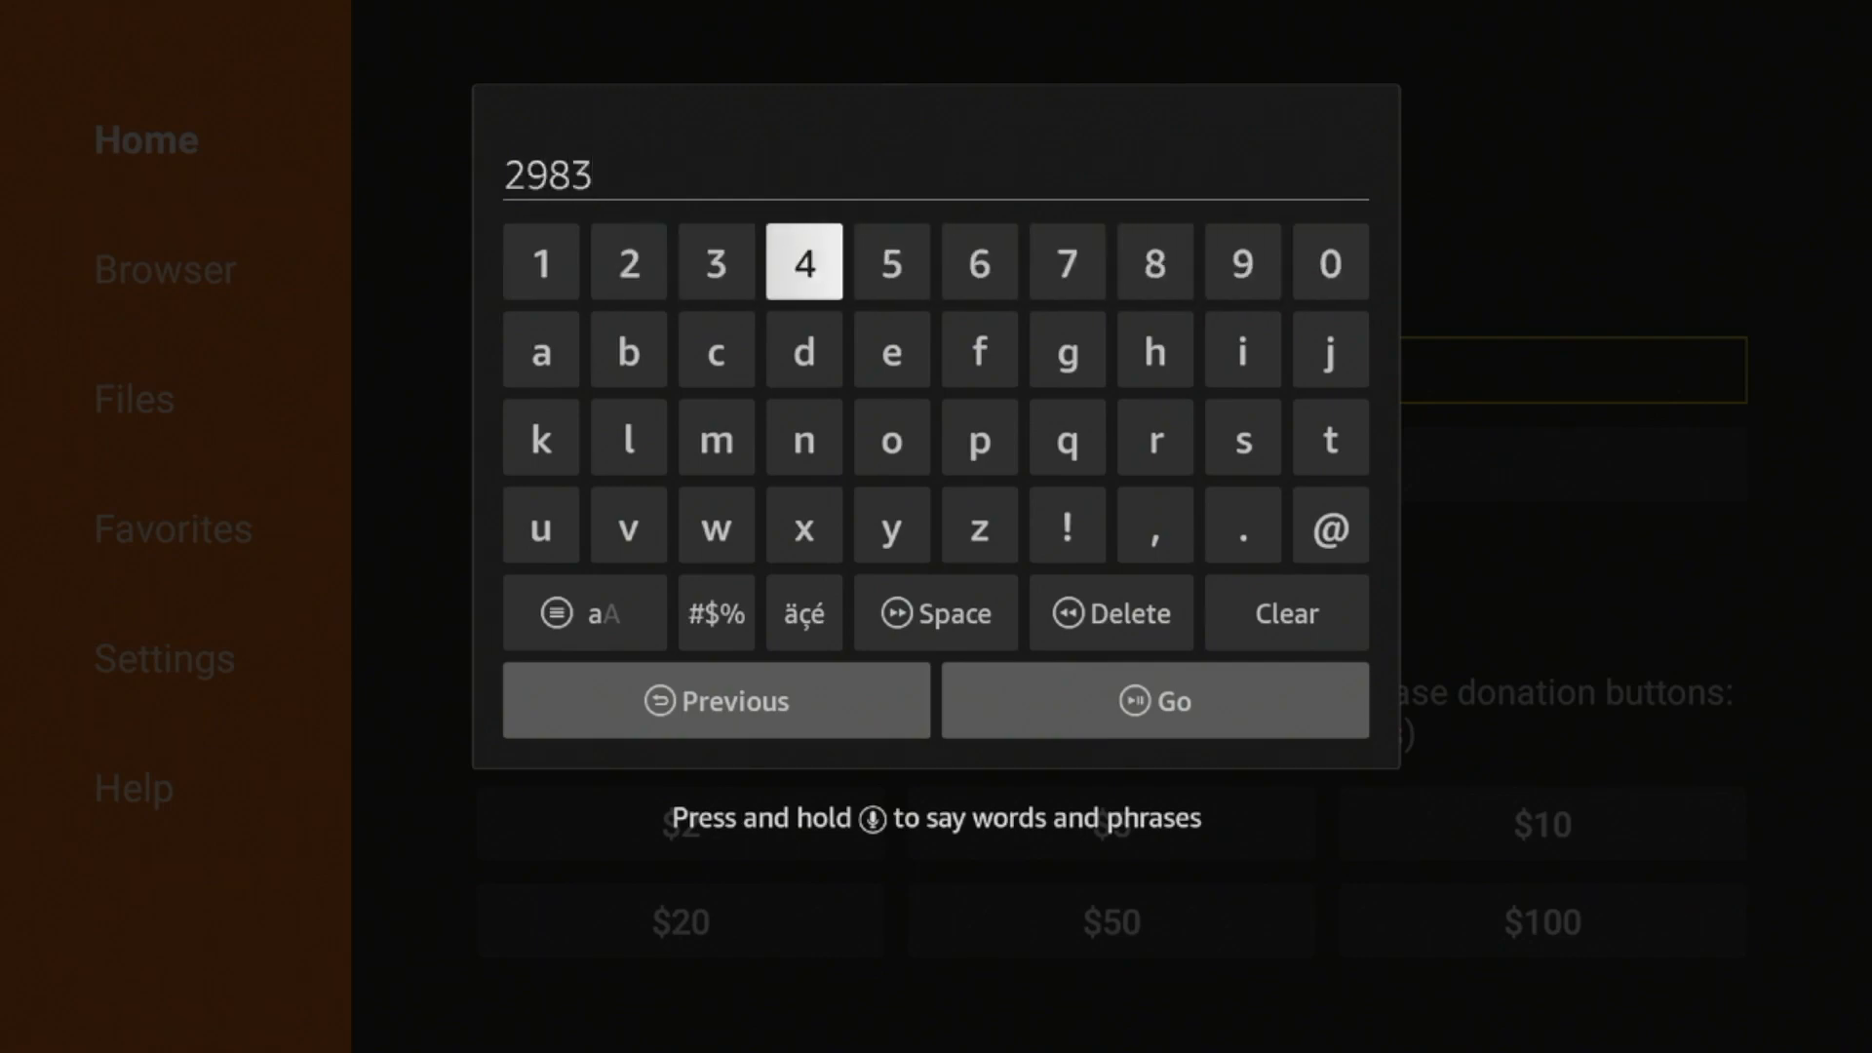
left_click(803, 525)
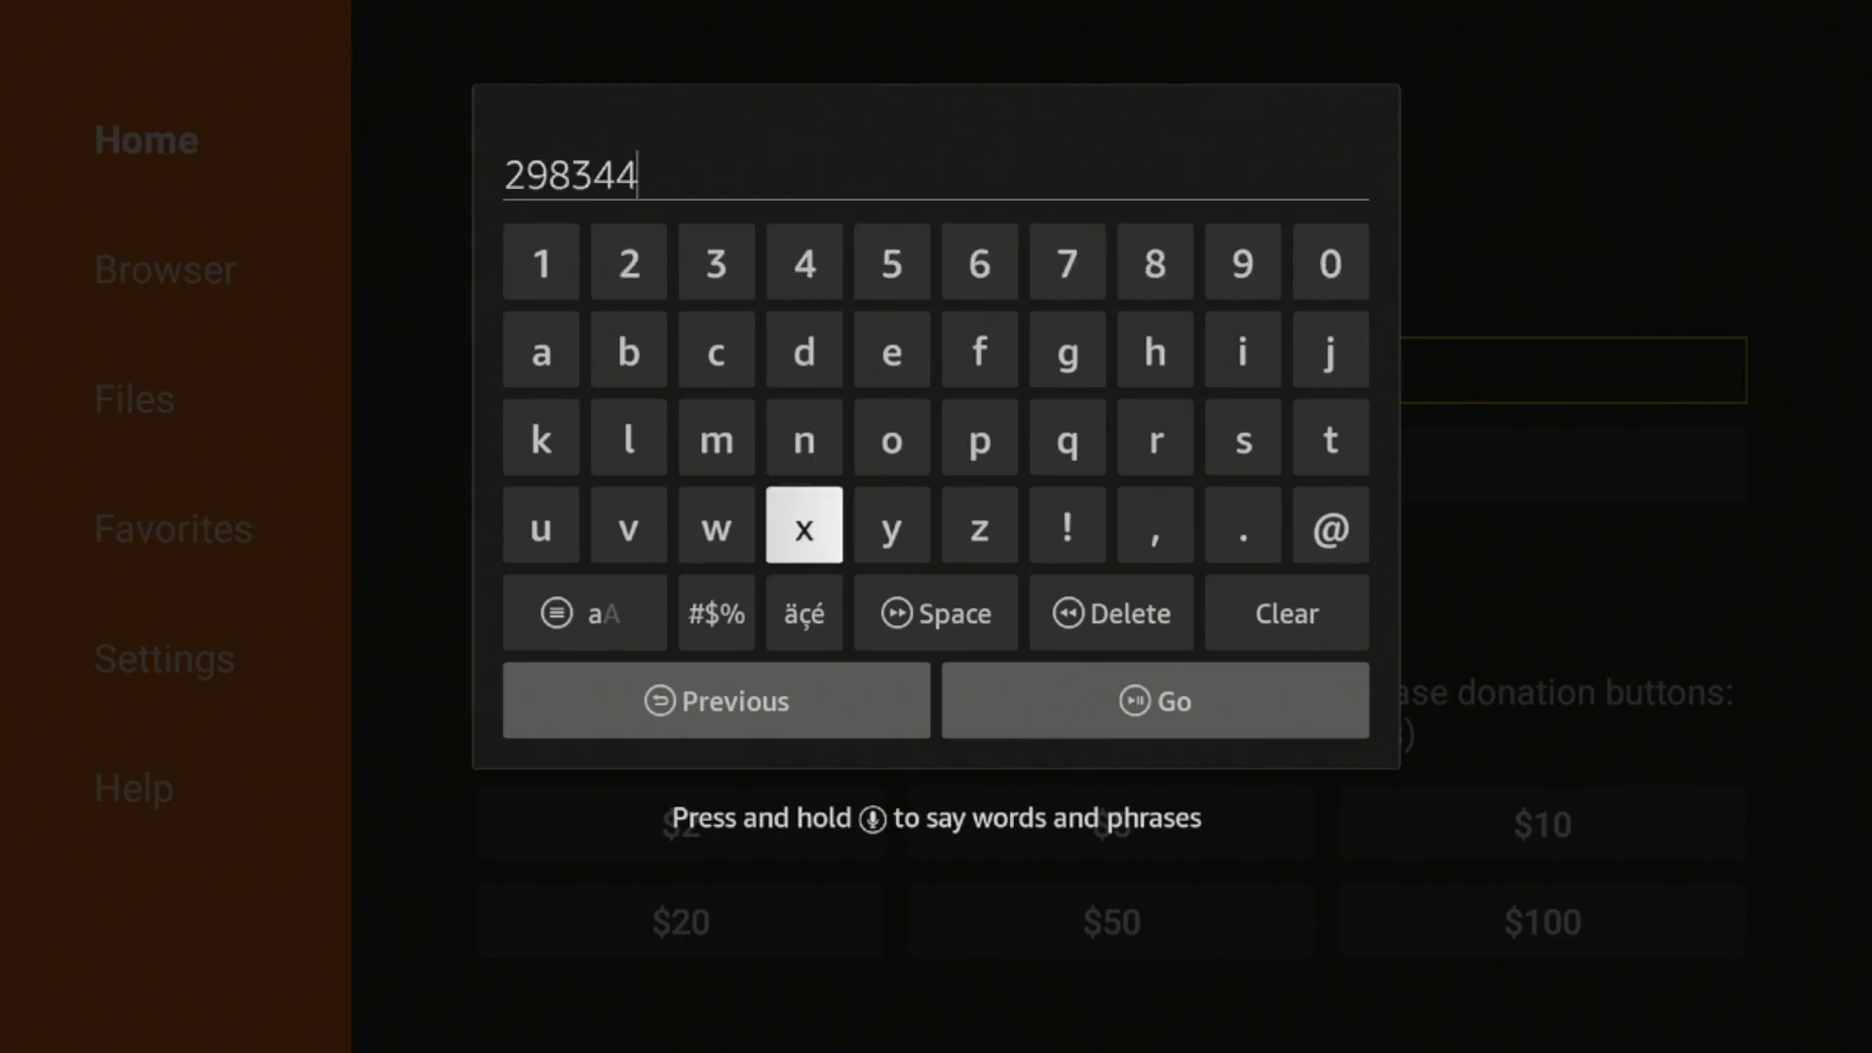
mouse_move(1152, 701)
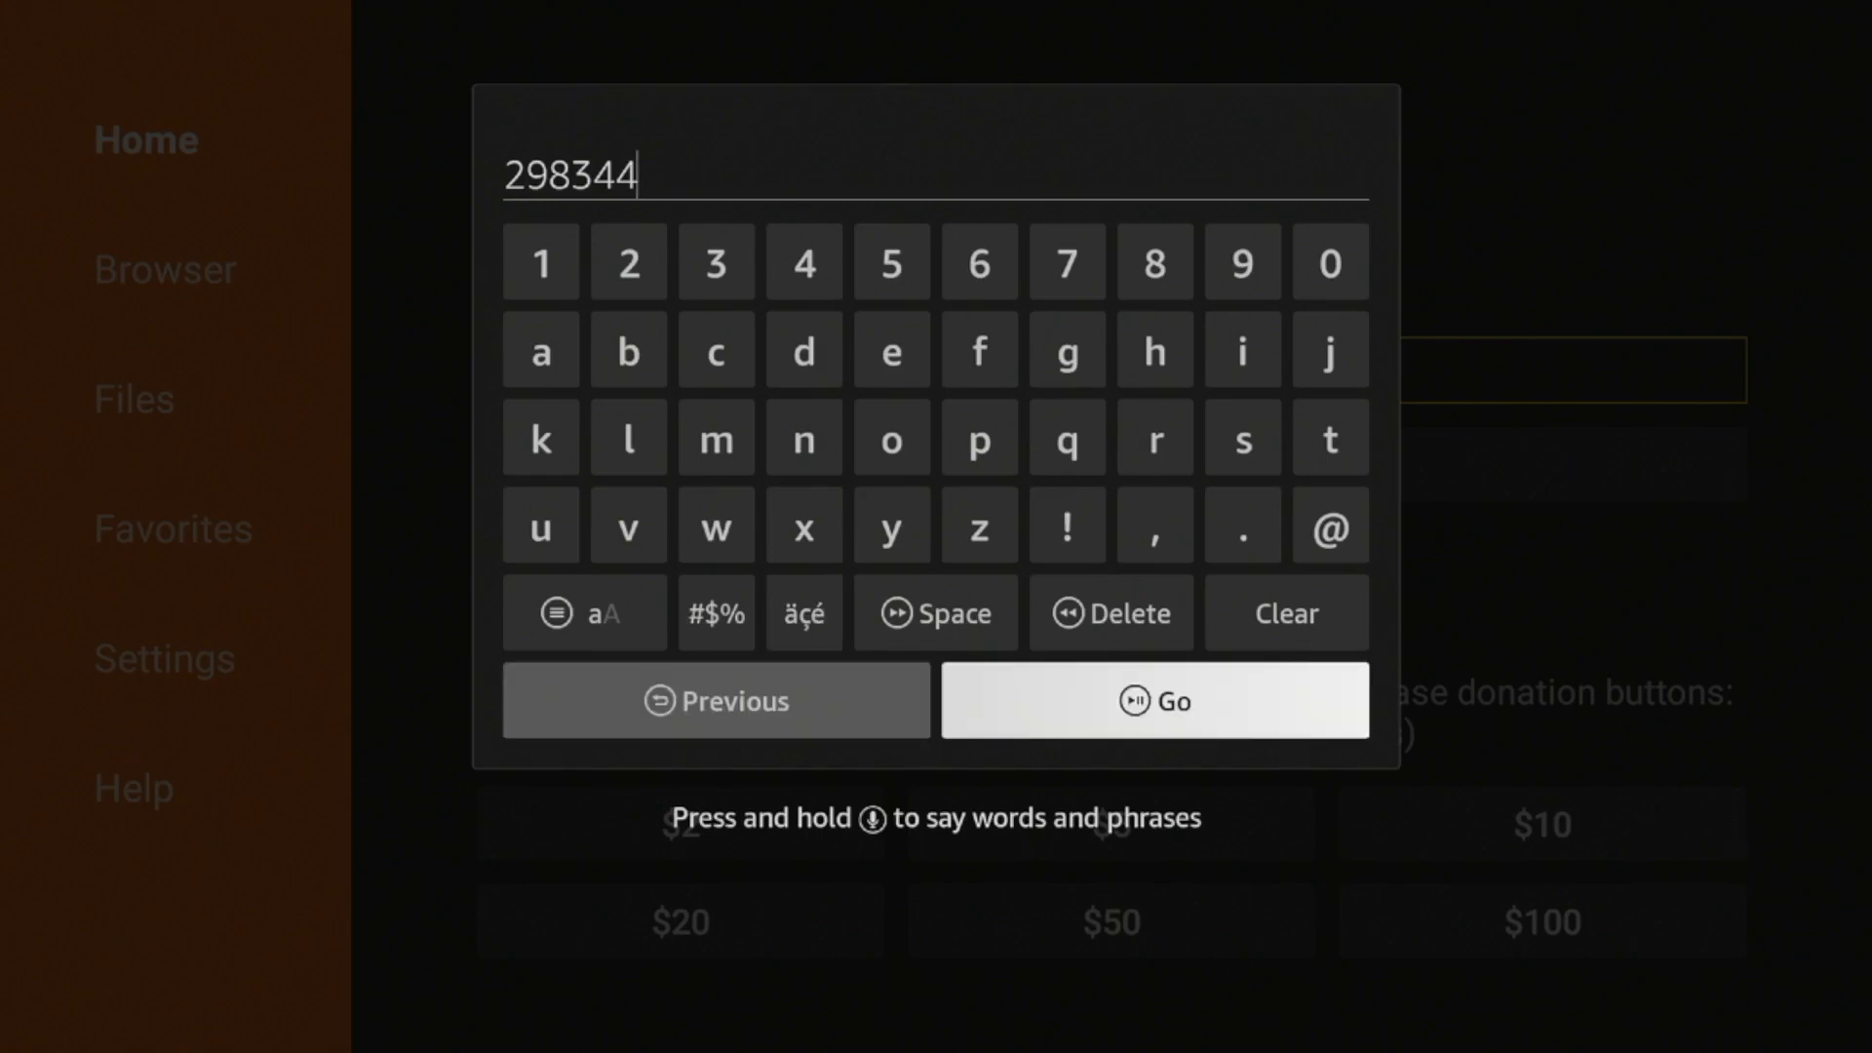
left_click(1154, 700)
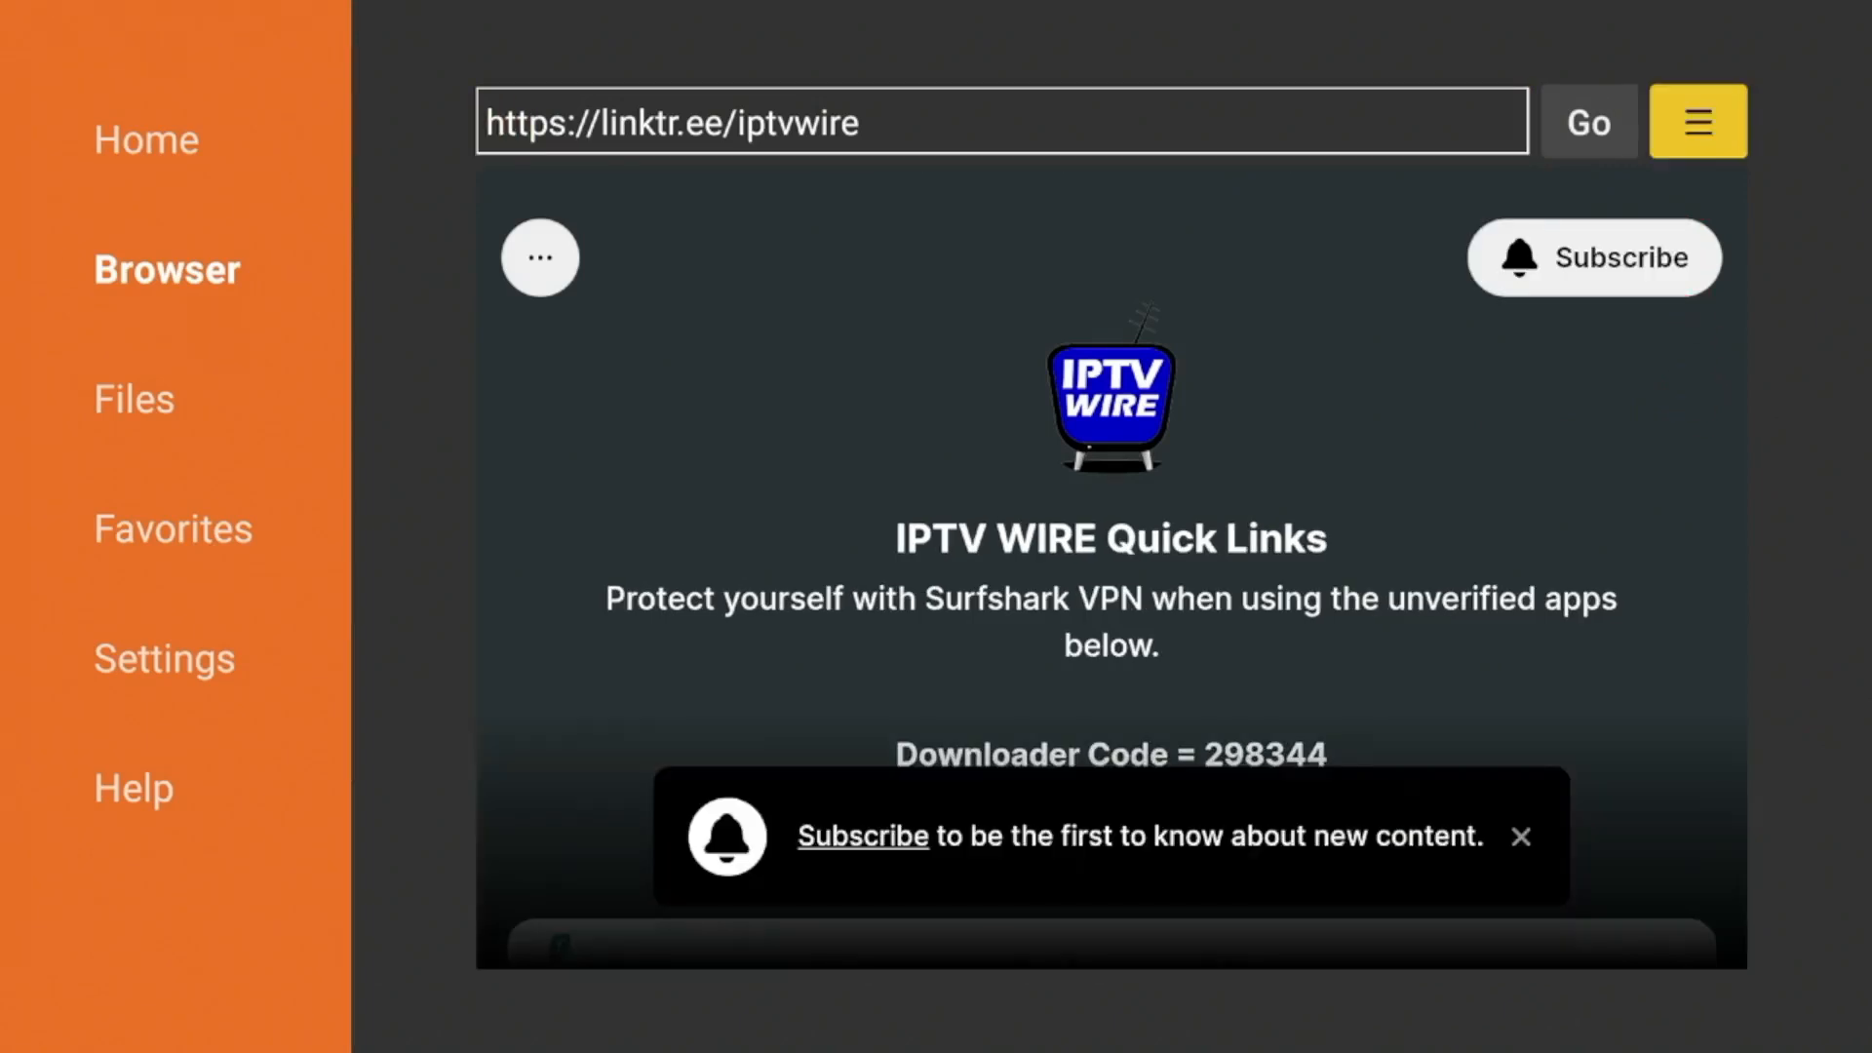
- Add the IPTV WIRE Quick Links page to favorites and close the Subscribe popup
left_click(1696, 121)
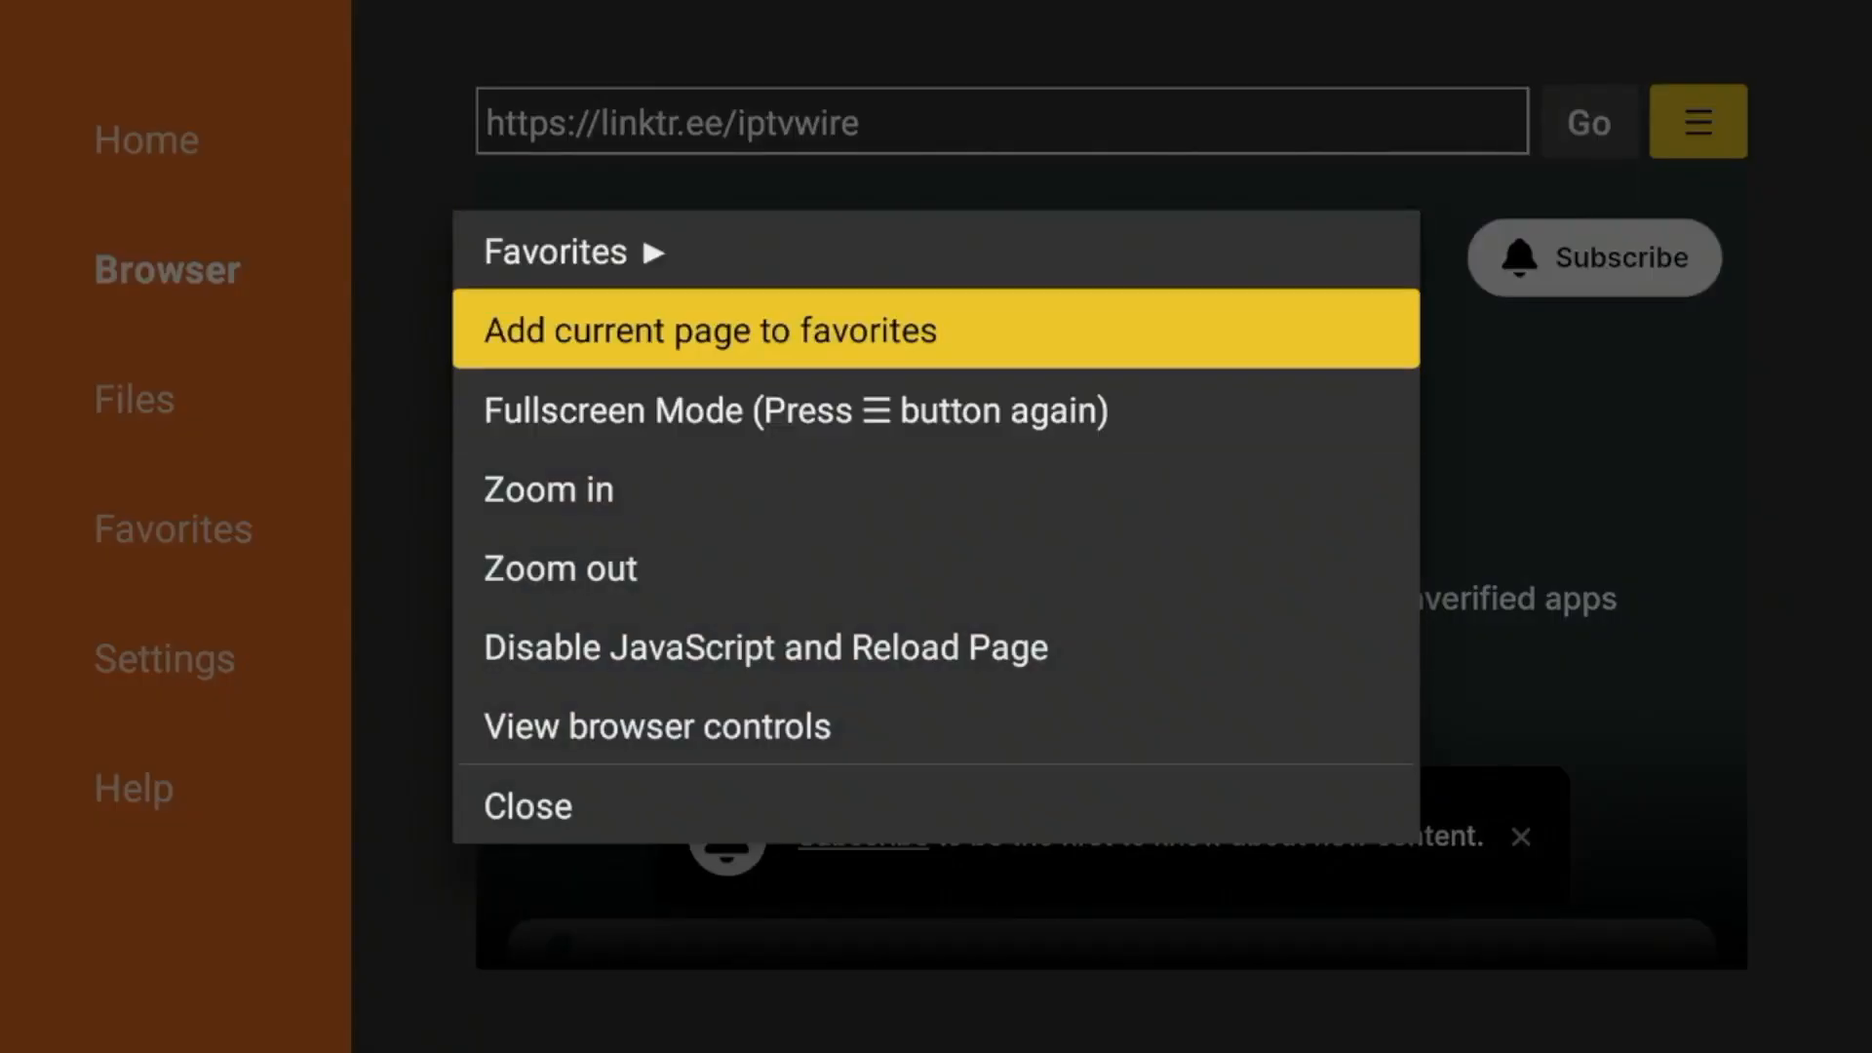
left_click(708, 330)
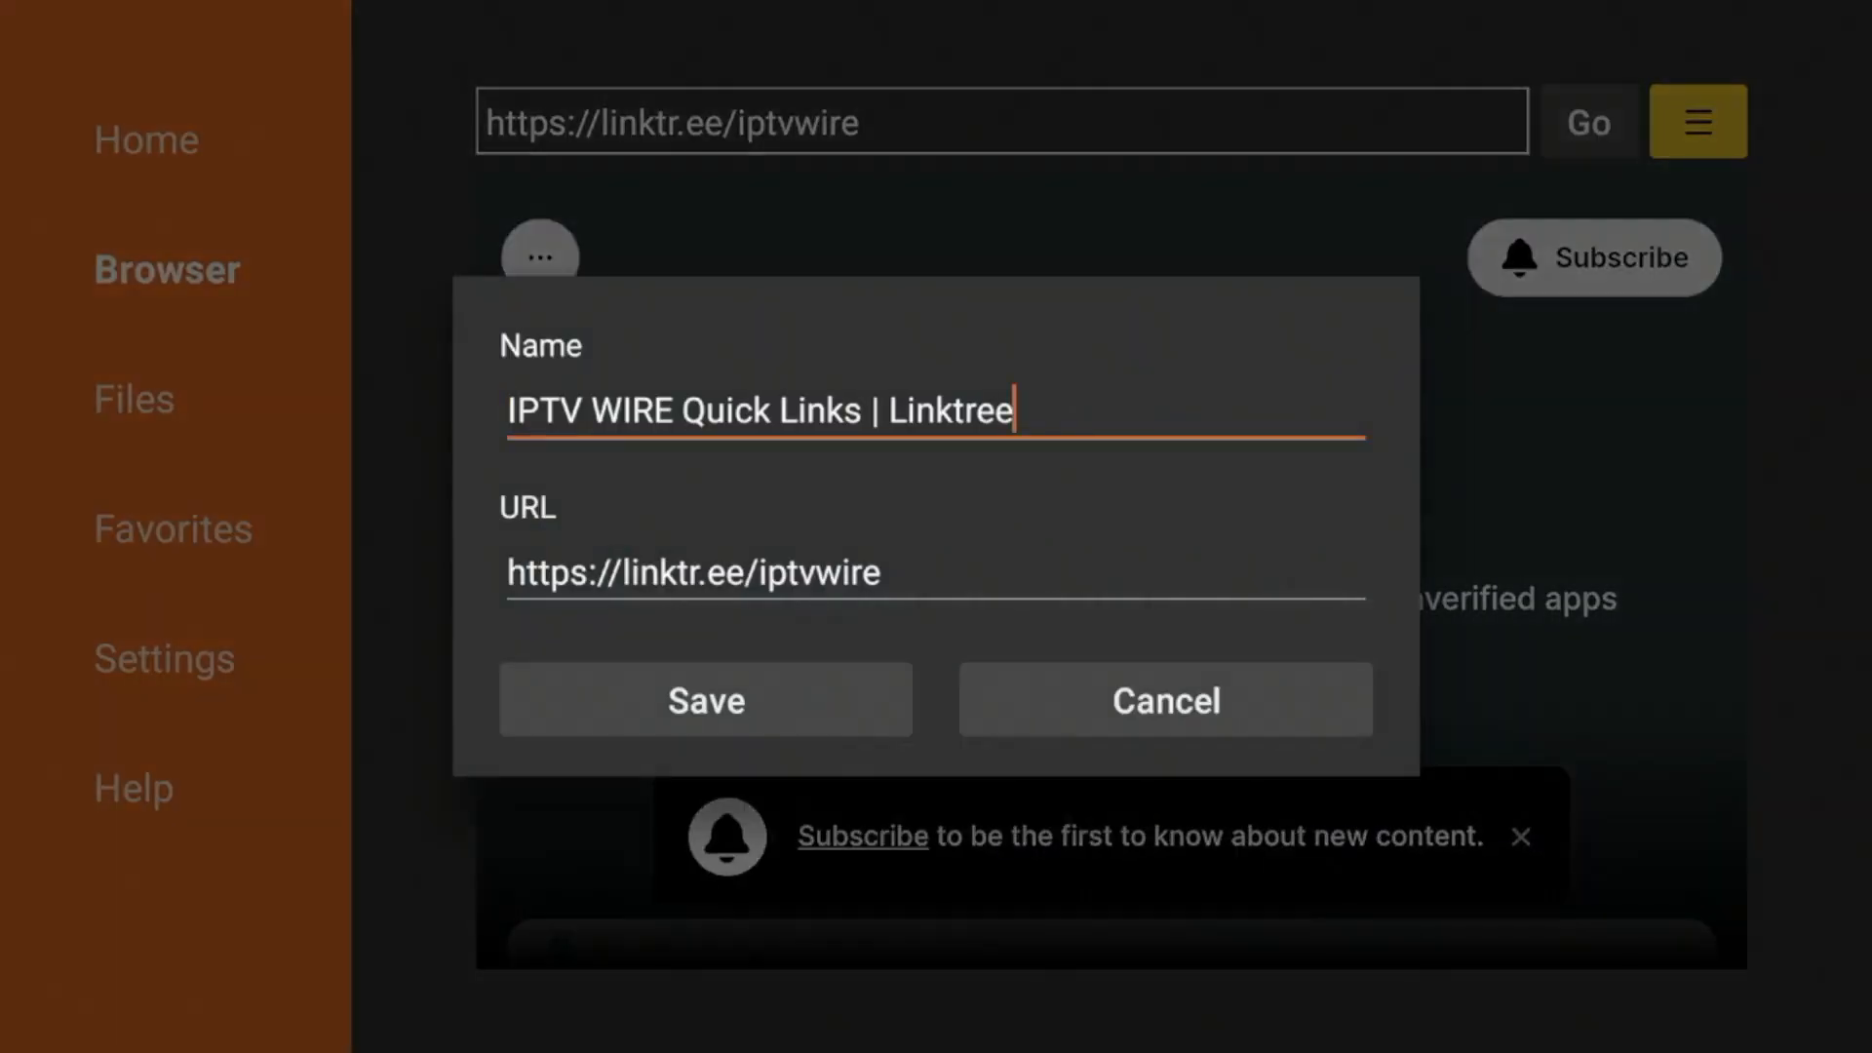
left_click(704, 700)
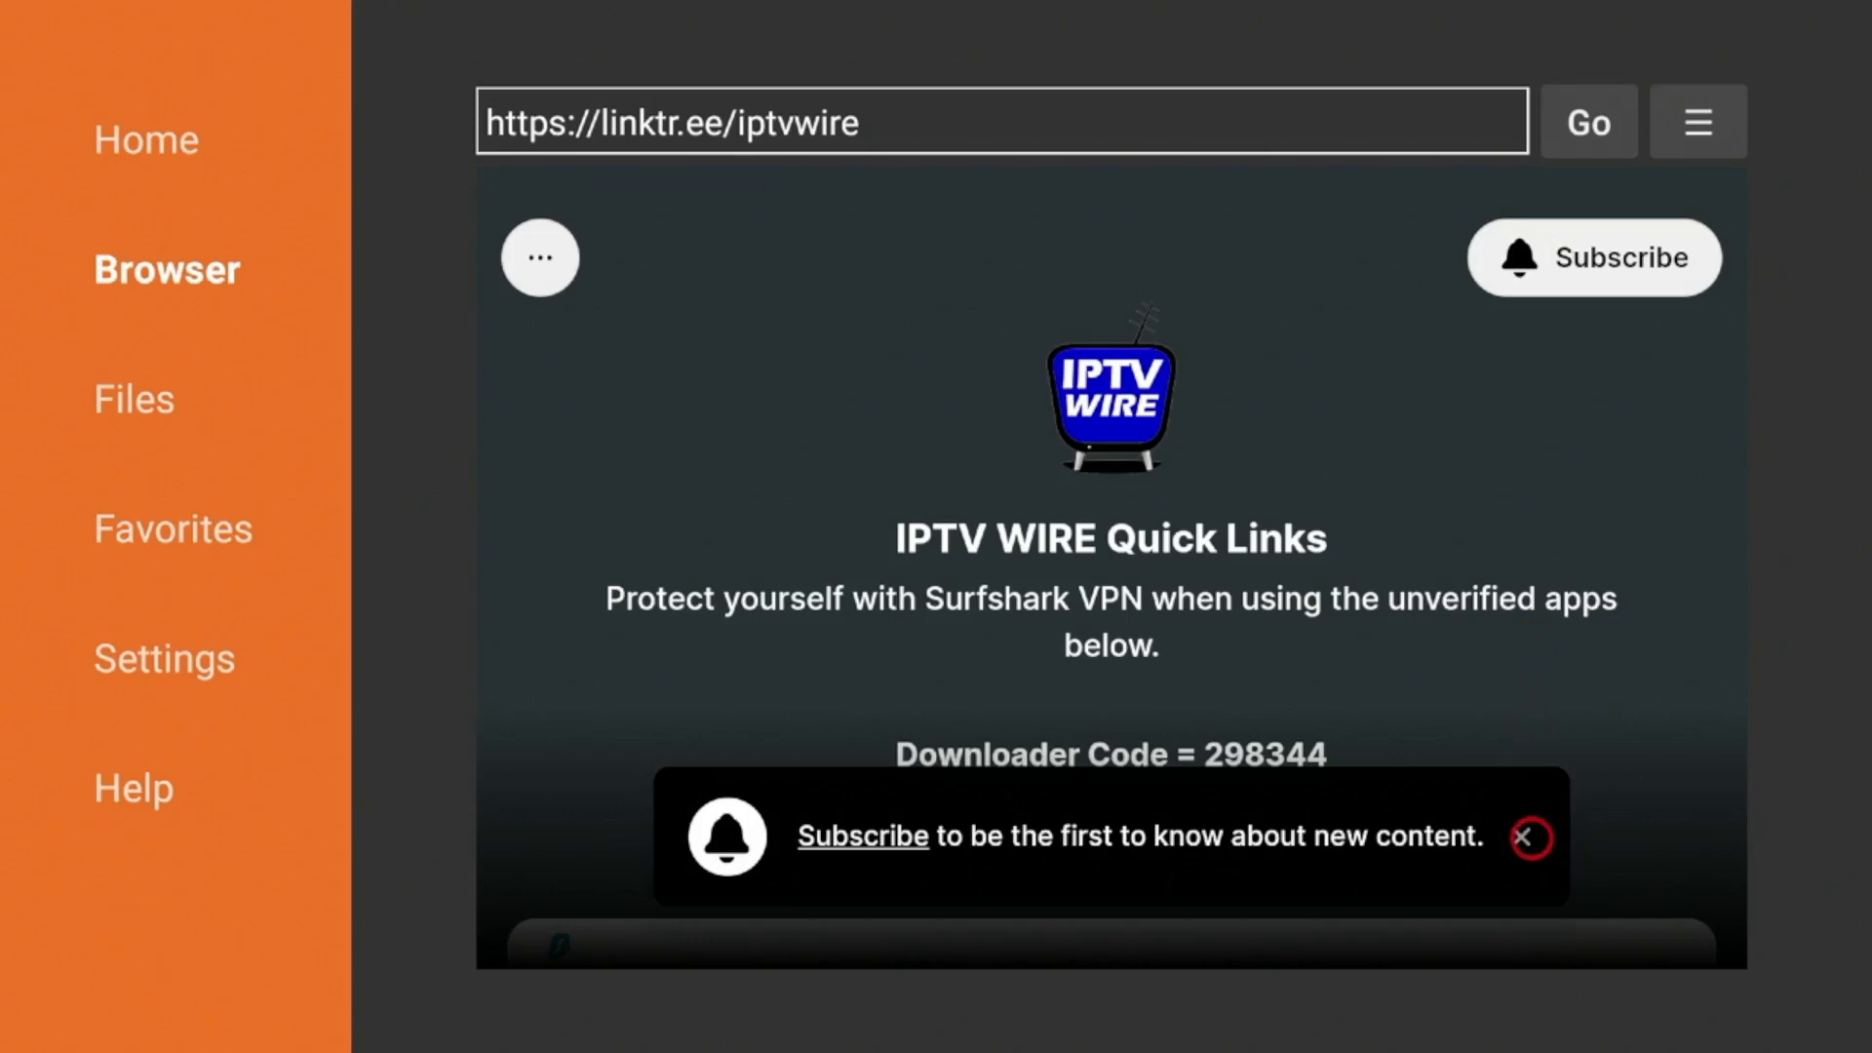
left_click(1528, 836)
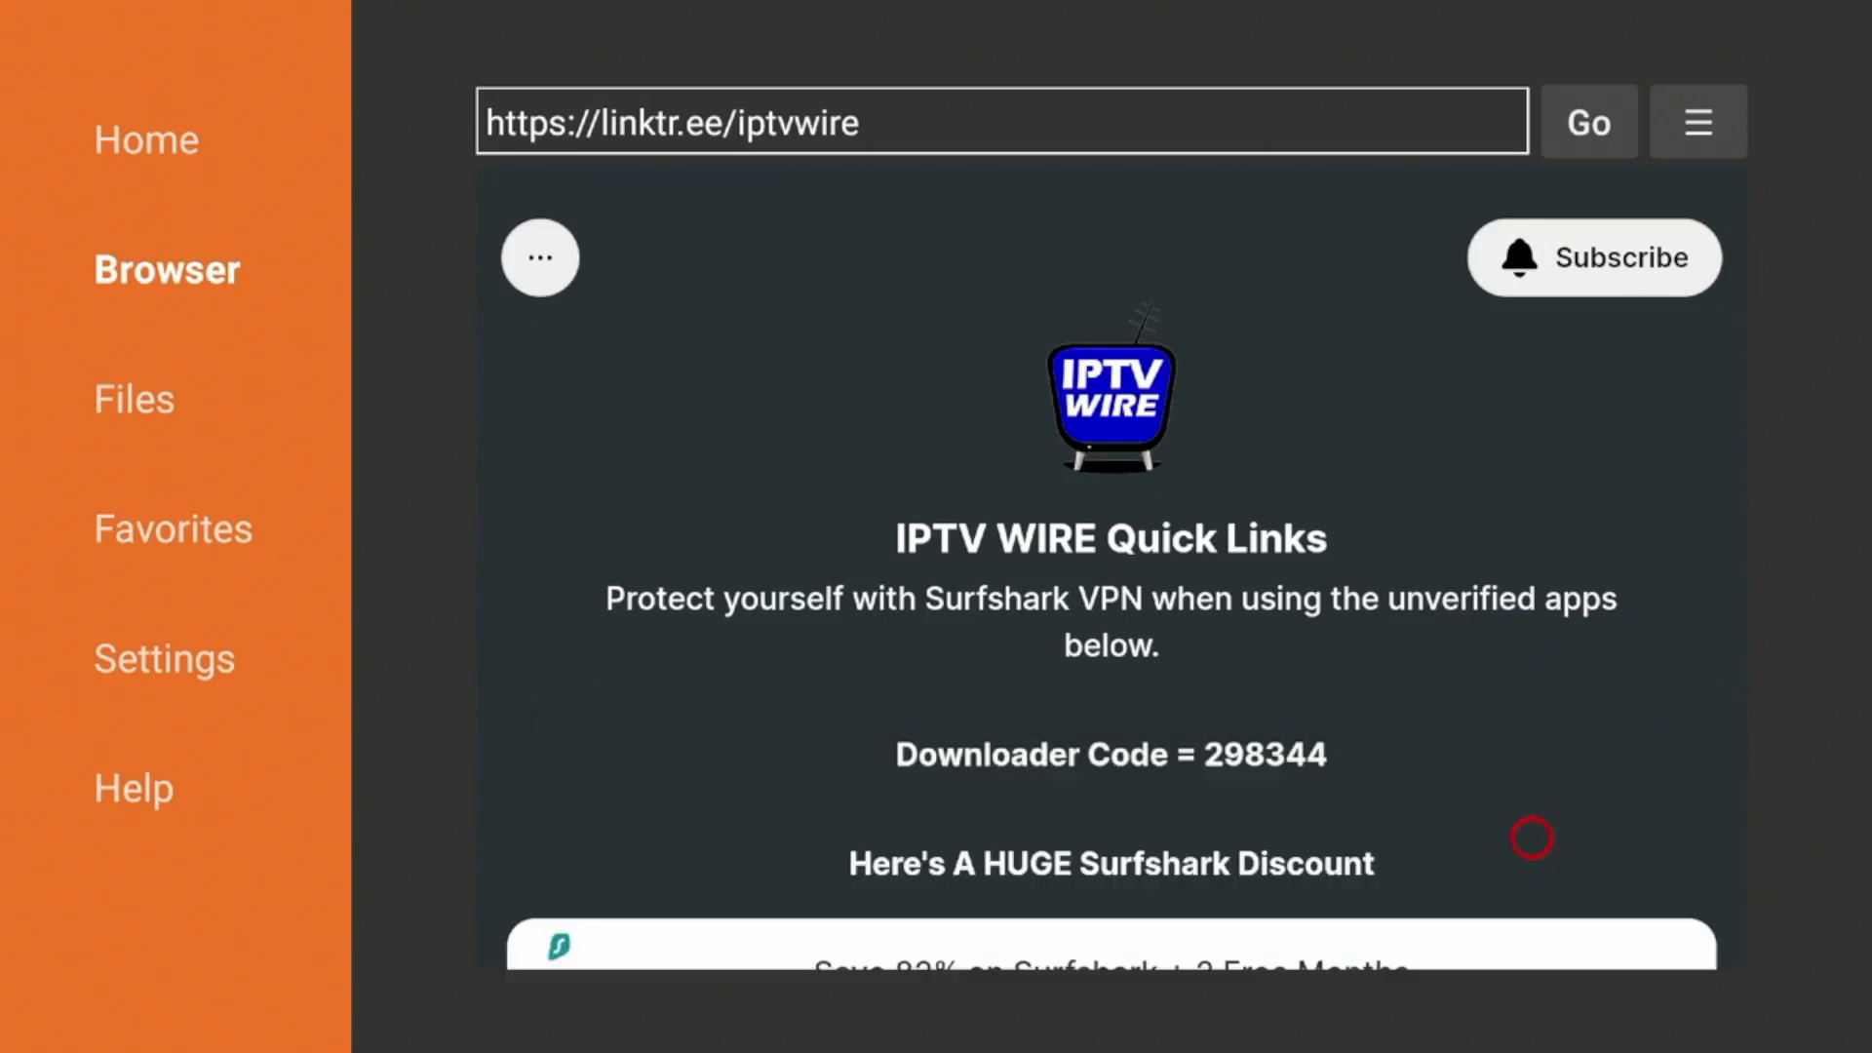
- Scroll the quick links page past media players and app stores to Utilities
scroll("down", 3)
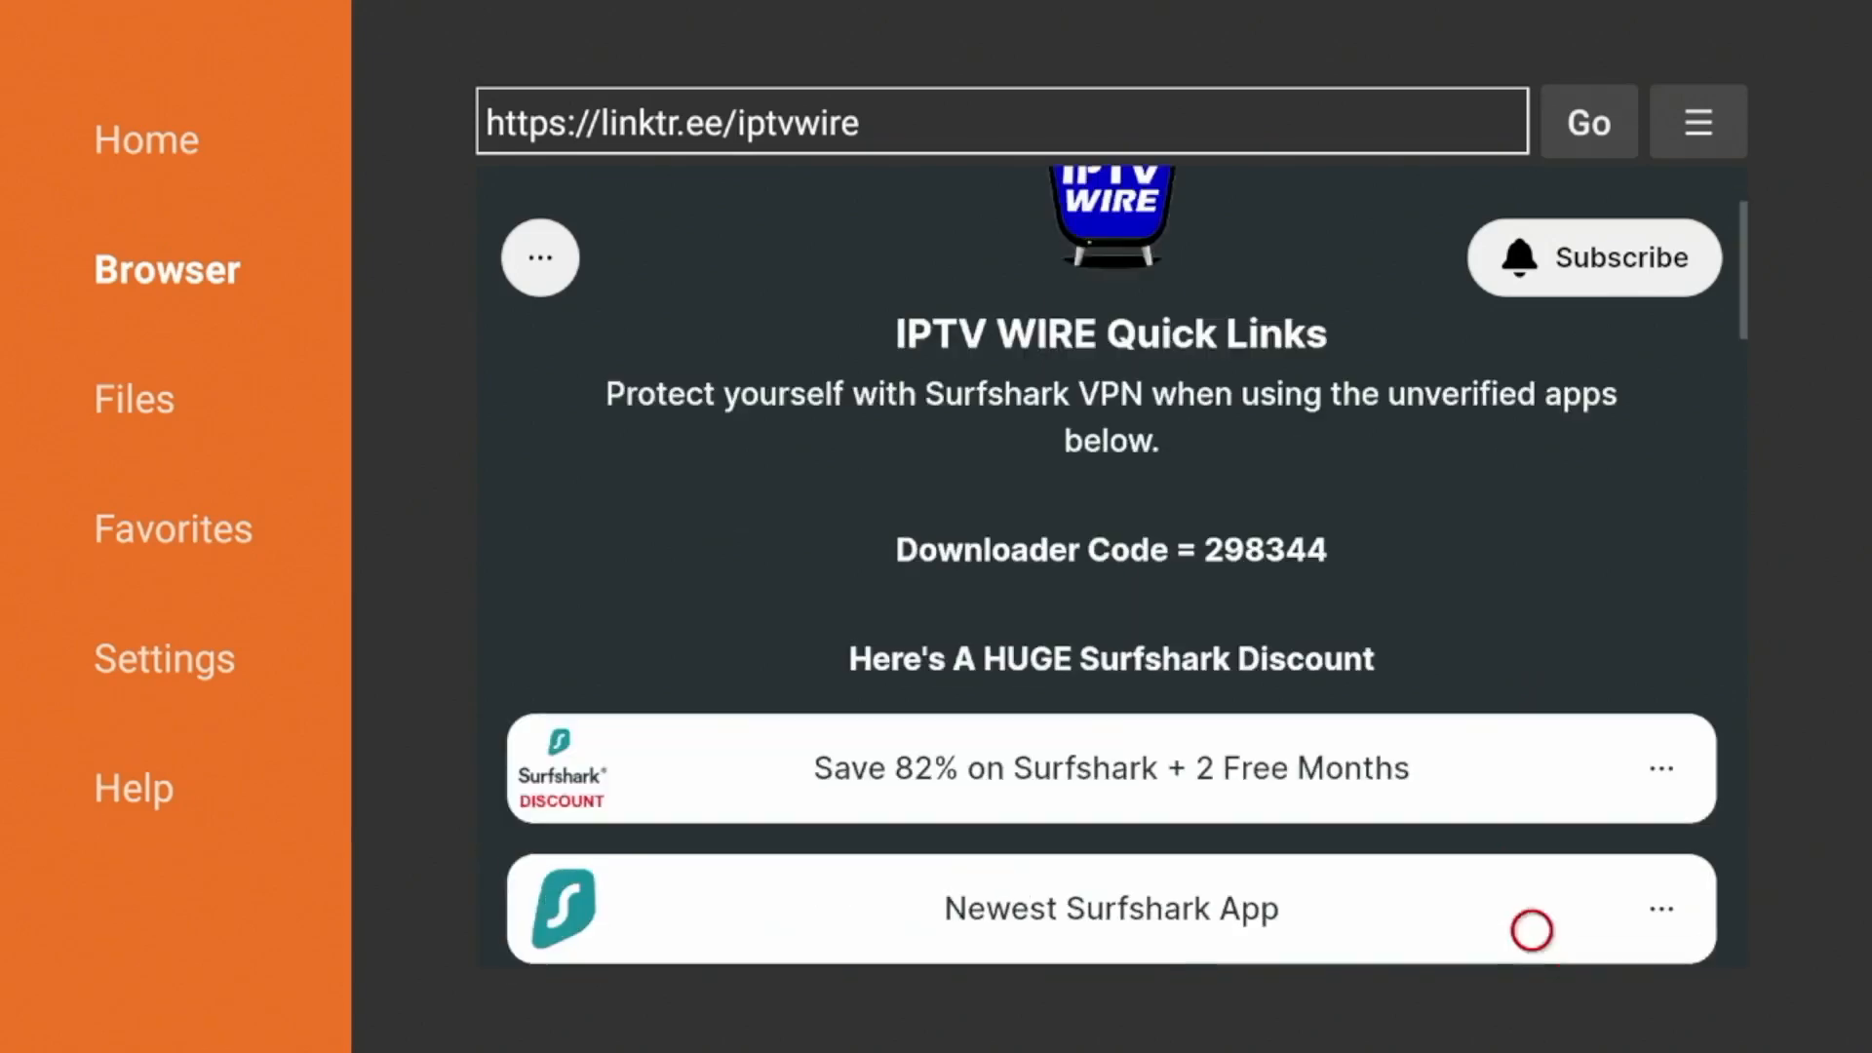
scroll("down", 3)
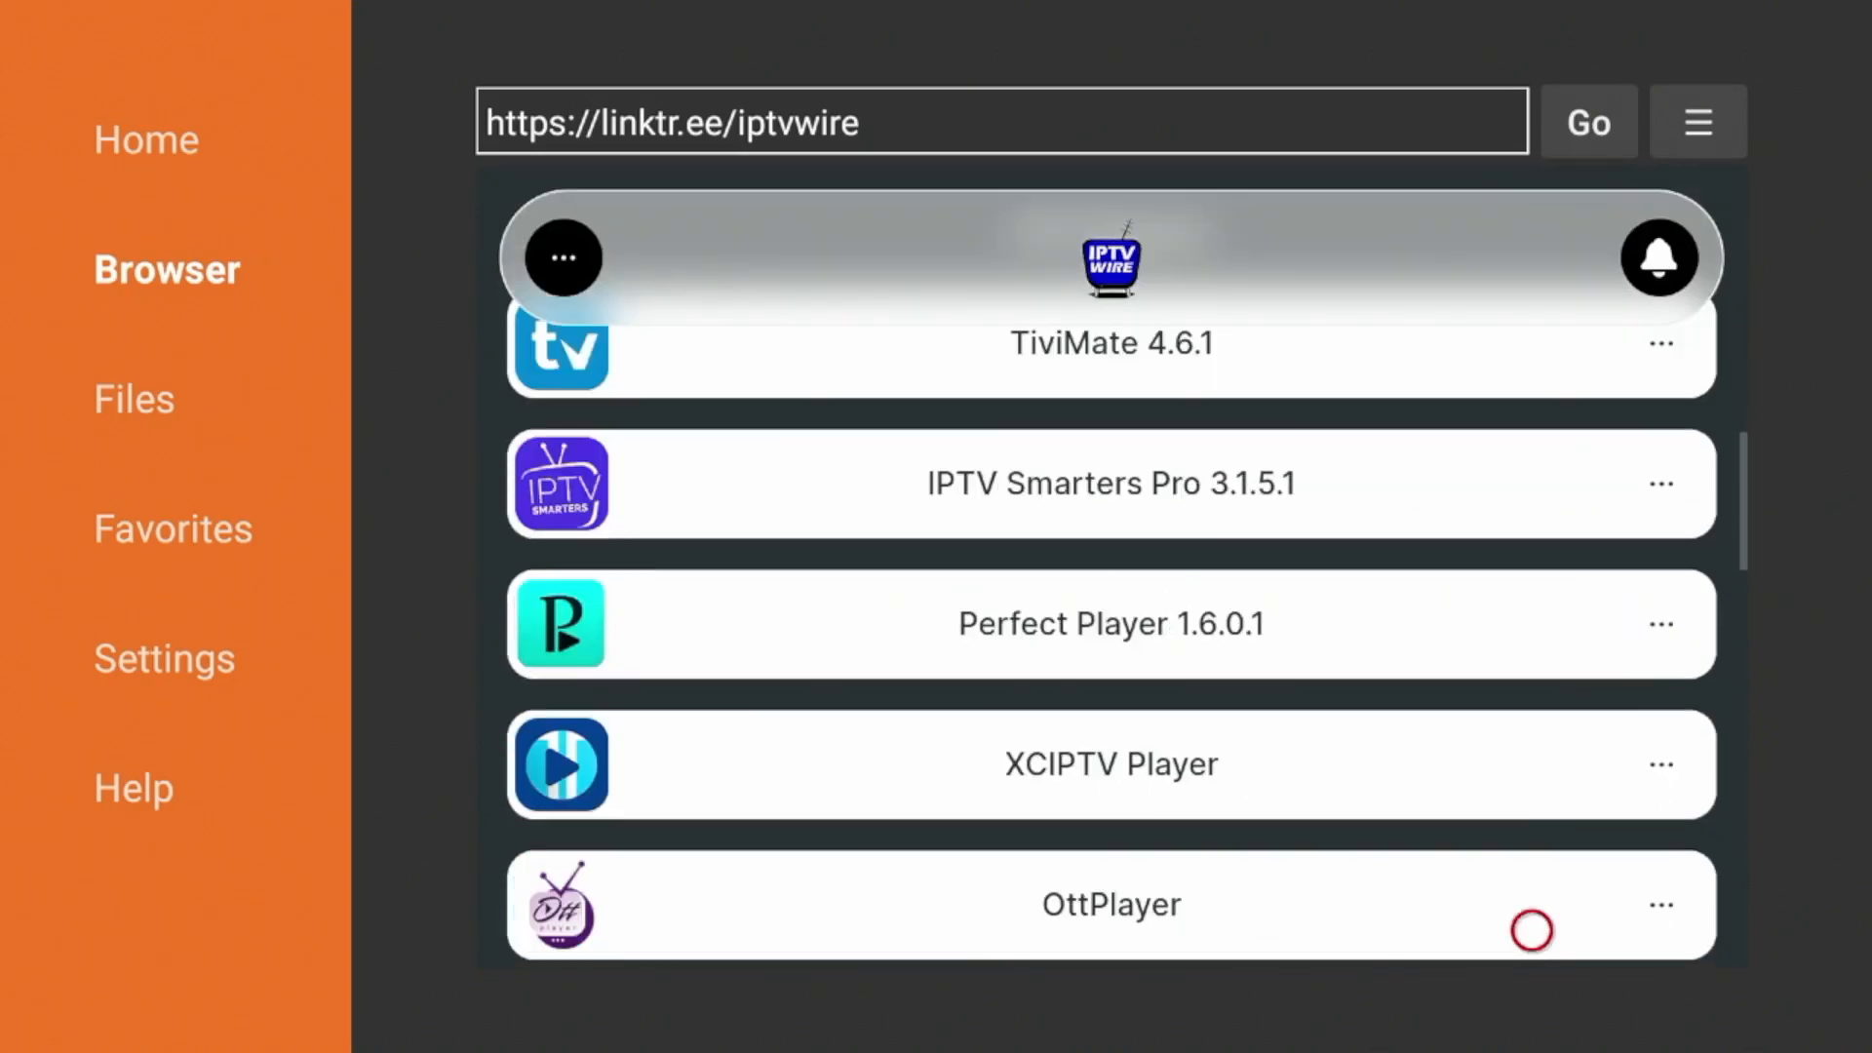
scroll("down", 3)
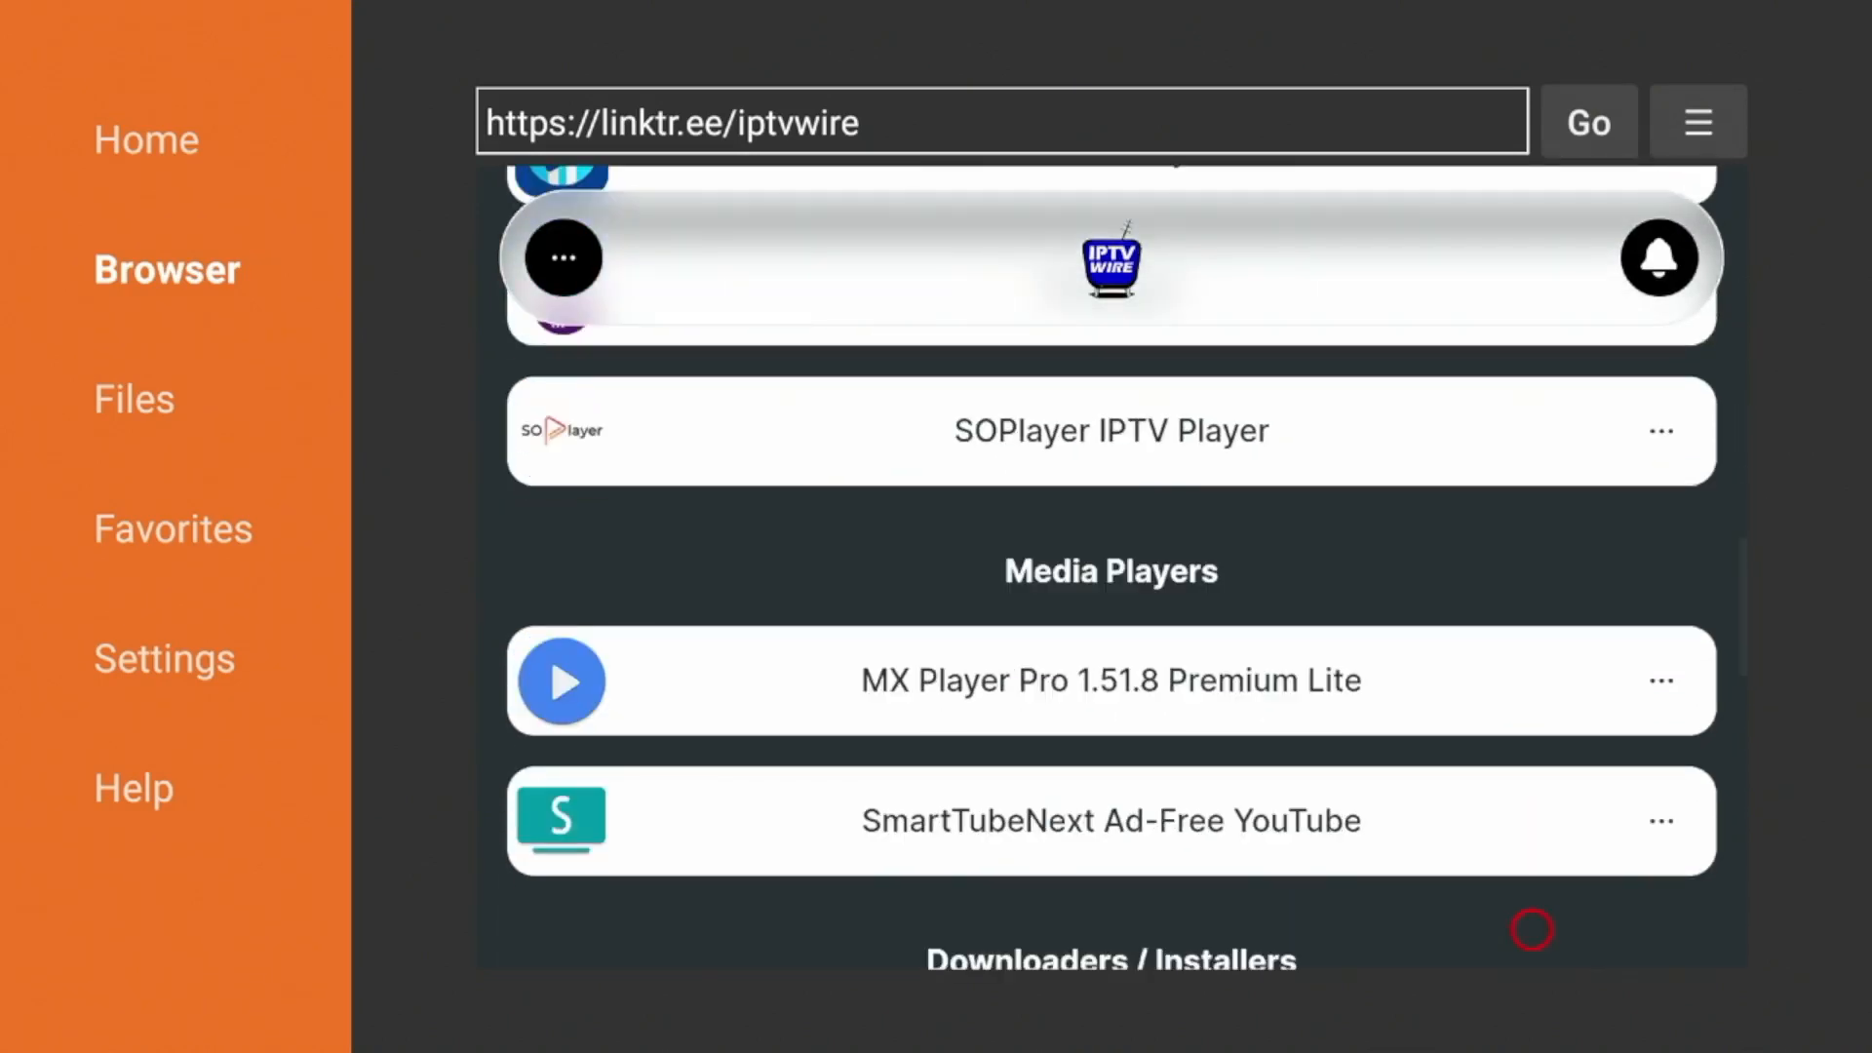
scroll("down", 3)
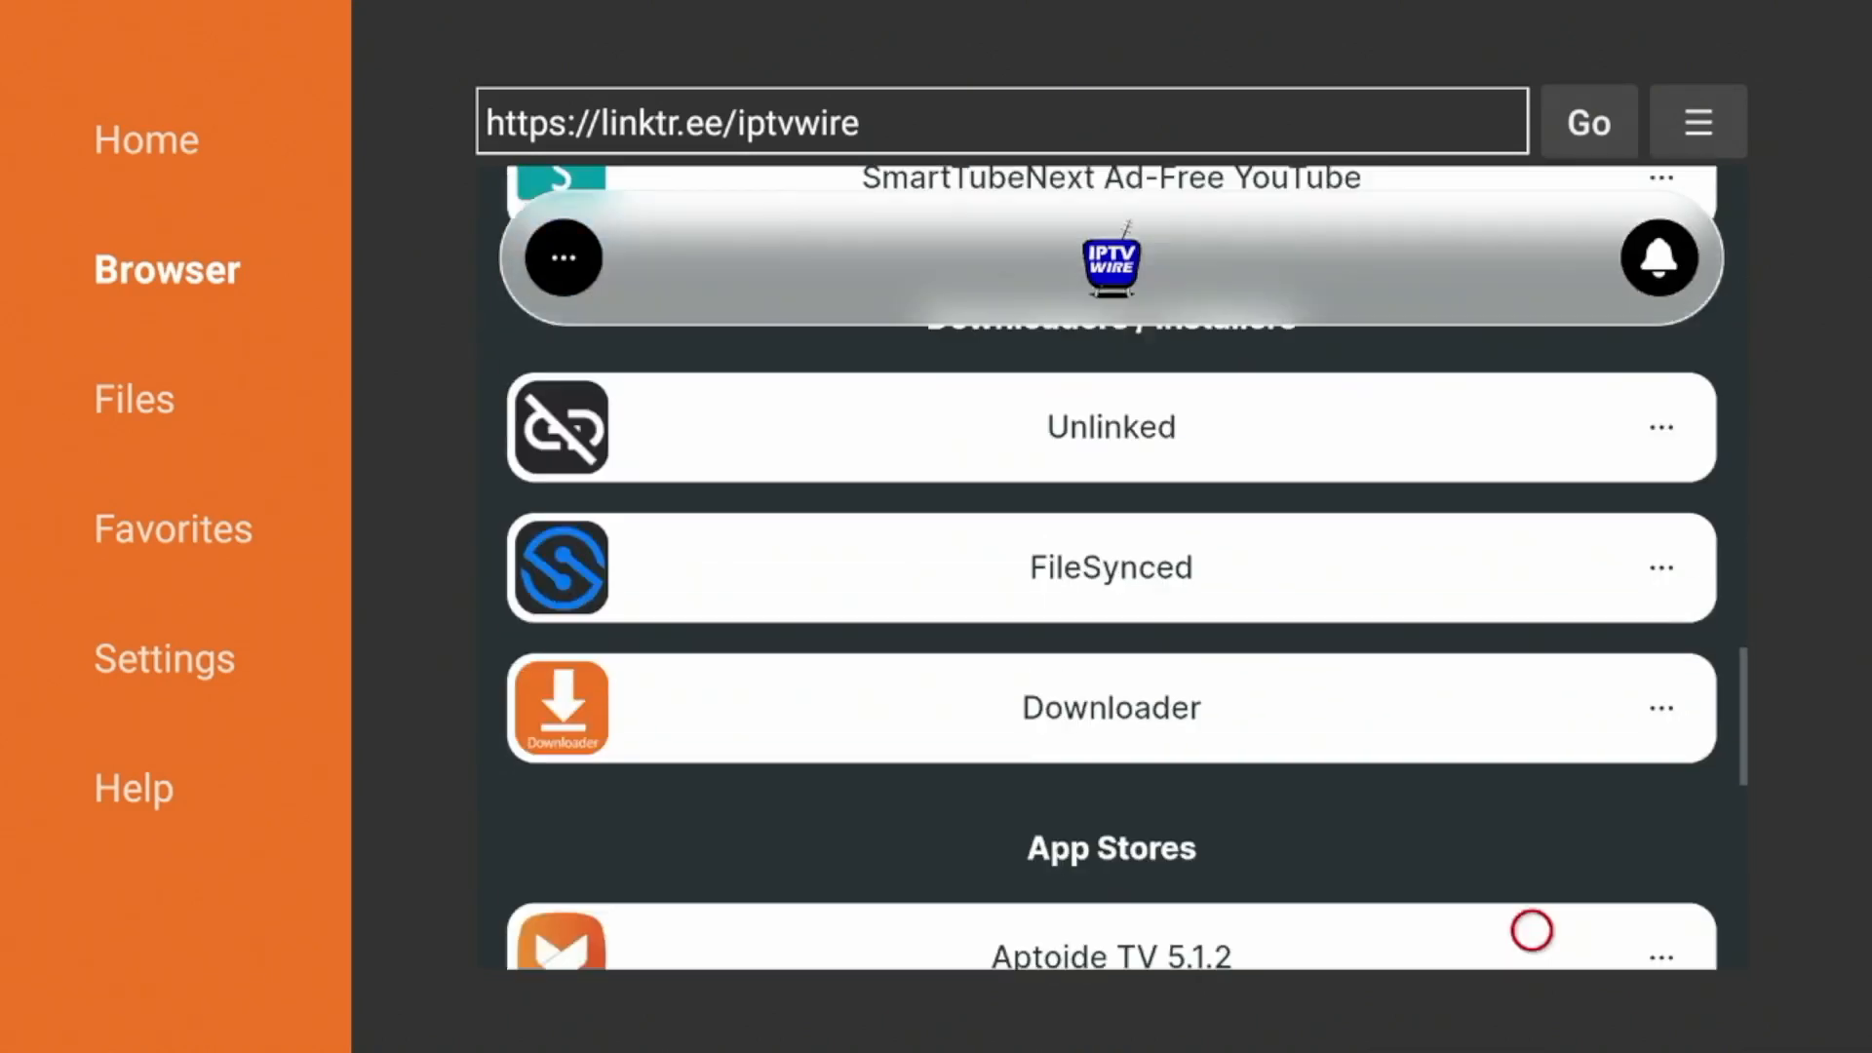
scroll("down", 3)
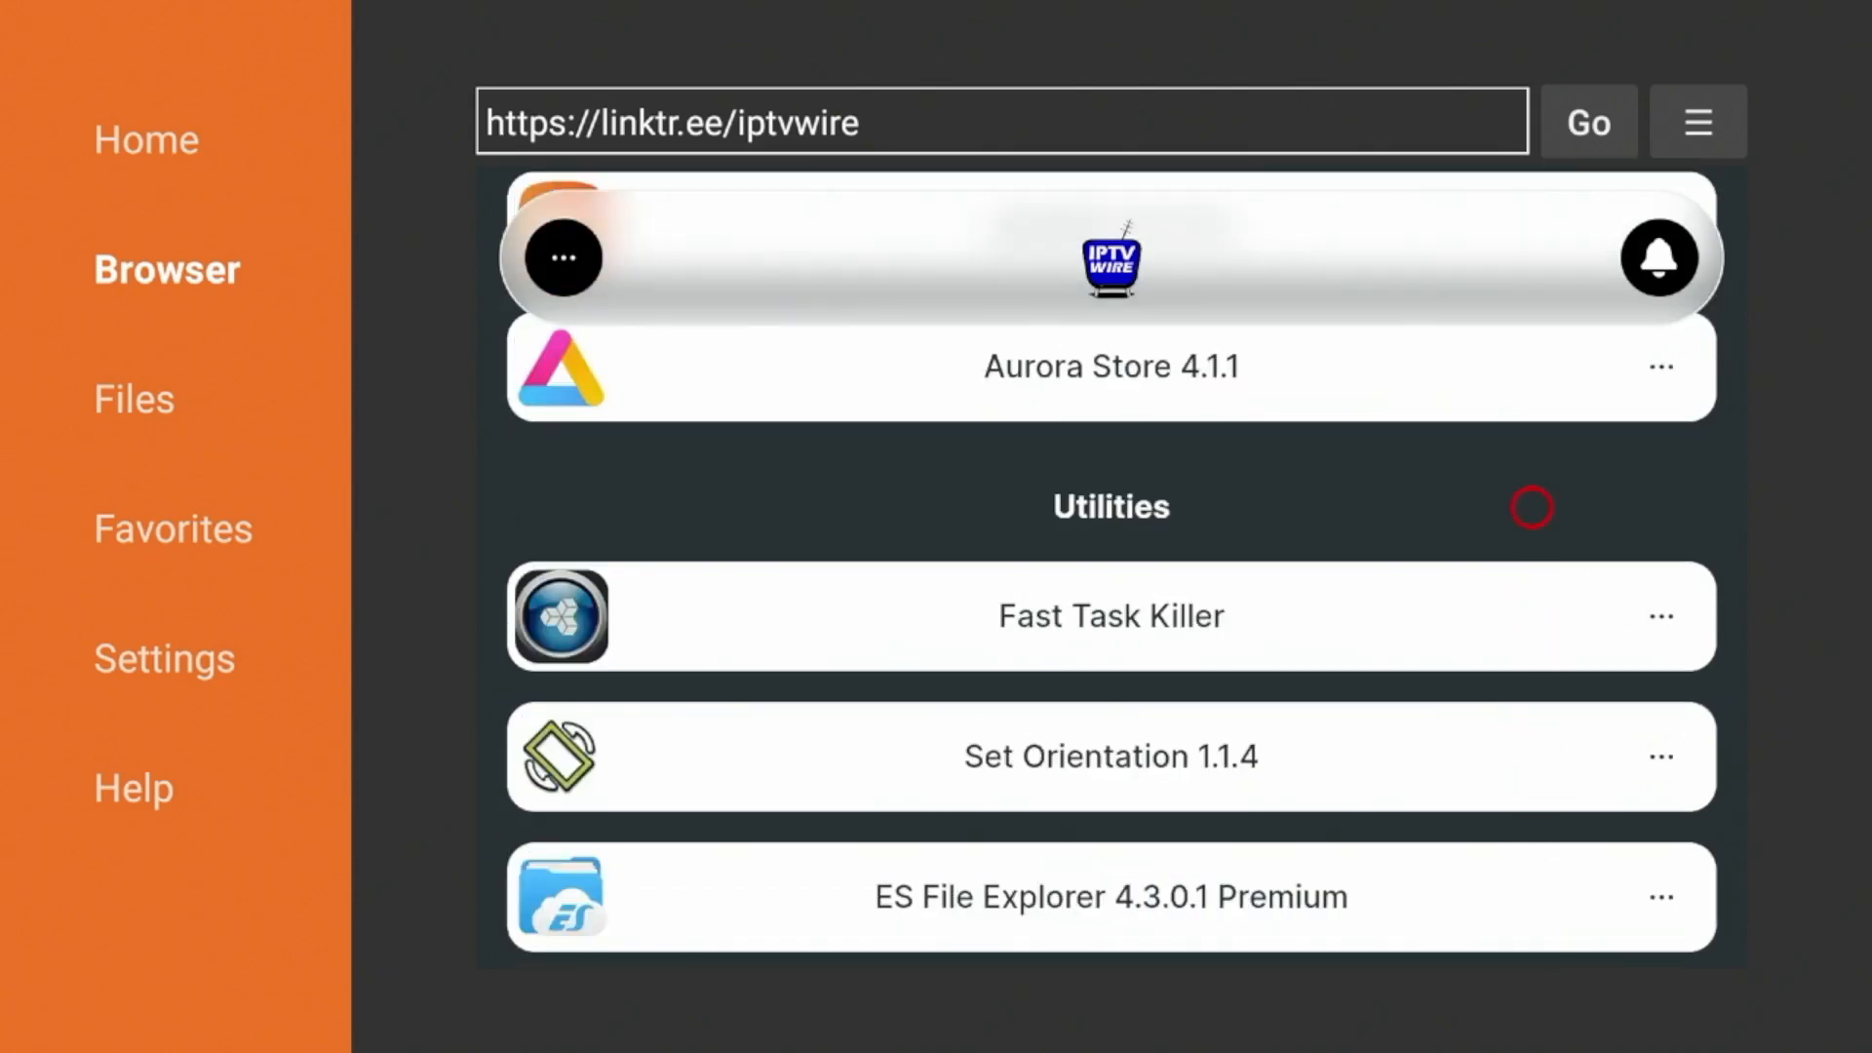
mouse_move(1532, 606)
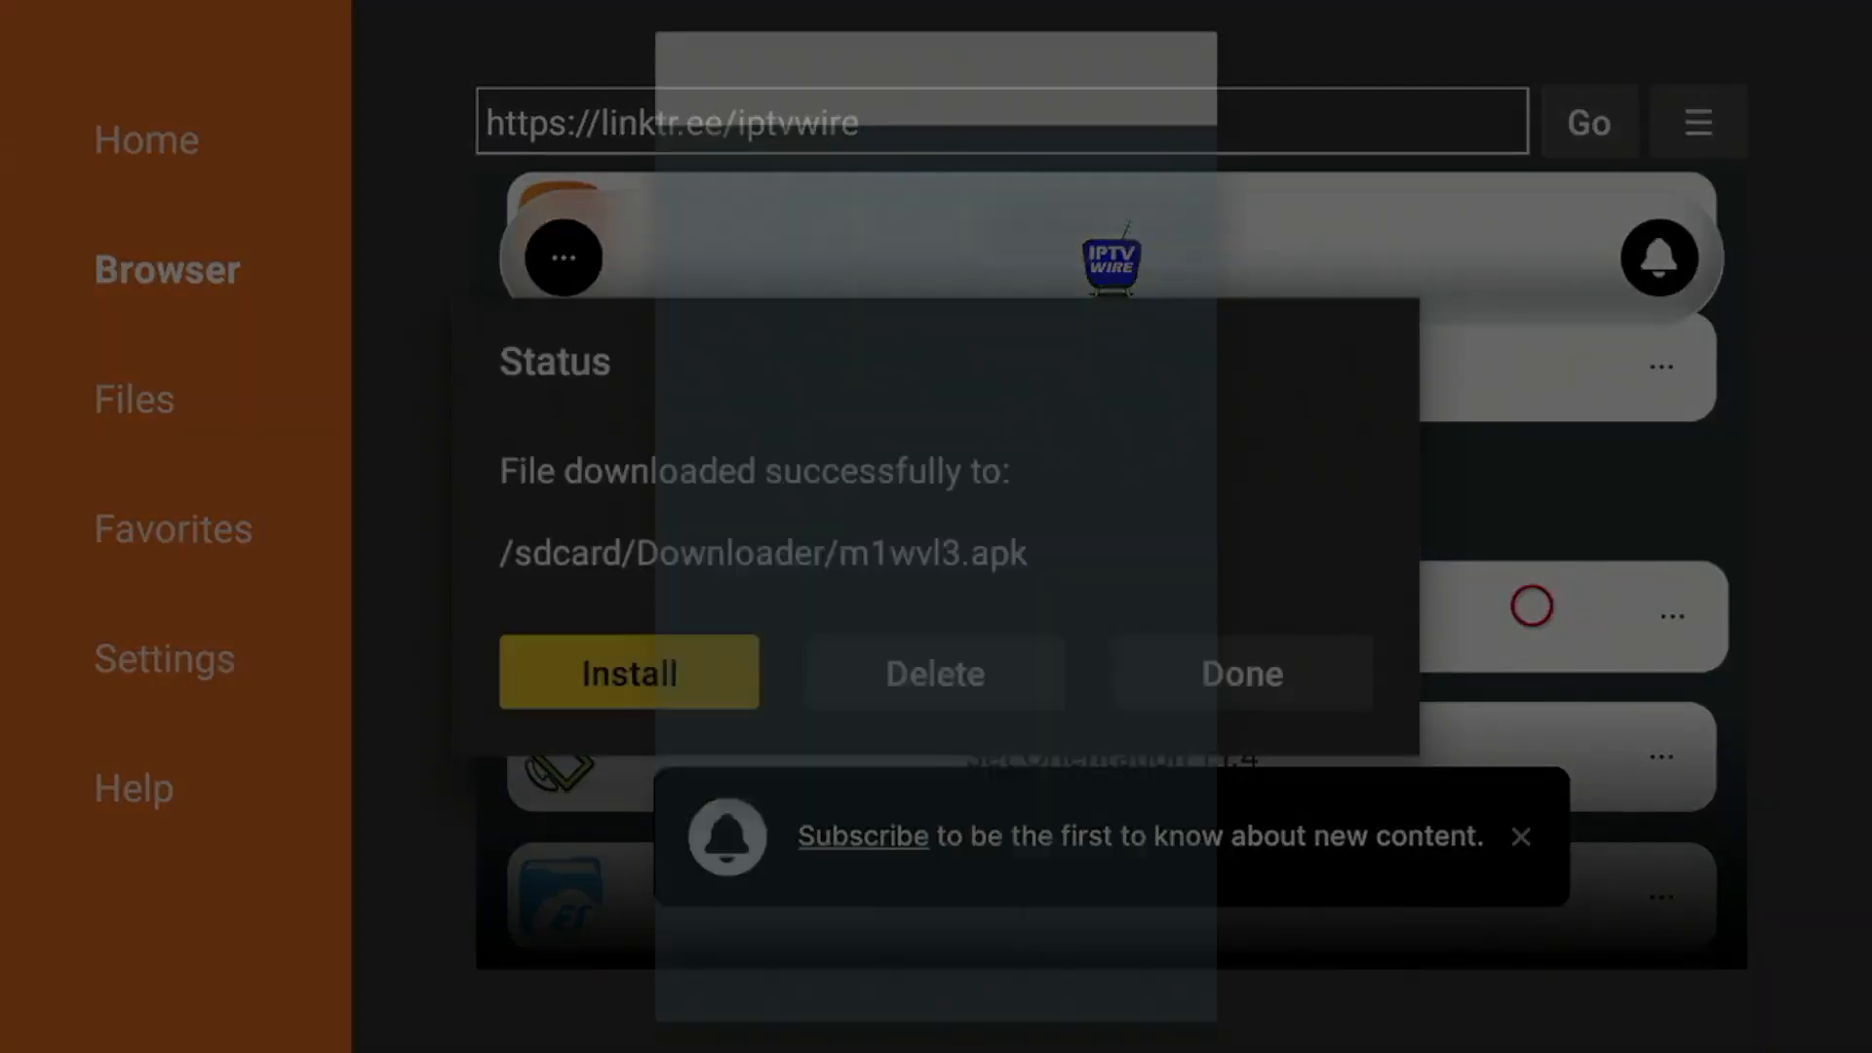
- Install the downloaded Fast Task Killer APK and finish with Done
left_click(628, 672)
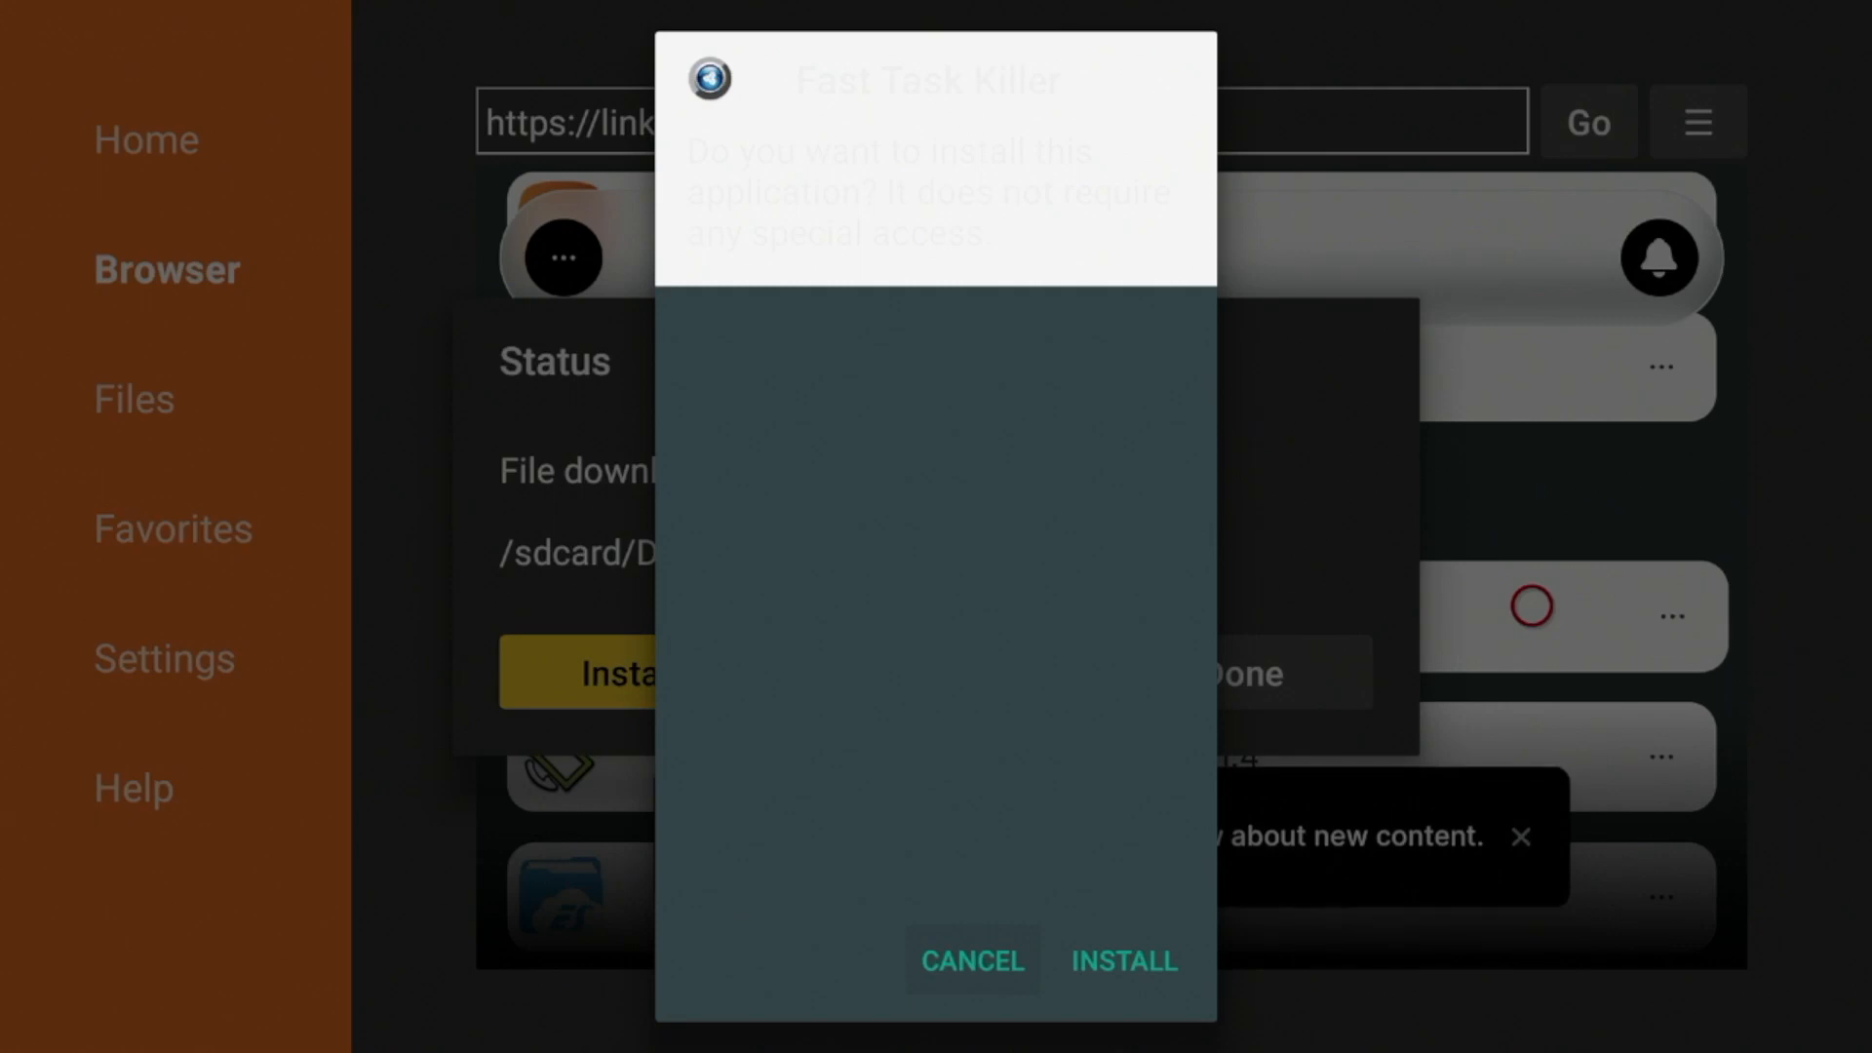
left_click(1122, 963)
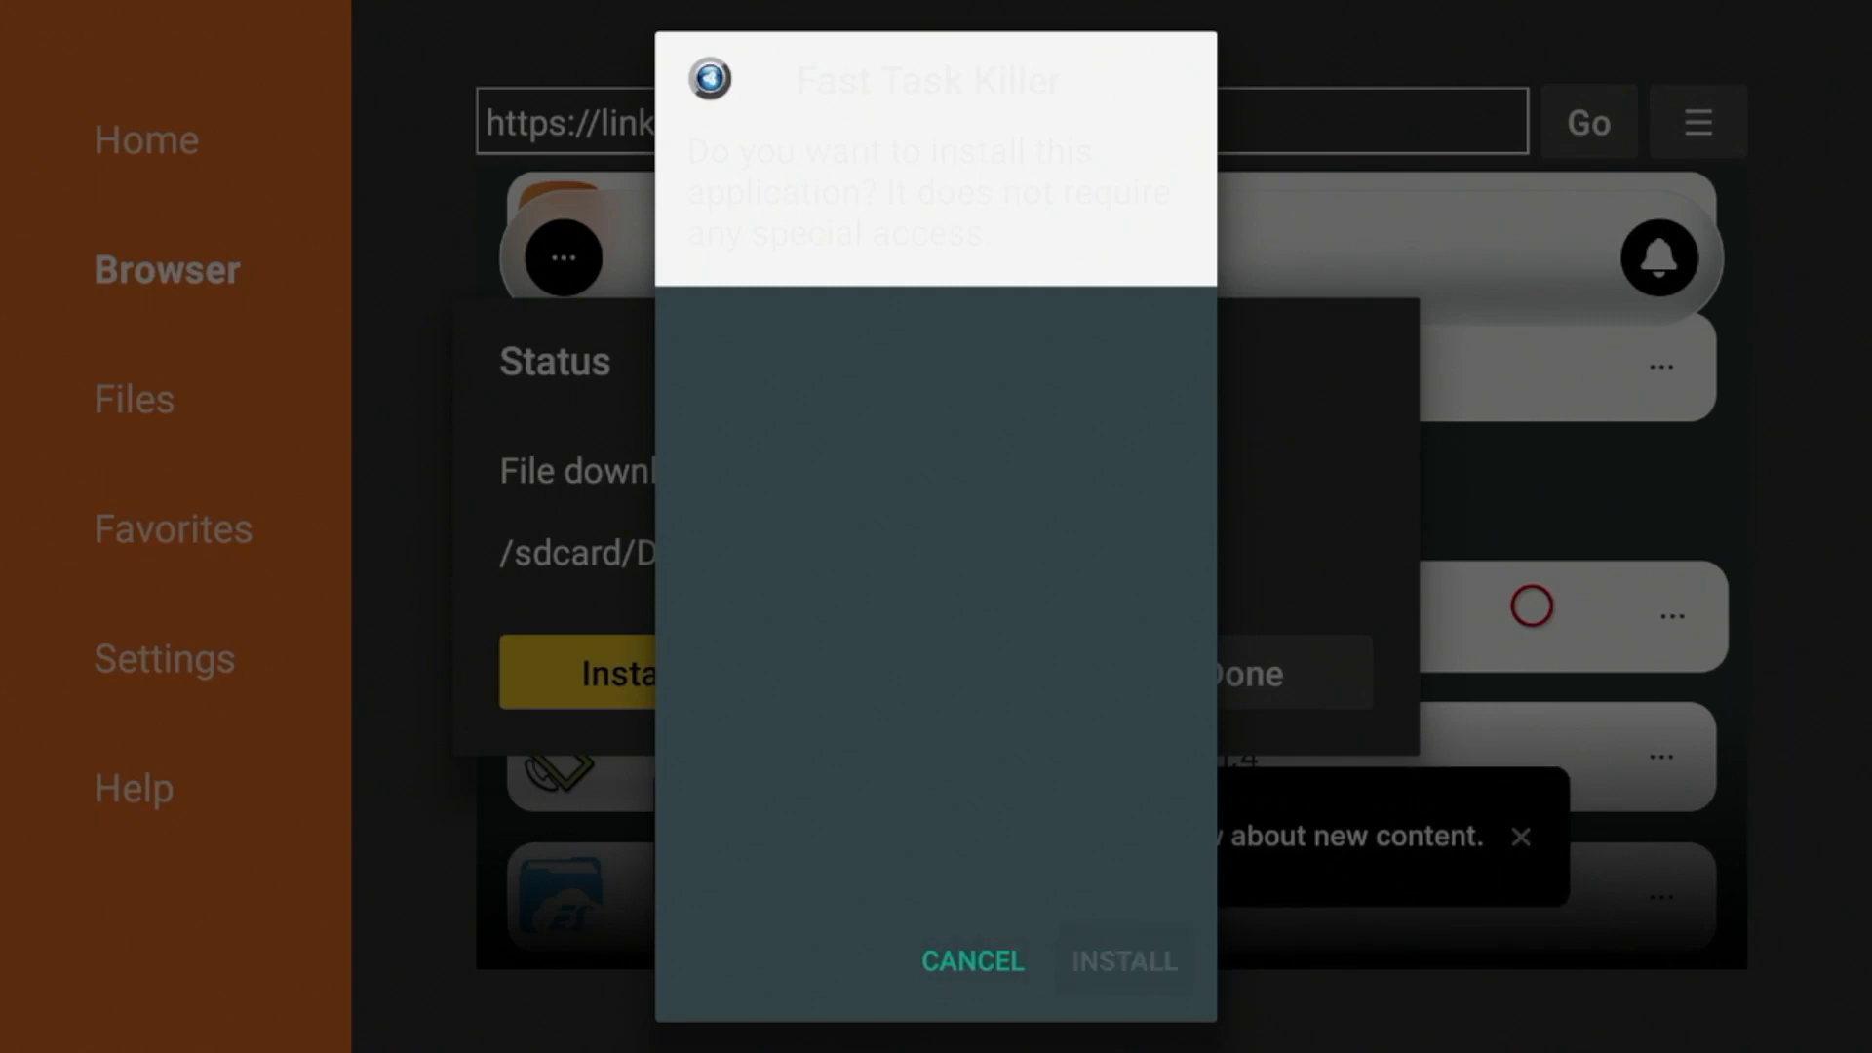
left_click(1120, 961)
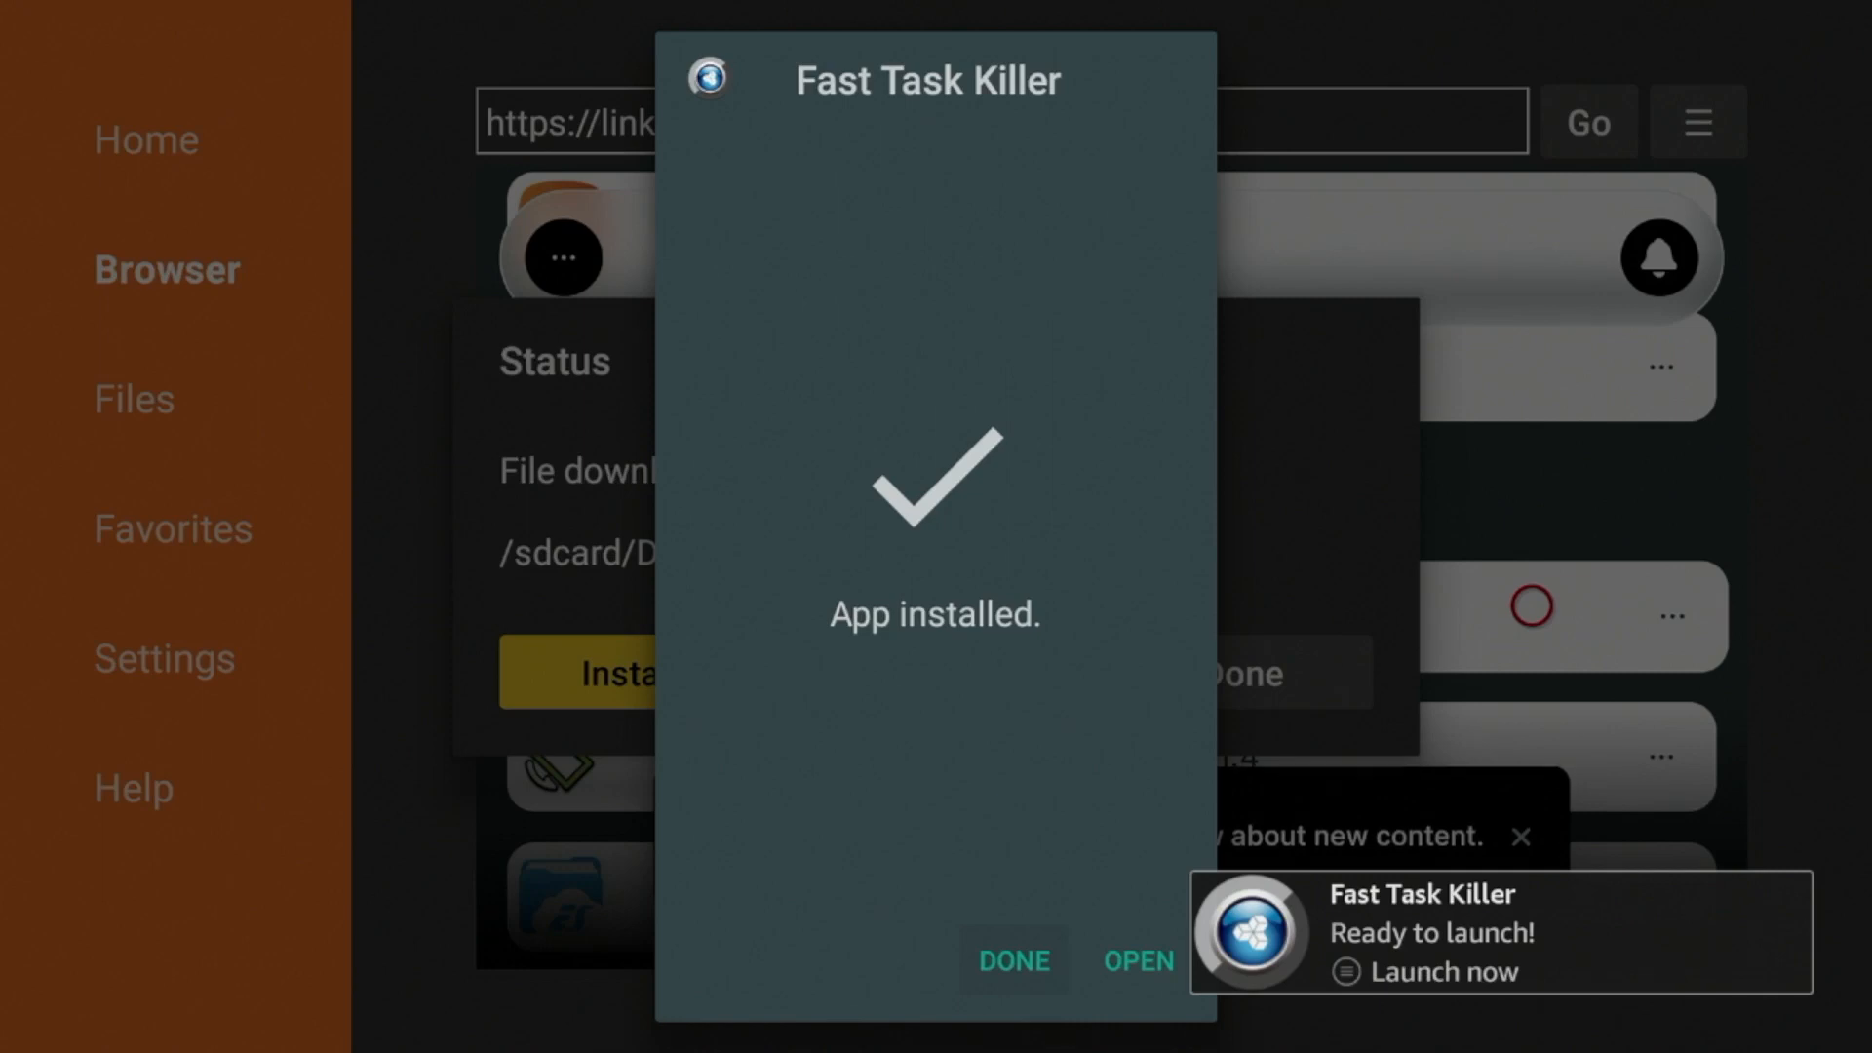
left_click(1012, 959)
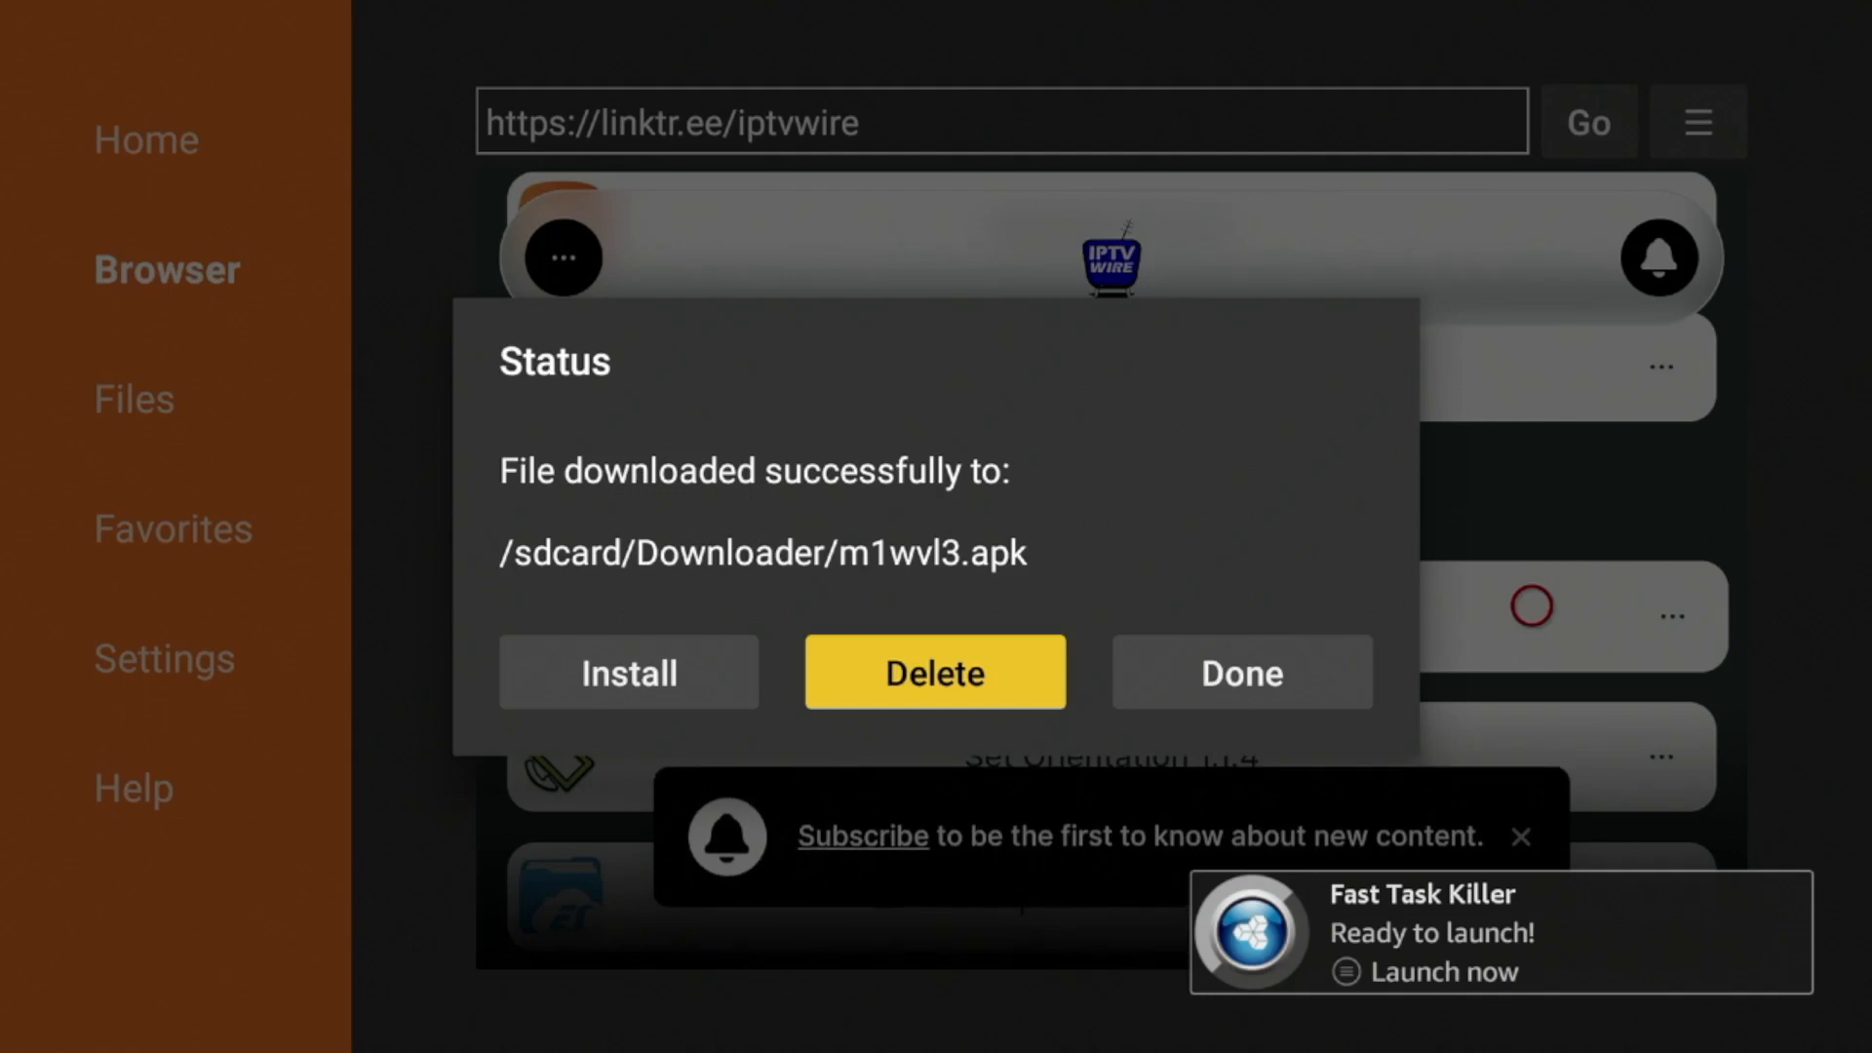
- Delete the m1wvl3.apk installer file and confirm the deletion
left_click(935, 671)
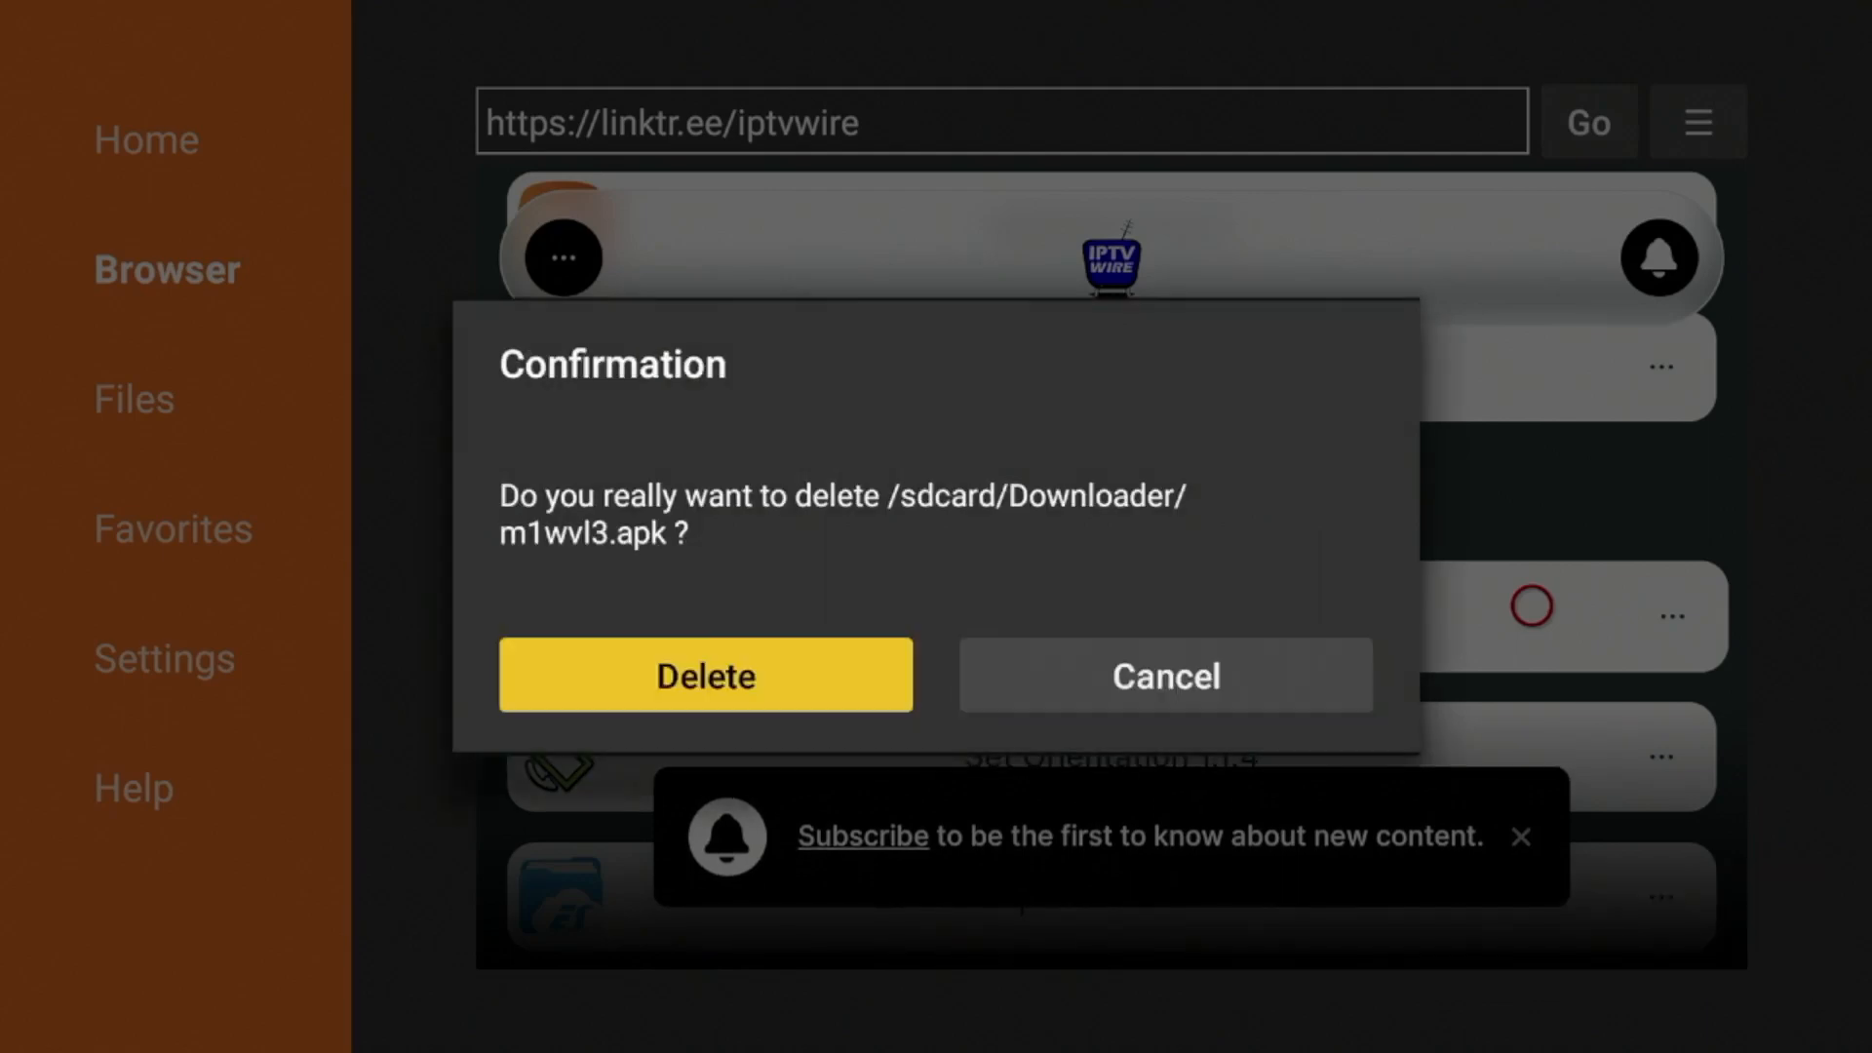
left_click(705, 676)
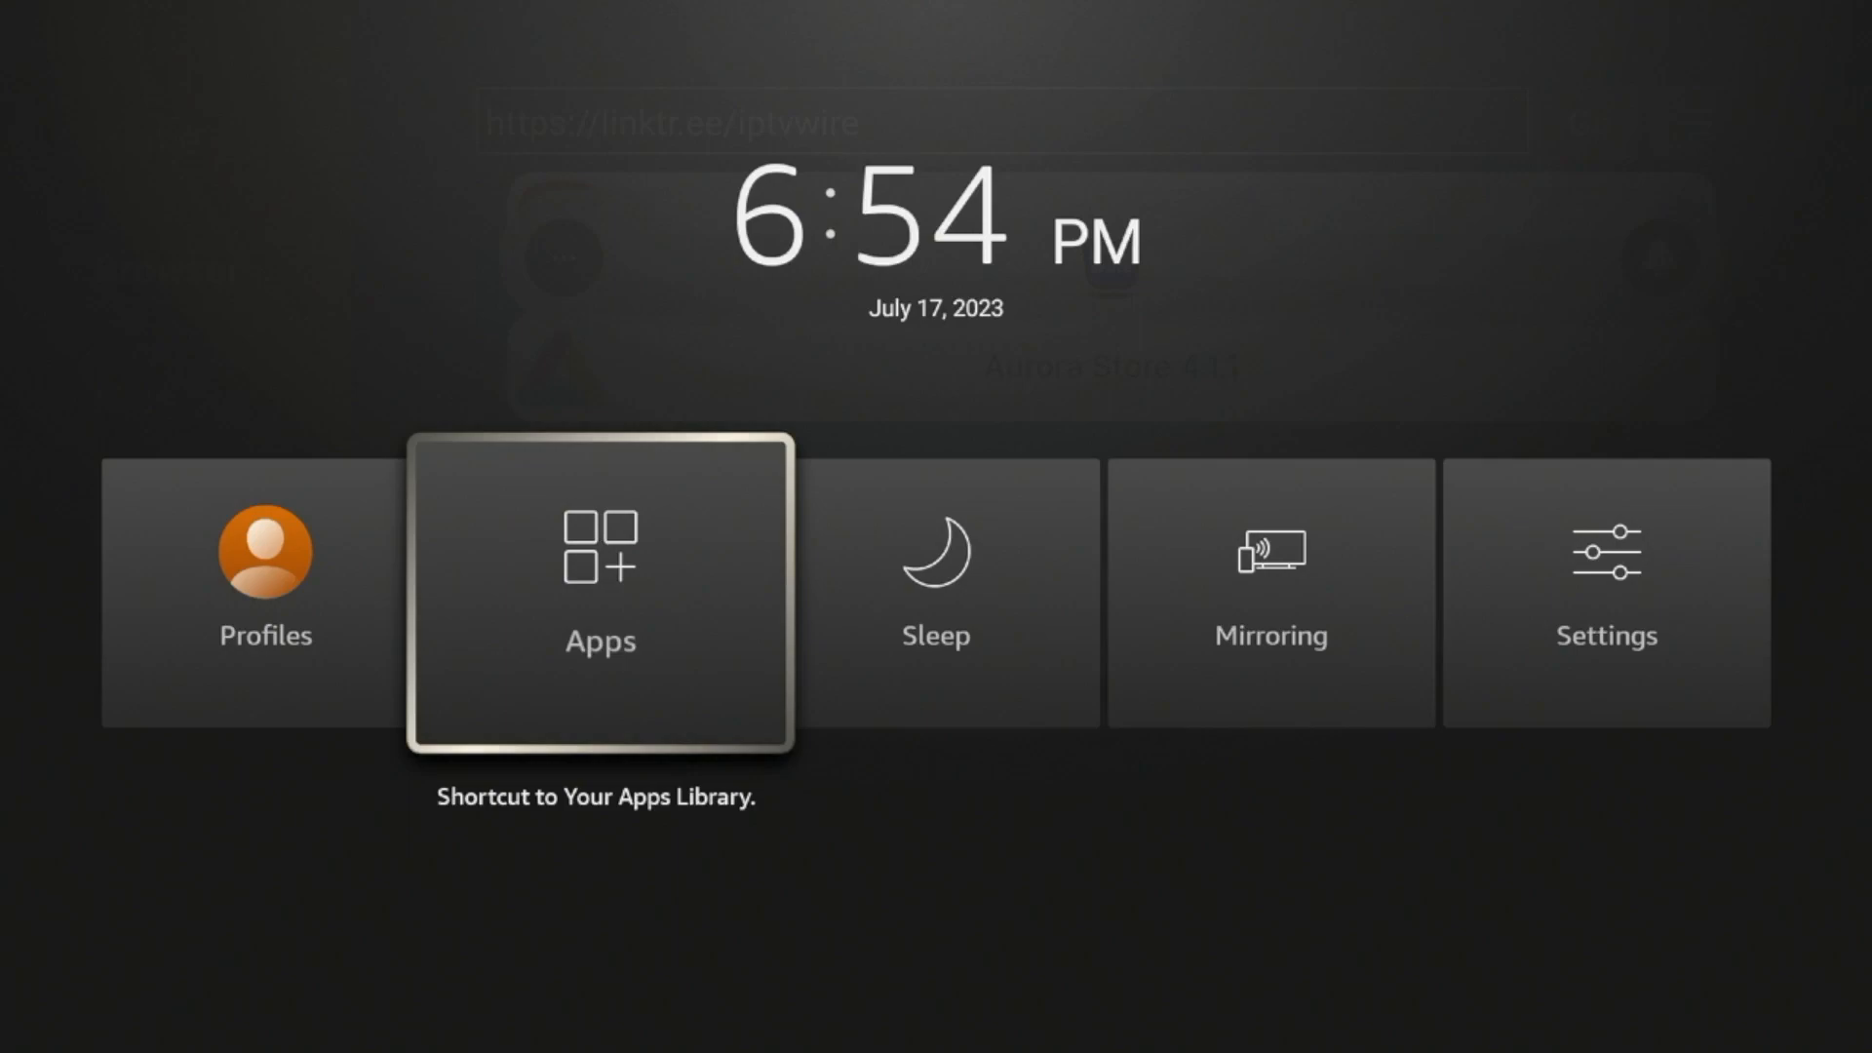
- Open the Apps library to find Fast Task Killer
left_click(600, 591)
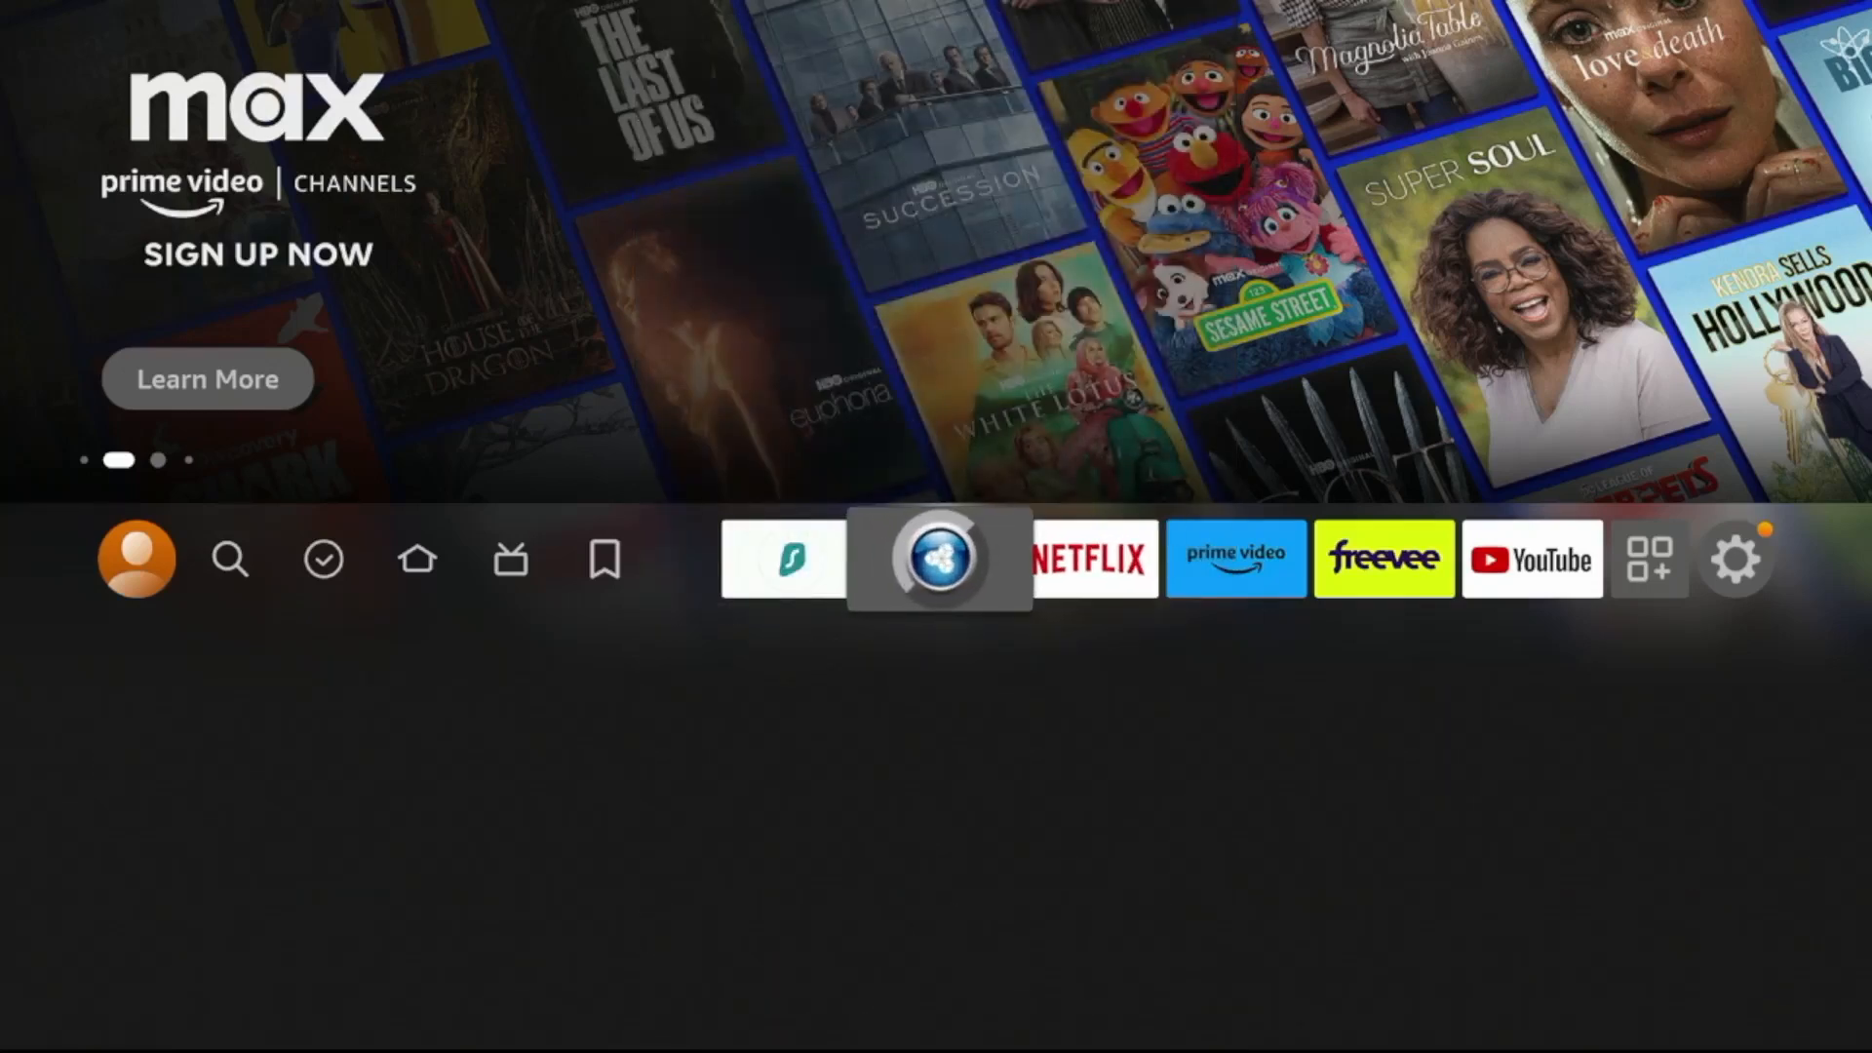
- Drop the moved Fast Task Killer icon into the home row just before Netflix
left_click(940, 559)
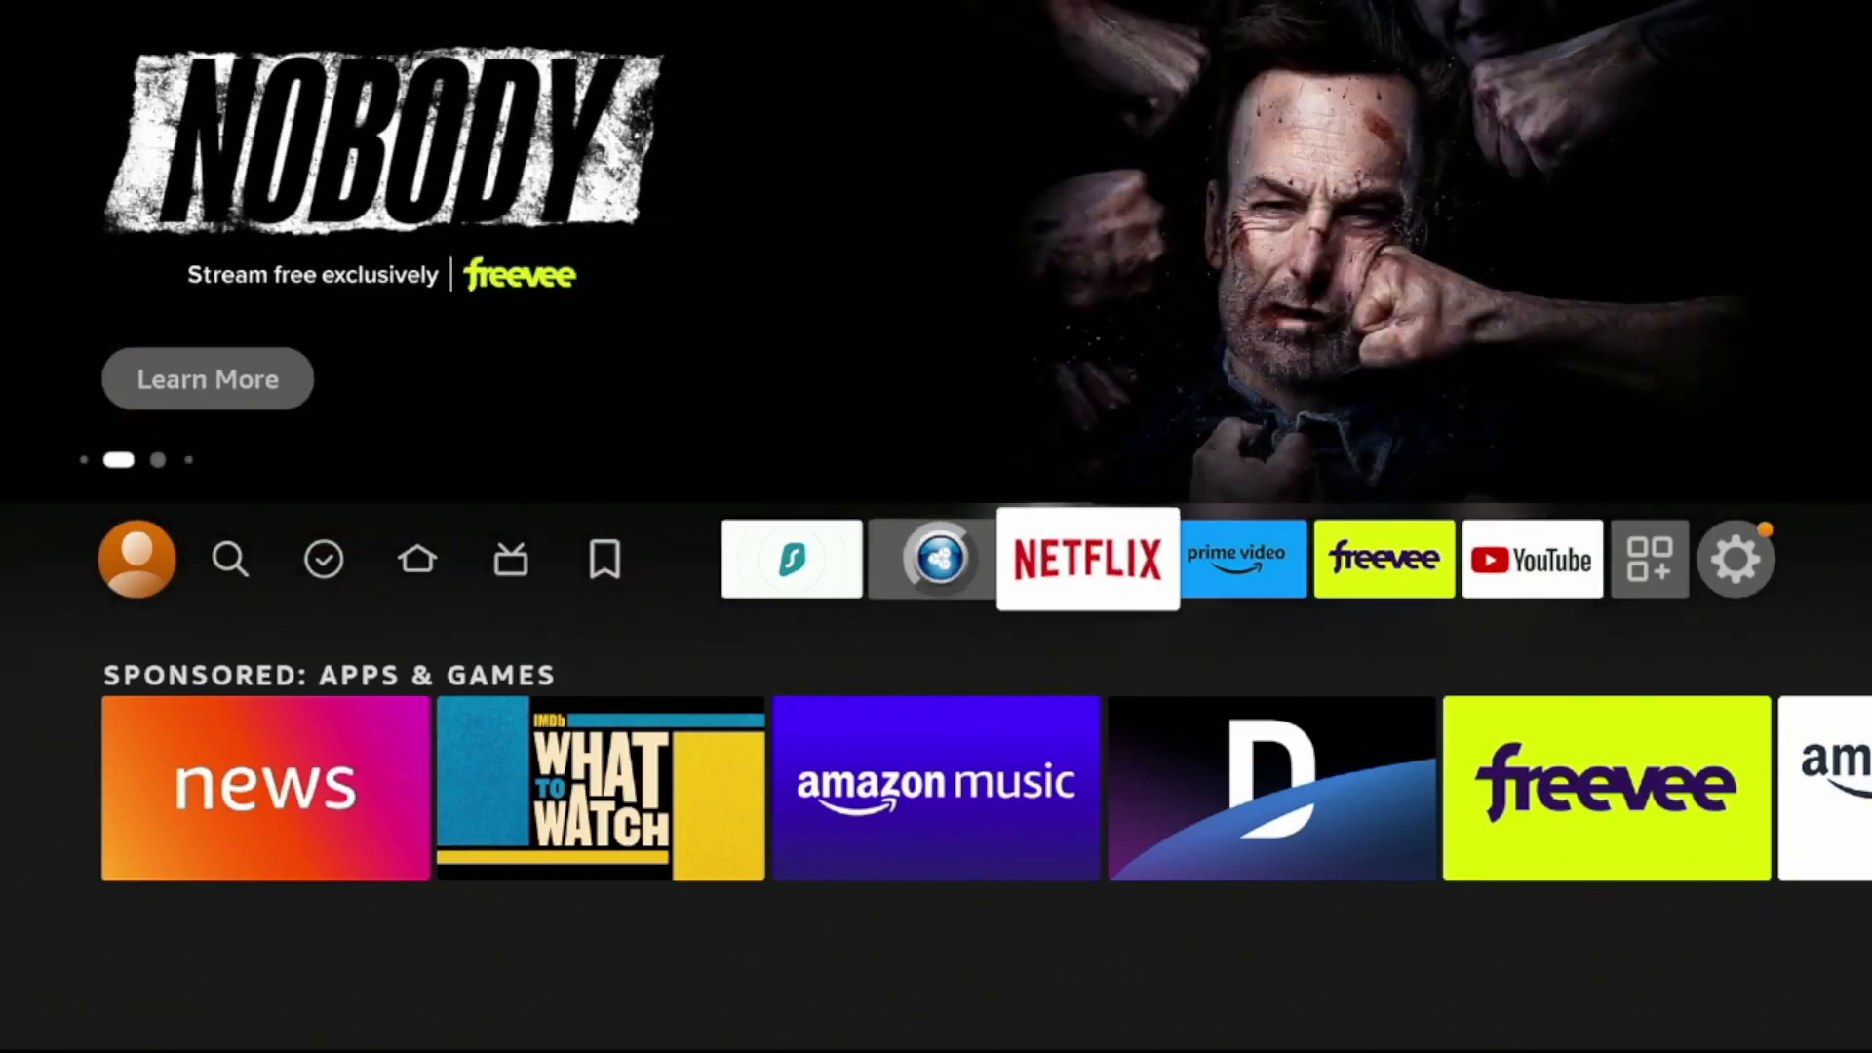
left_click(1235, 558)
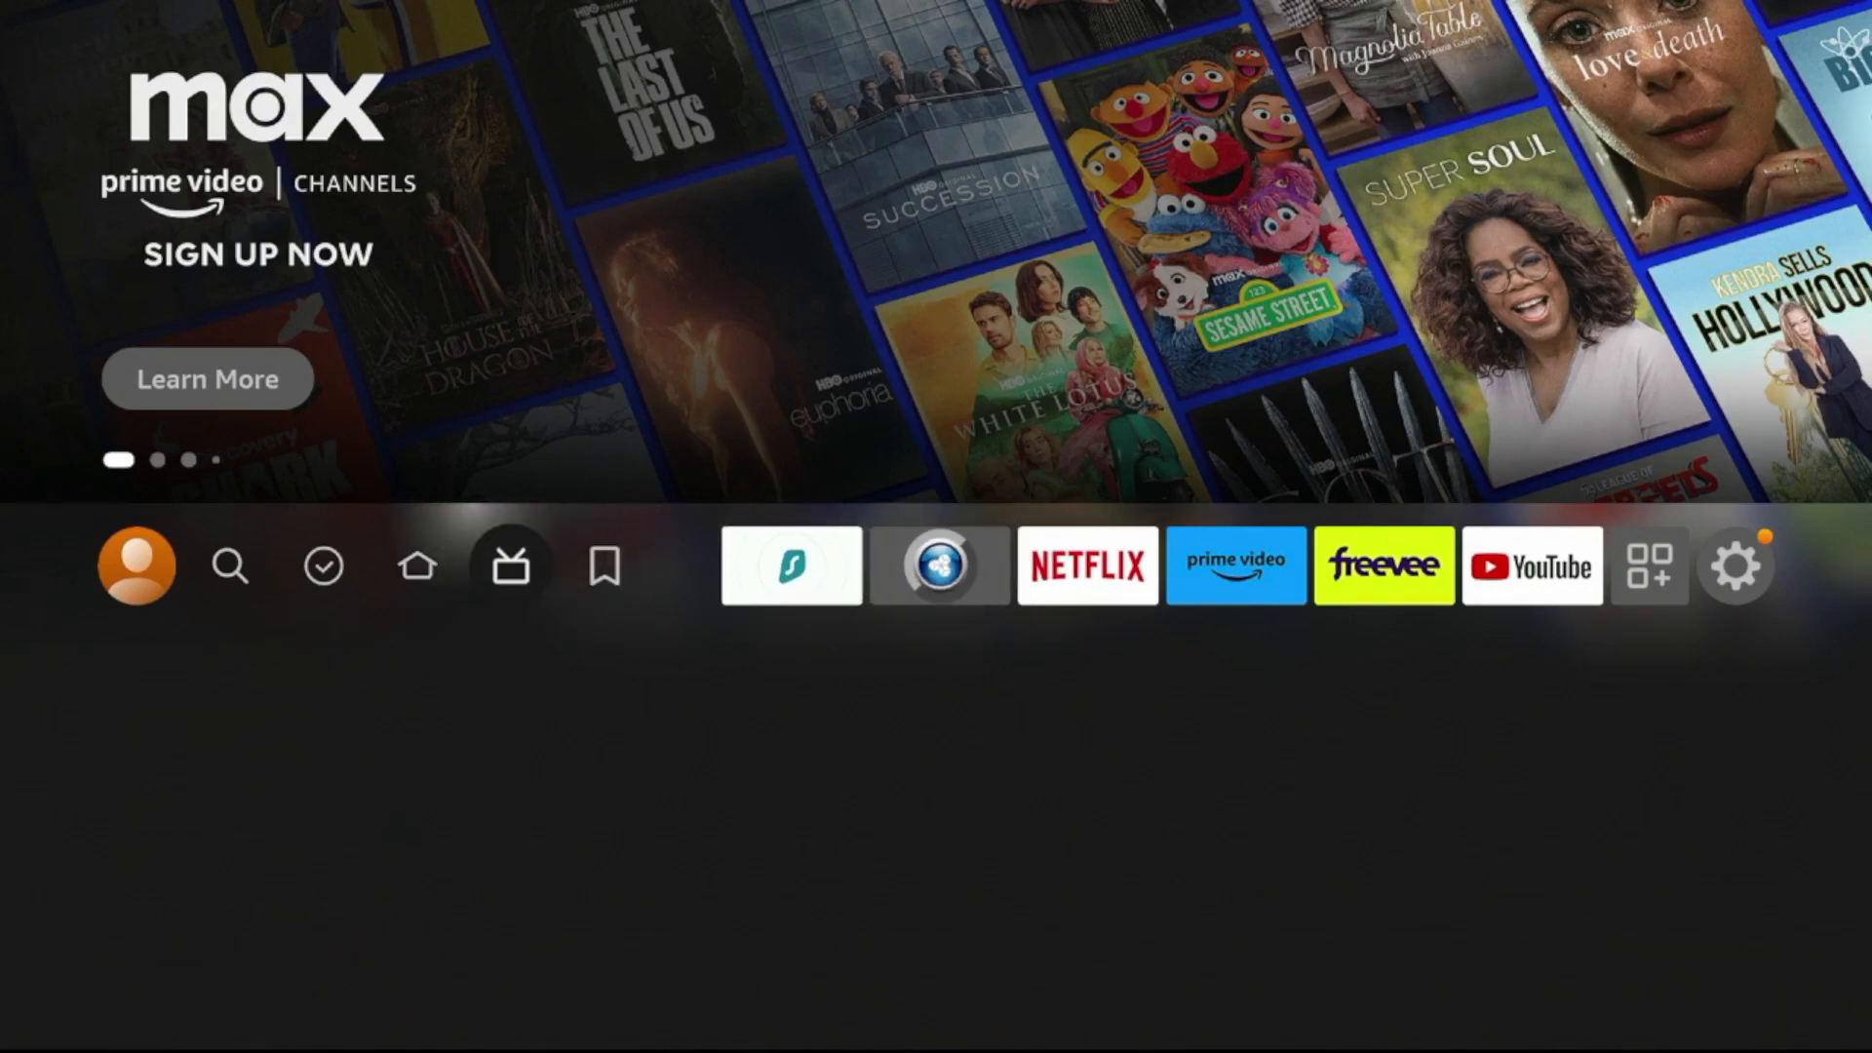
left_click(230, 564)
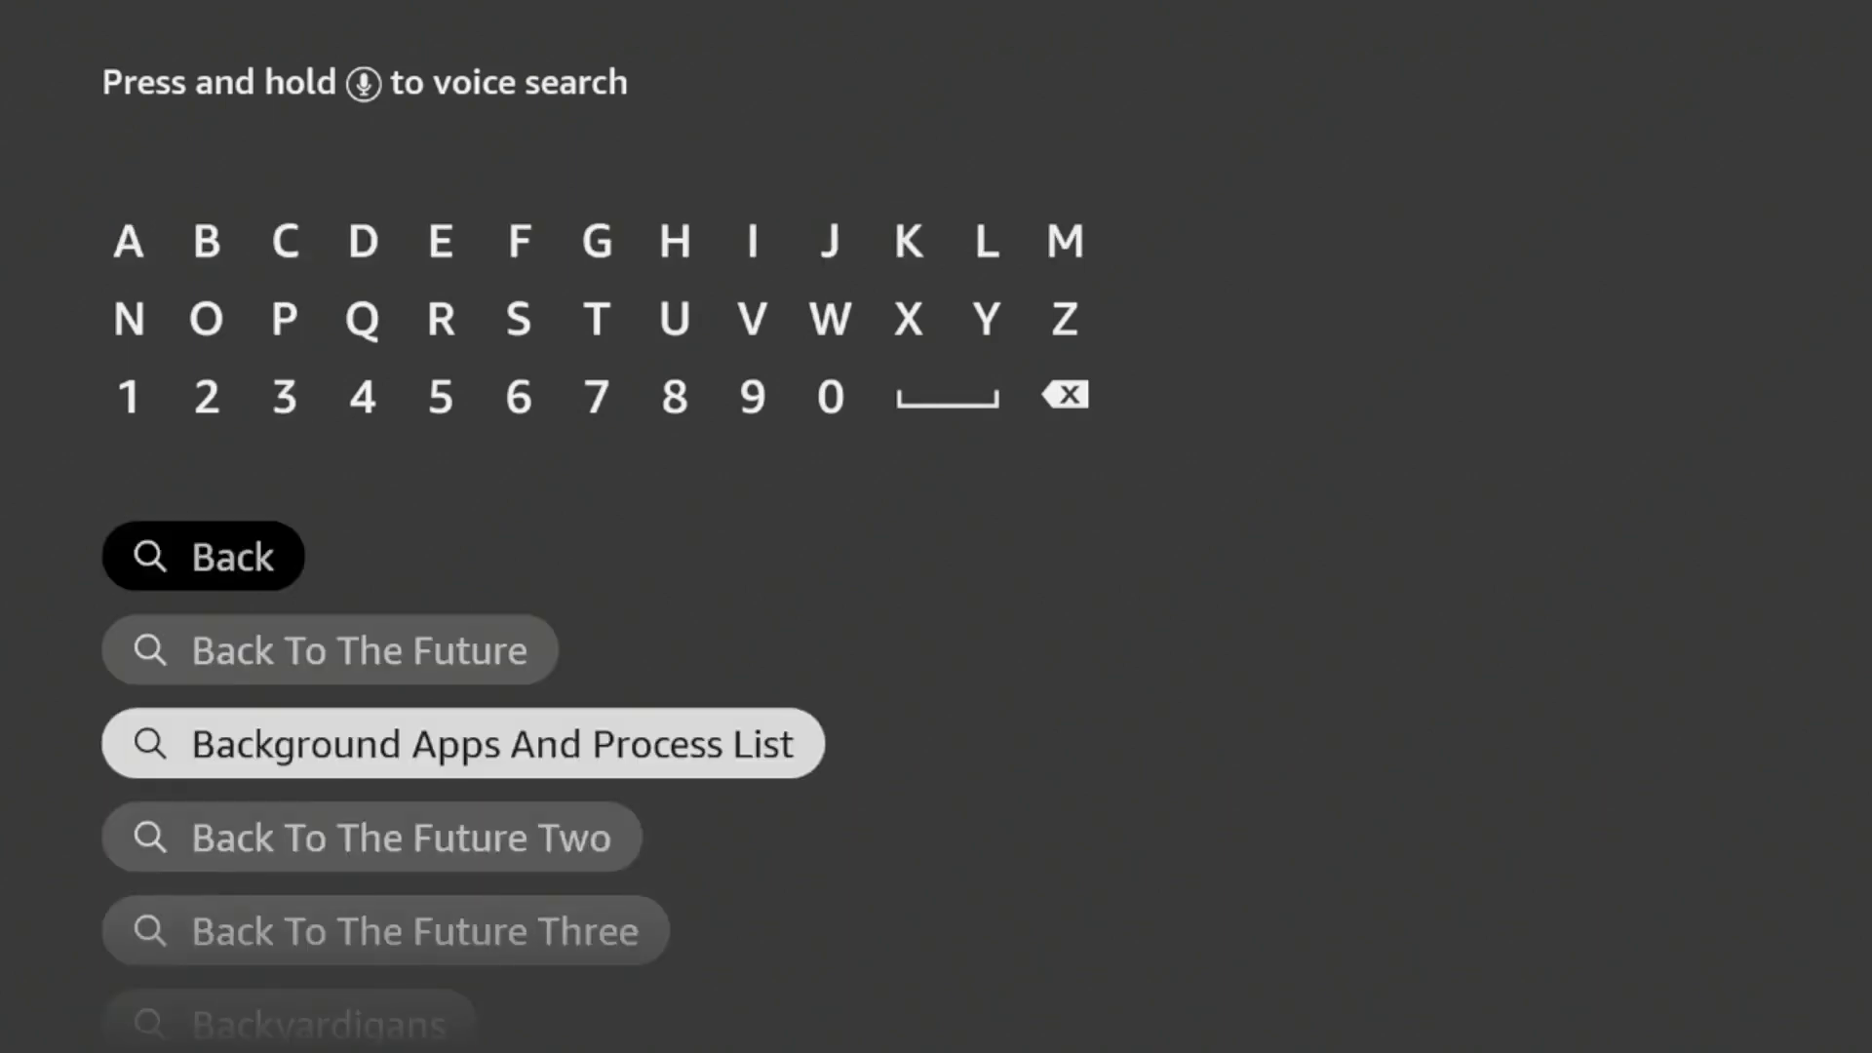
- Pick the 'Background Apps And Process List' suggestion from the 'Back' search
left_click(461, 743)
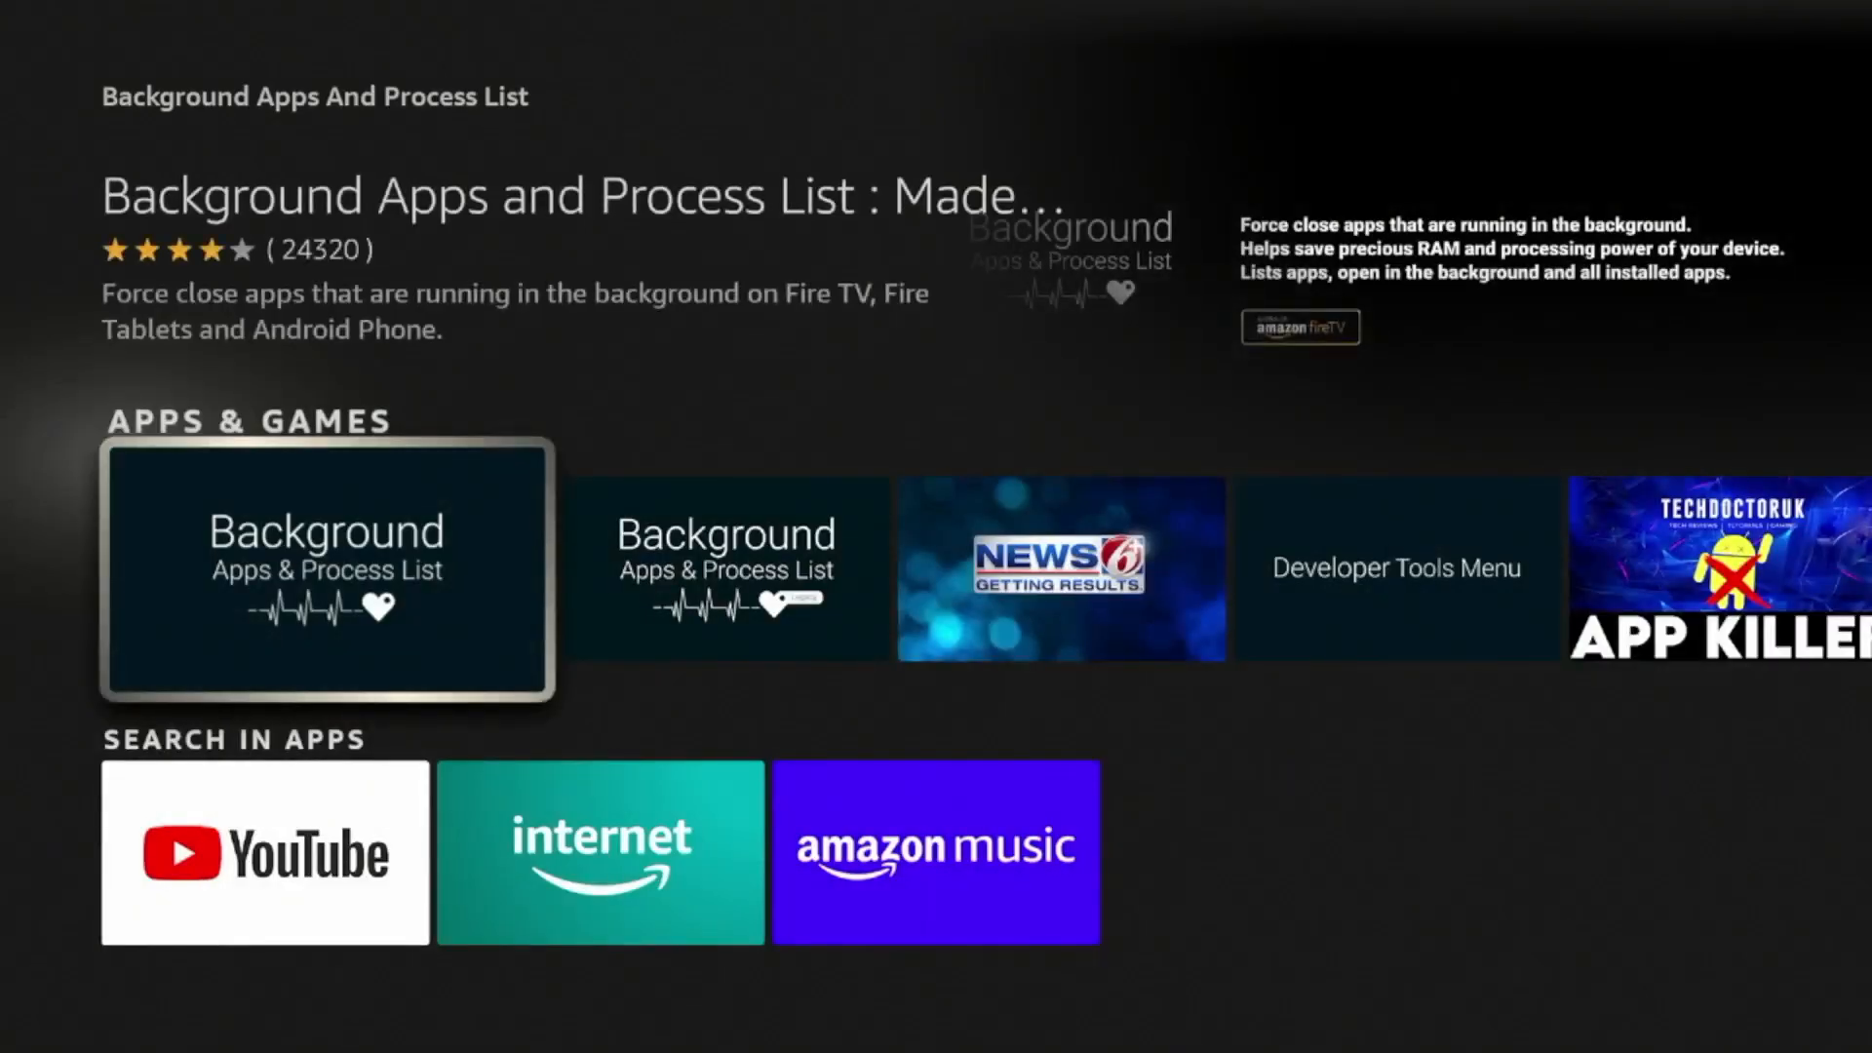